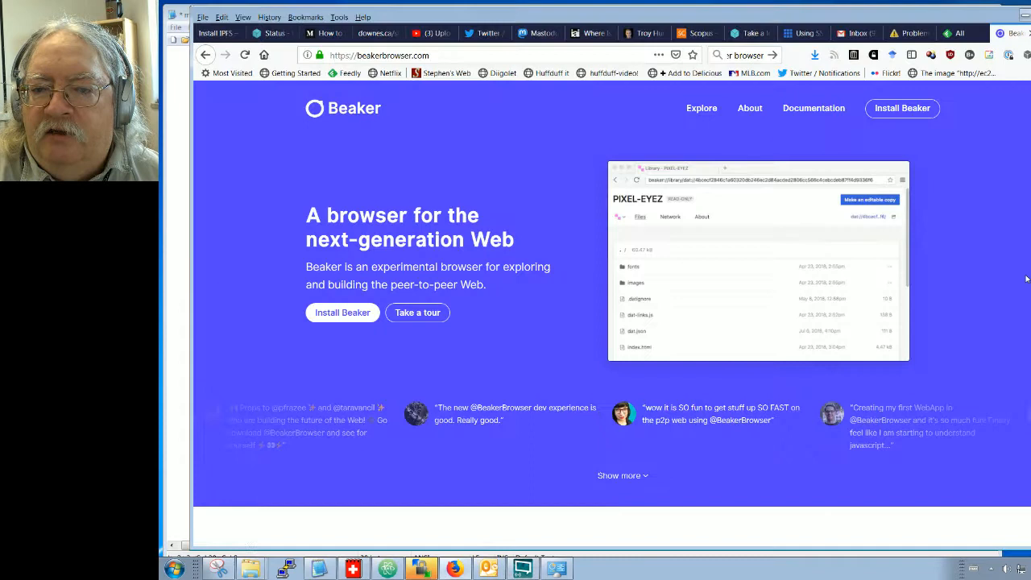
pyautogui.moveTo(234, 186)
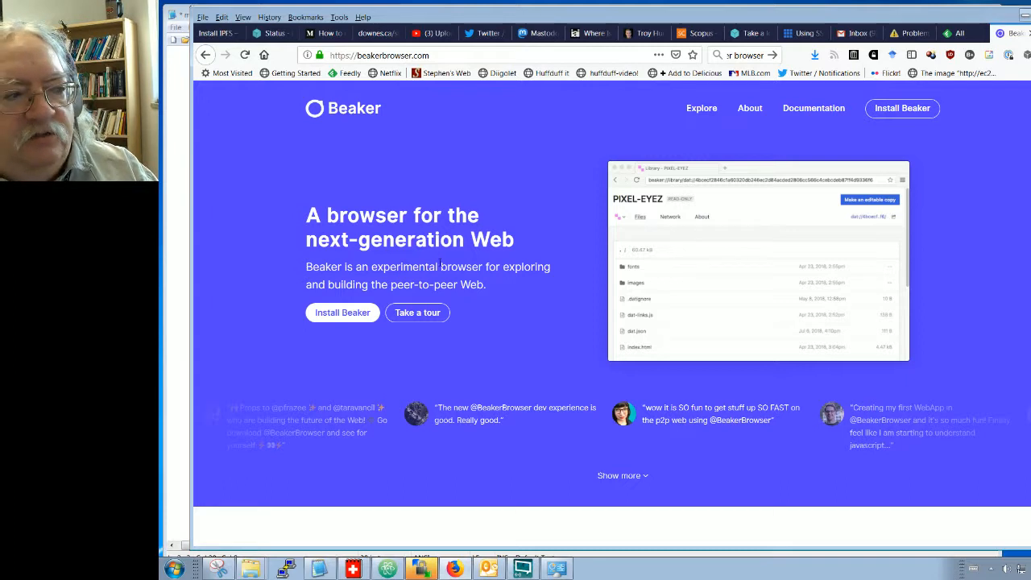
pyautogui.moveTo(285, 285)
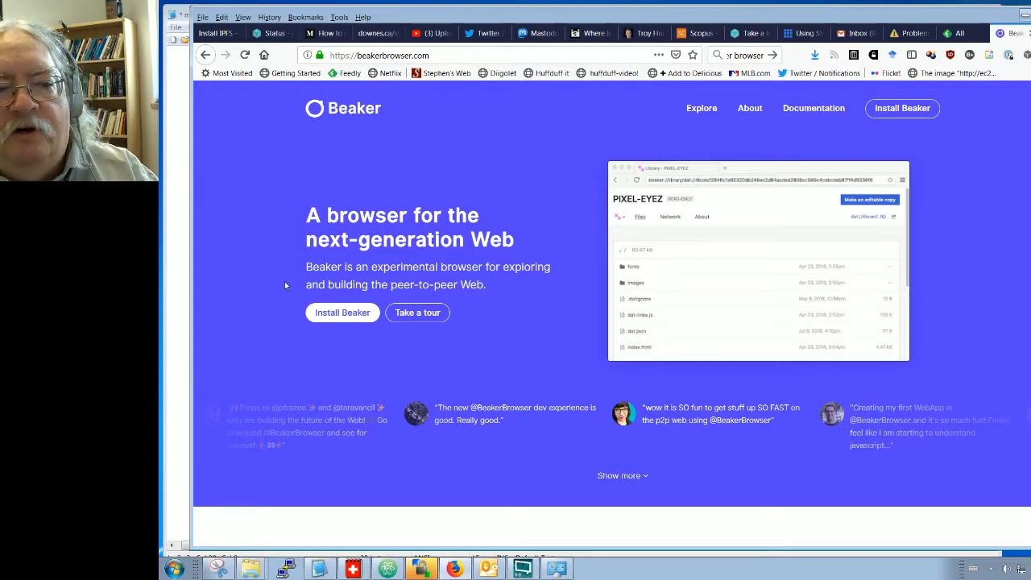
pyautogui.moveTo(272, 289)
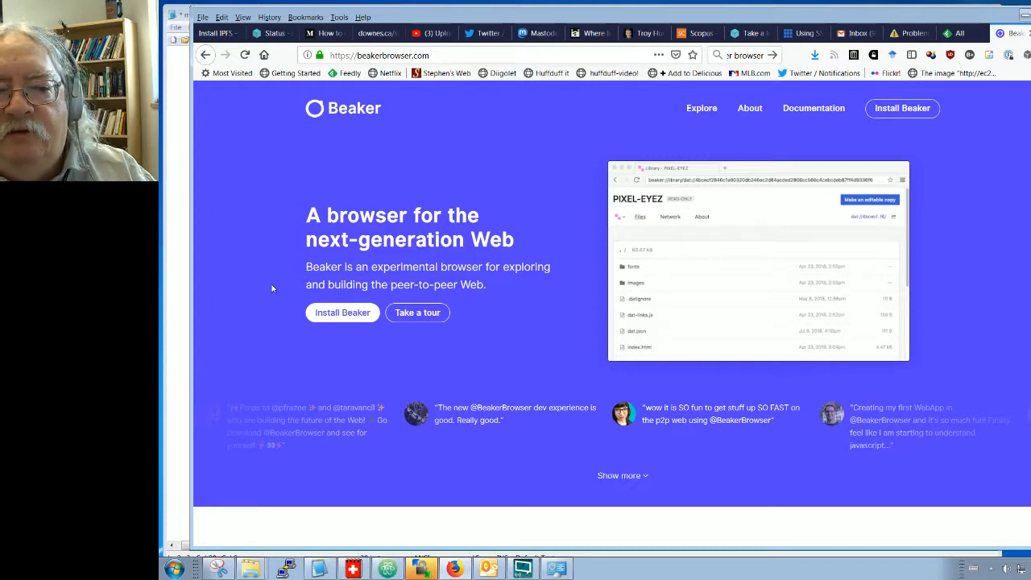
pyautogui.moveTo(283, 276)
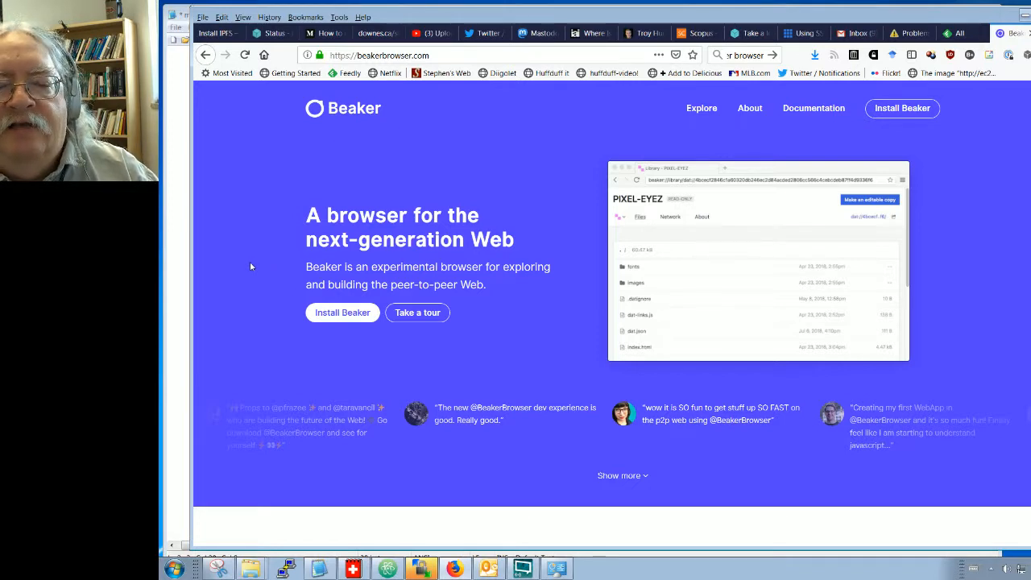
pyautogui.moveTo(222, 258)
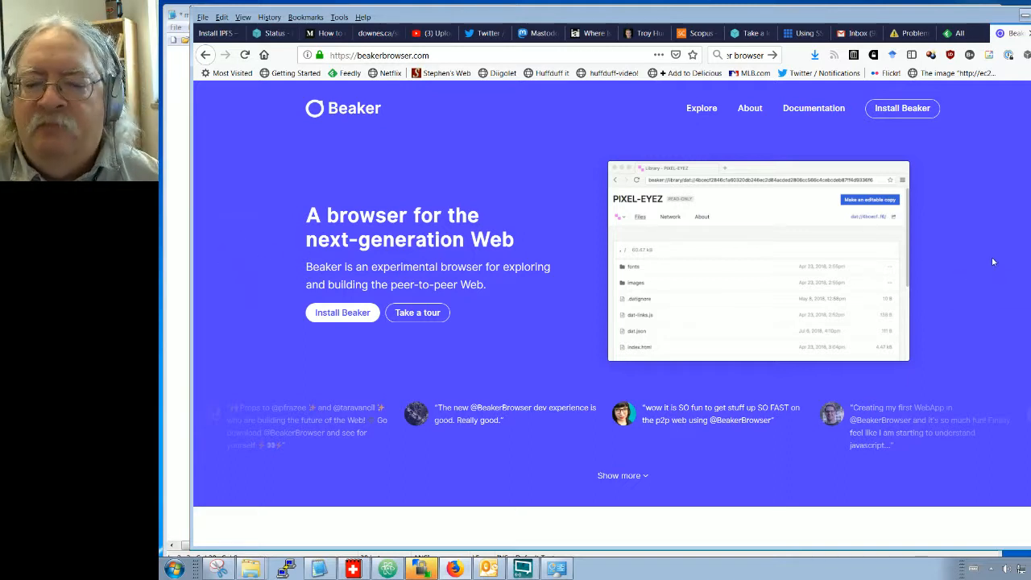
pyautogui.moveTo(904, 110)
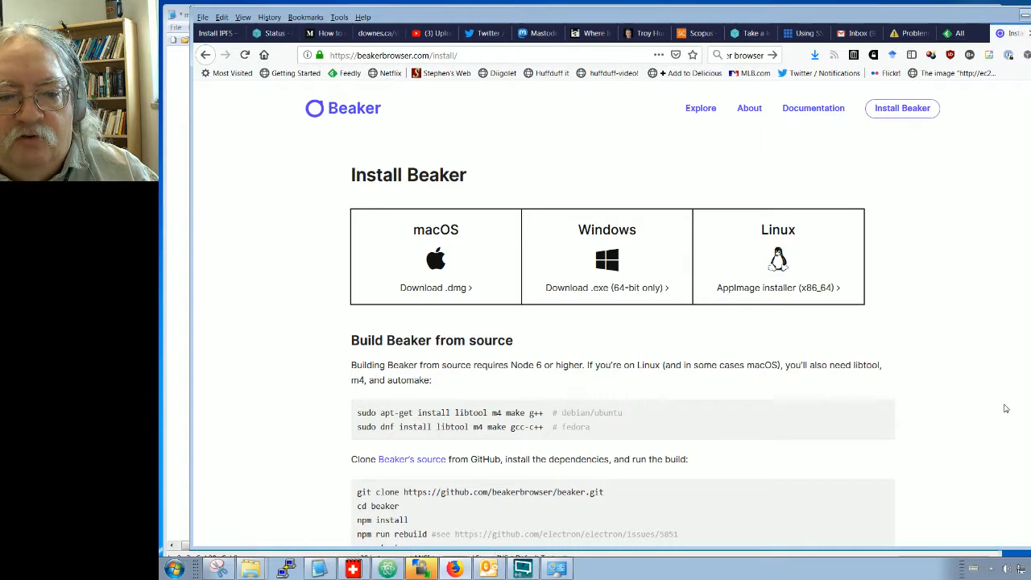
# - Download the Windows installer beaker-browser-setup-0.8.0.exe and save the file
pyautogui.scroll(-3)
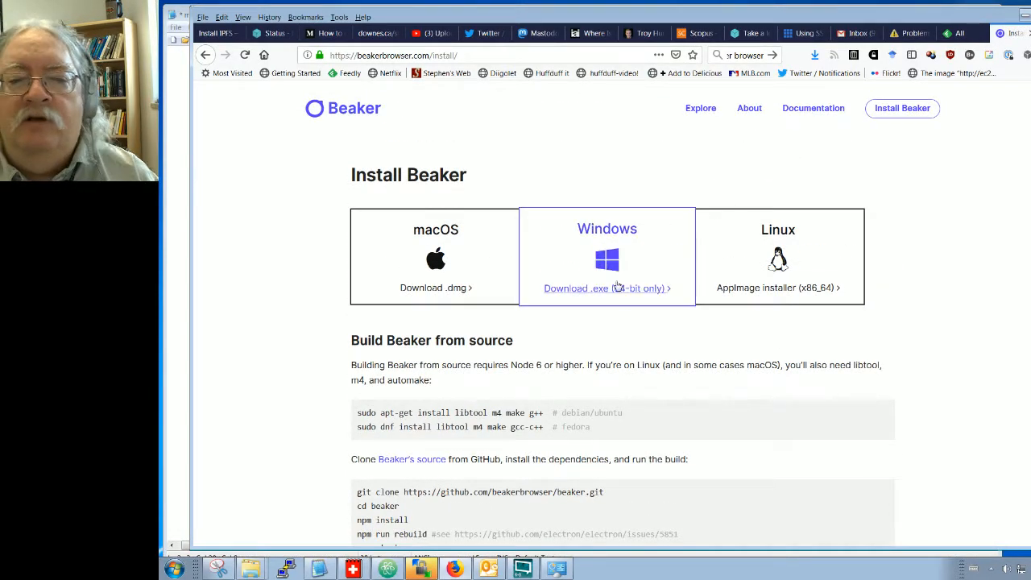
pyautogui.moveTo(597, 292)
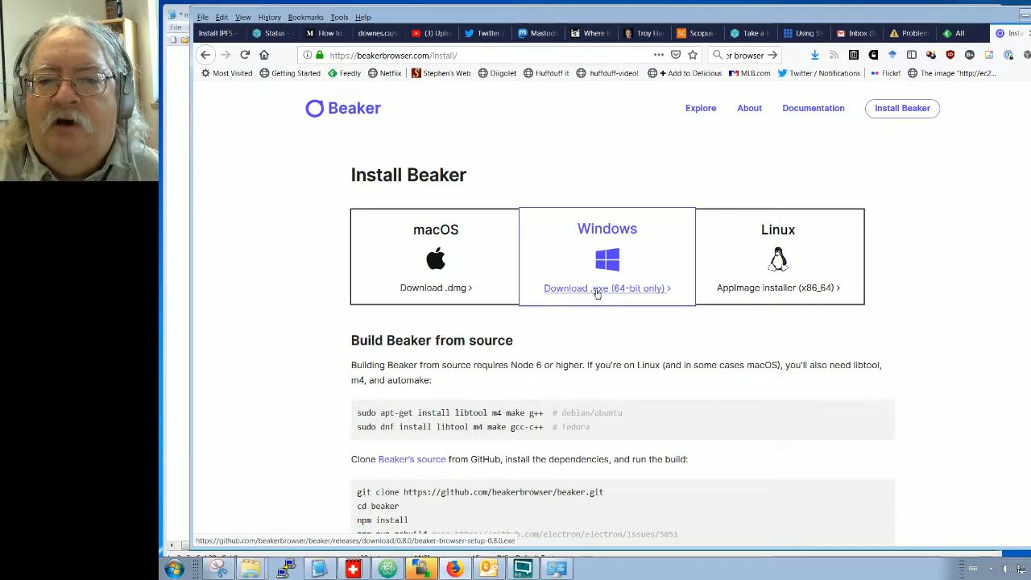
pyautogui.click(607, 287)
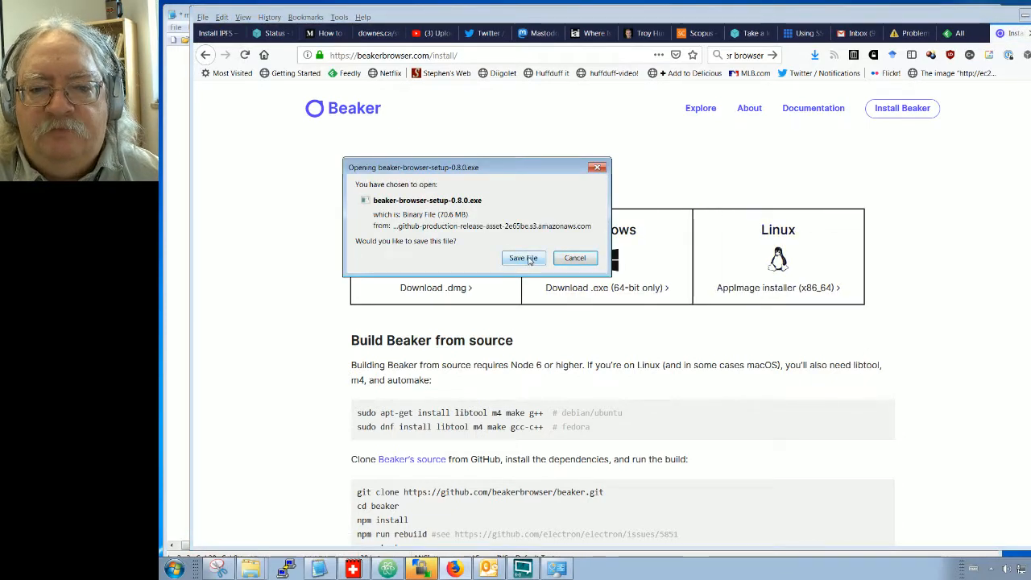
pyautogui.click(523, 258)
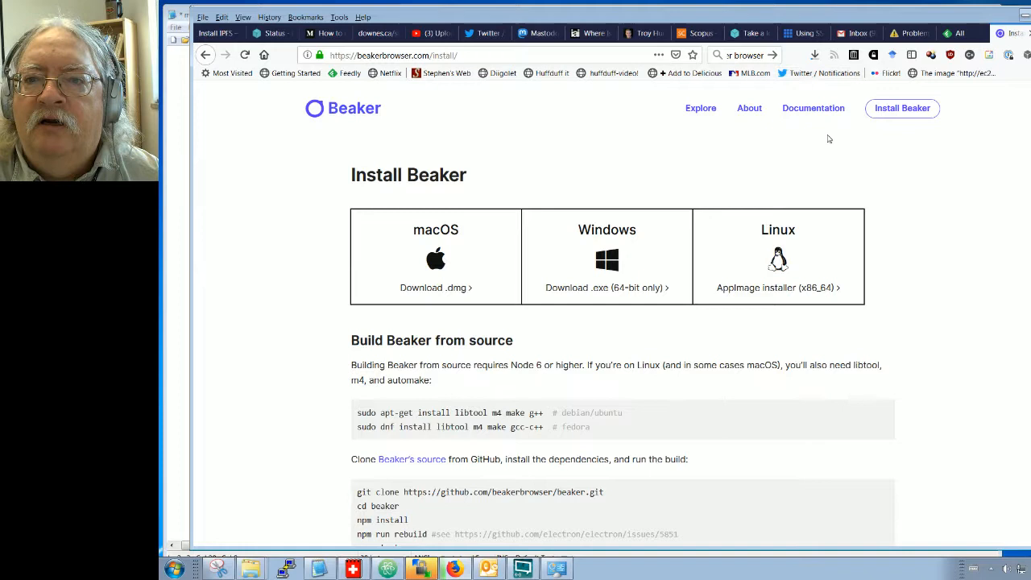
pyautogui.moveTo(849, 130)
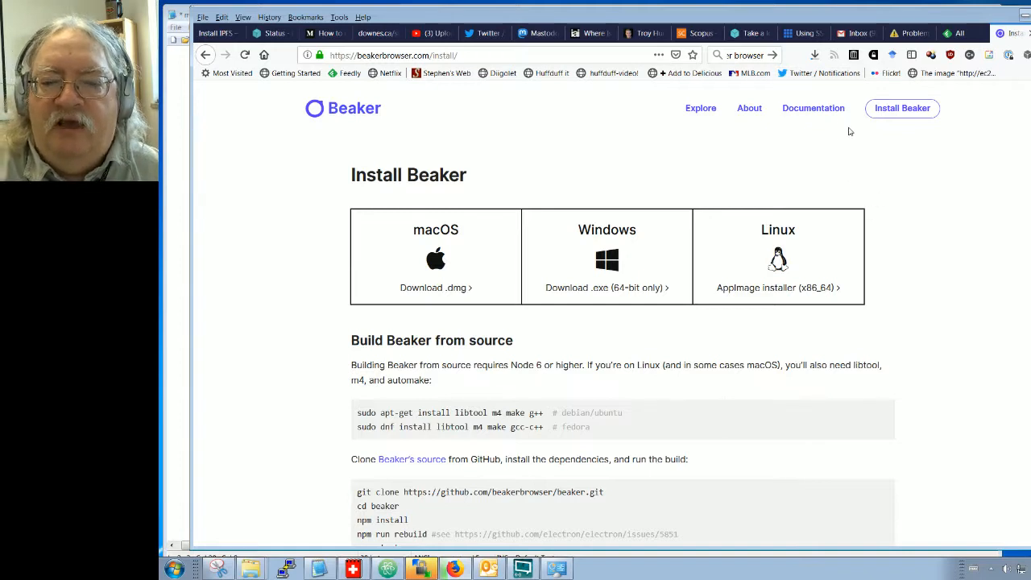
pyautogui.moveTo(800, 144)
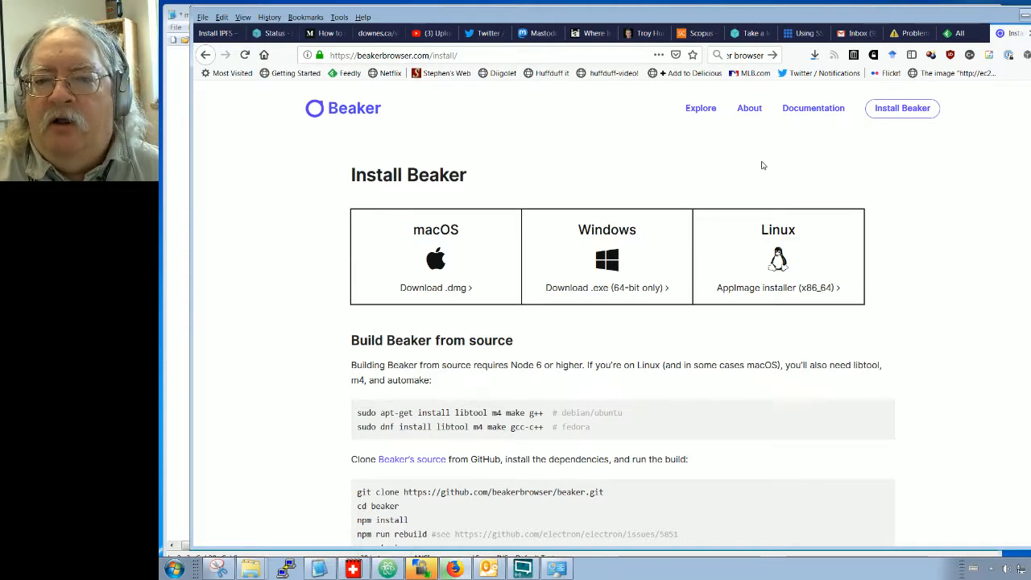
pyautogui.moveTo(770, 169)
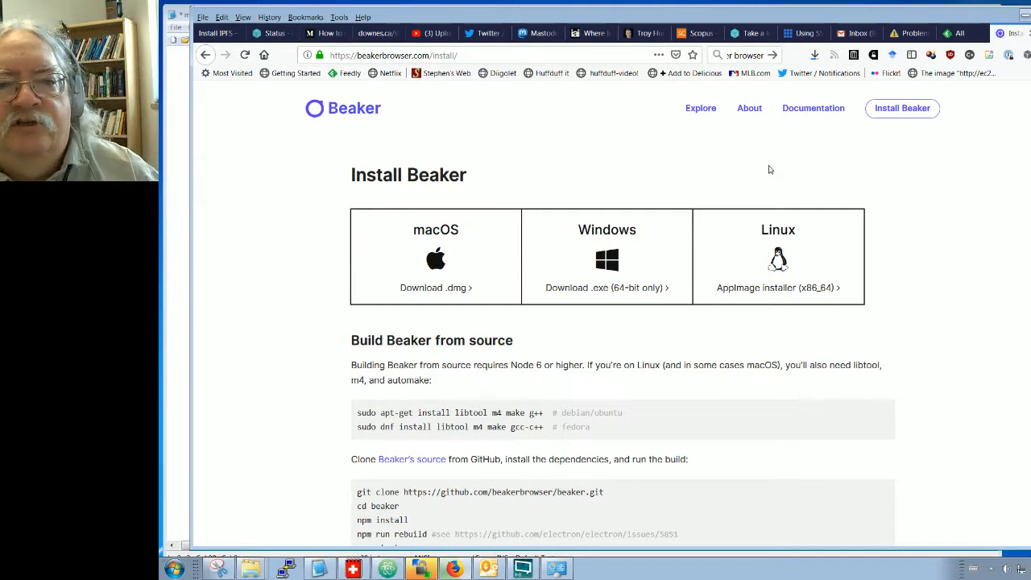
pyautogui.moveTo(762, 172)
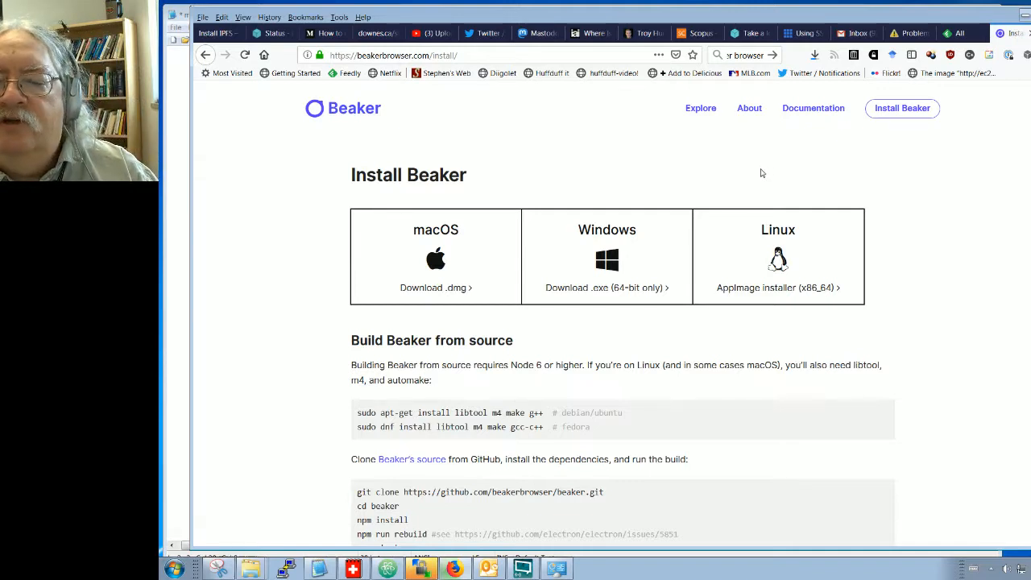
pyautogui.moveTo(765, 176)
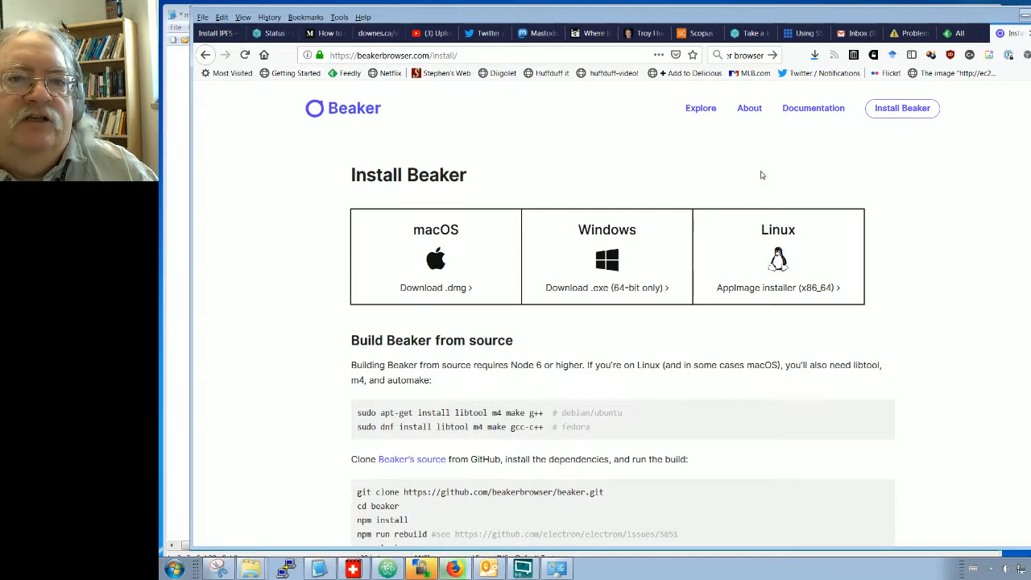
pyautogui.moveTo(757, 174)
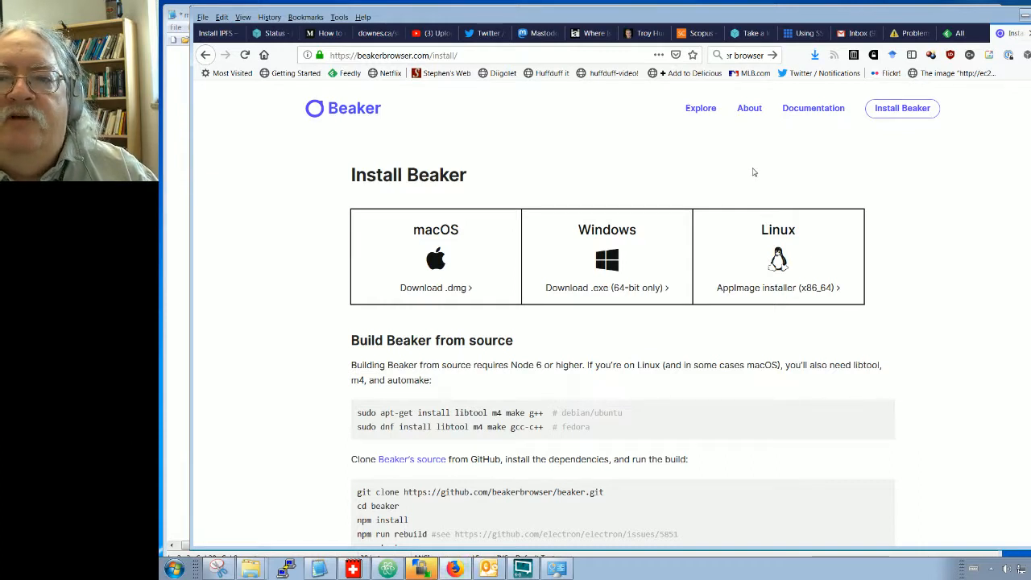
pyautogui.moveTo(758, 174)
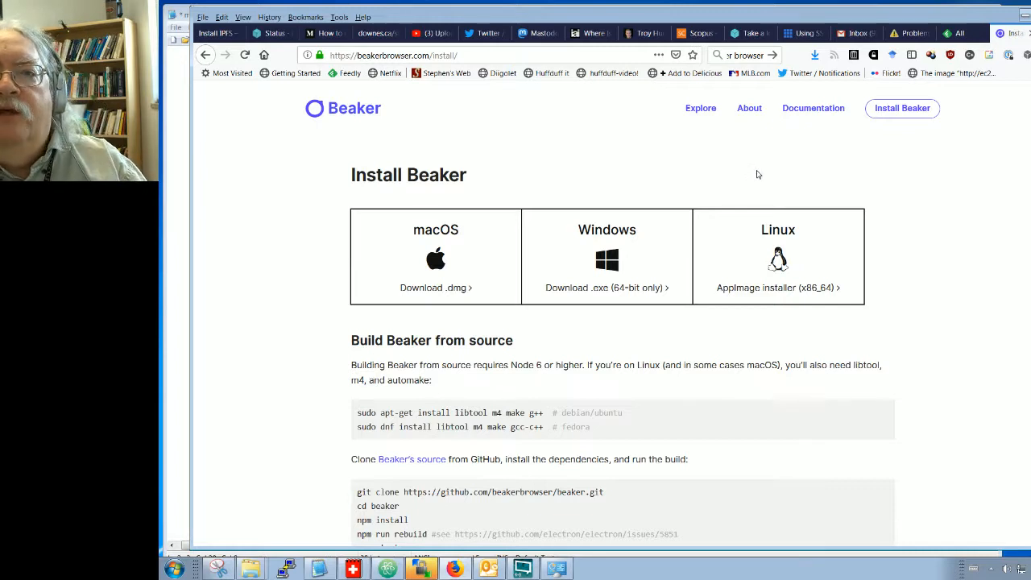
pyautogui.moveTo(744, 158)
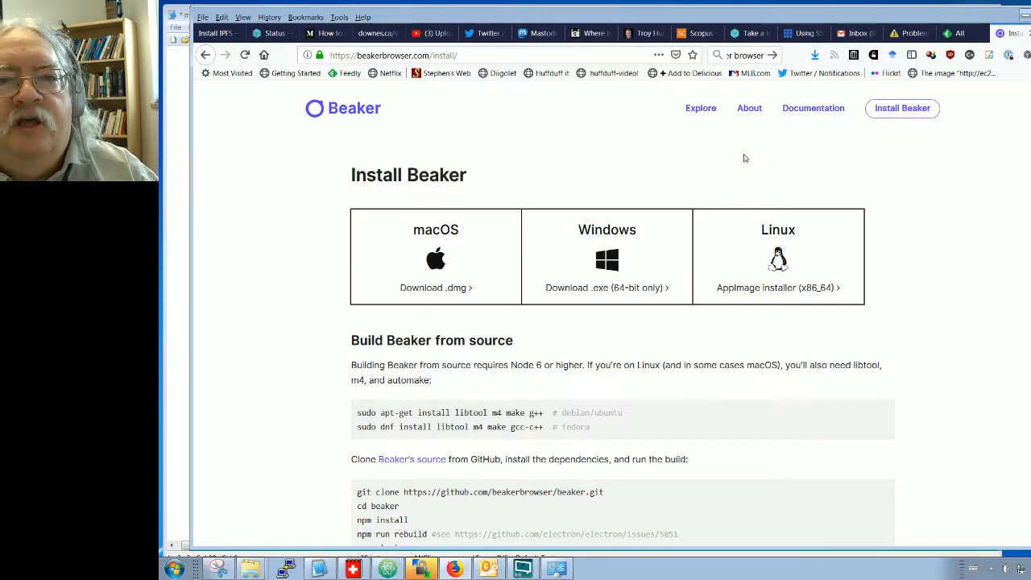
pyautogui.moveTo(663, 159)
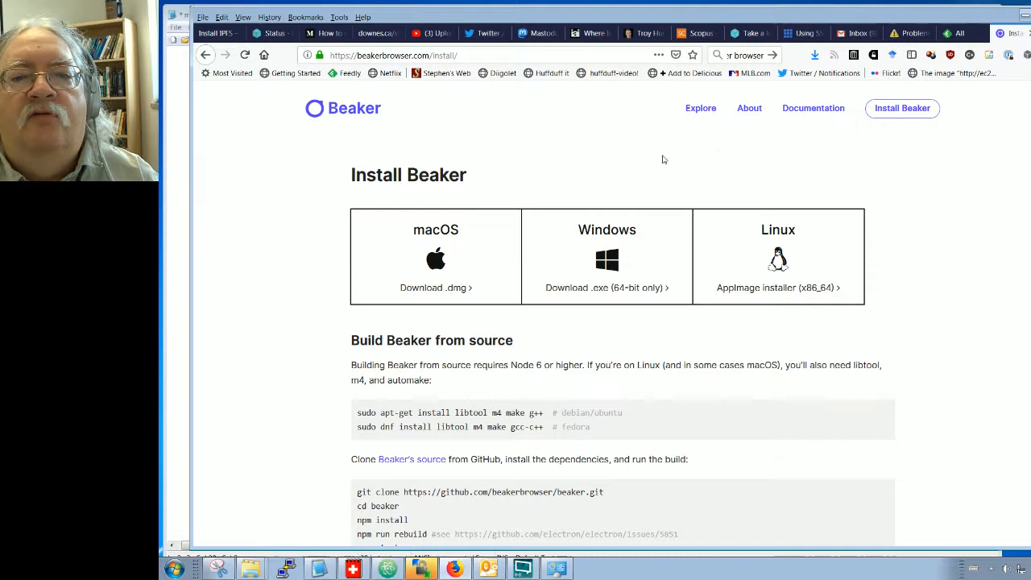
pyautogui.moveTo(645, 153)
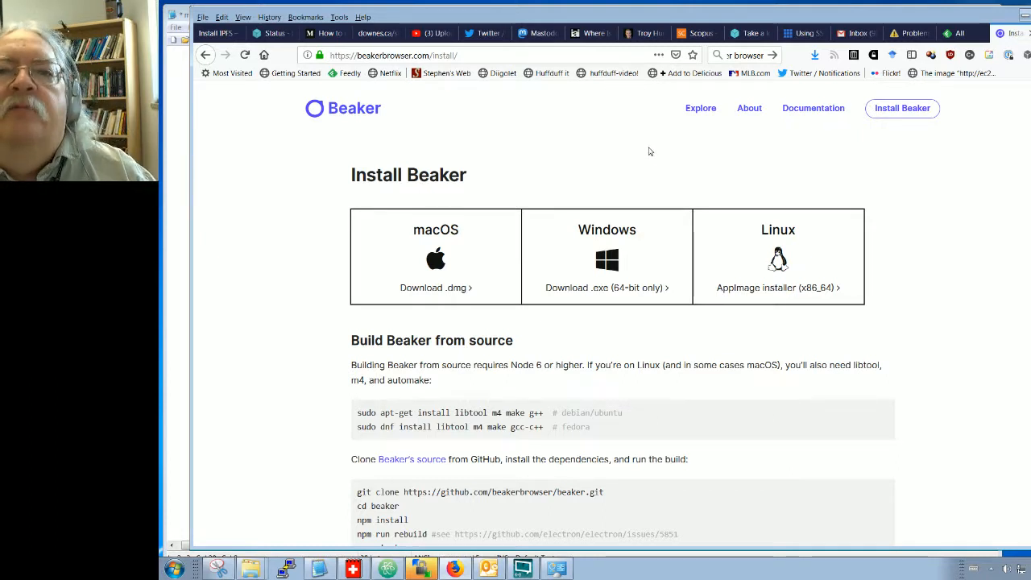
pyautogui.moveTo(641, 146)
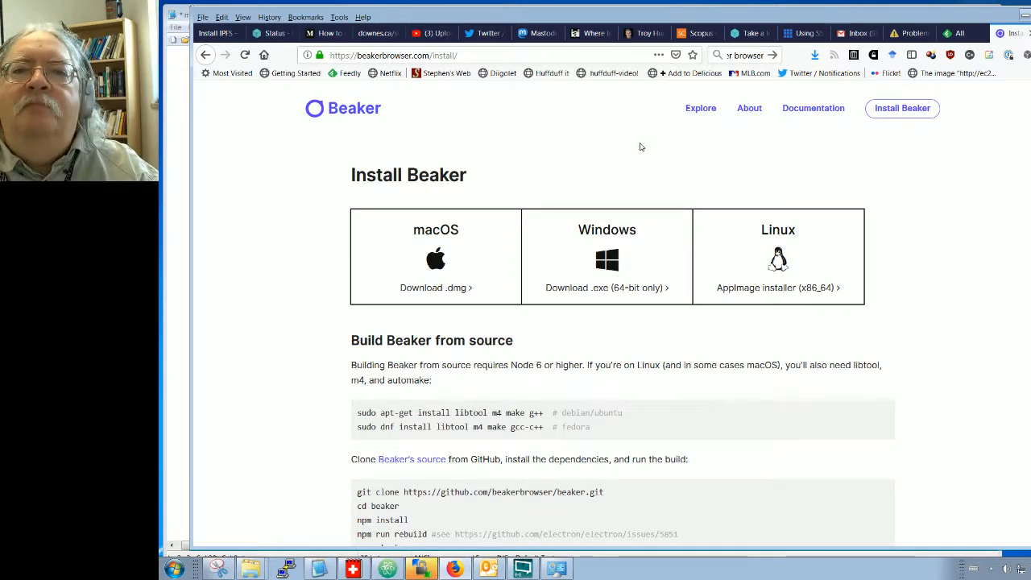
pyautogui.moveTo(717, 143)
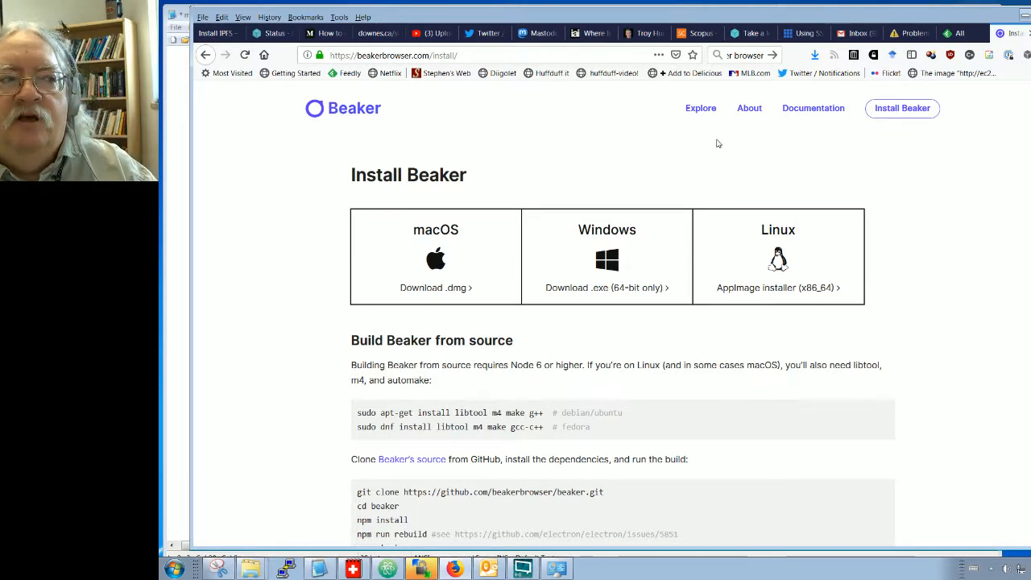
pyautogui.moveTo(731, 134)
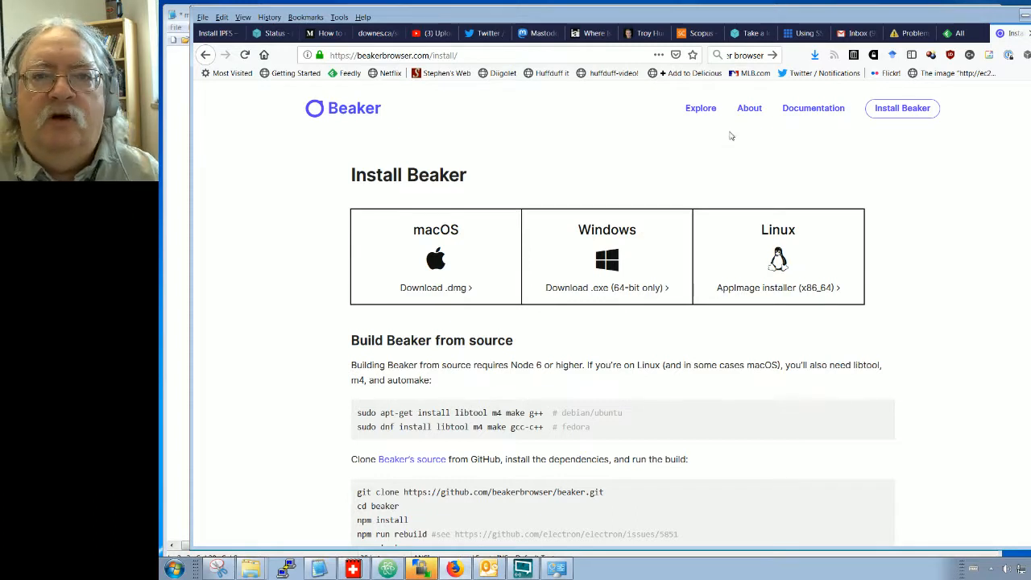
pyautogui.moveTo(820, 92)
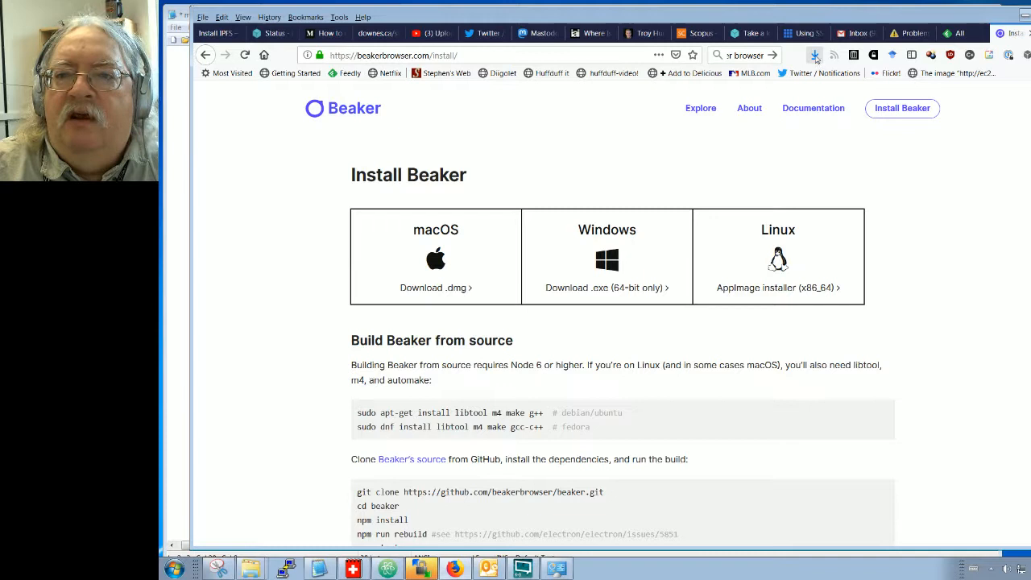
# - Launch the downloaded Beaker installer from Firefox's downloads list, accepting the publisher warning
pyautogui.click(813, 54)
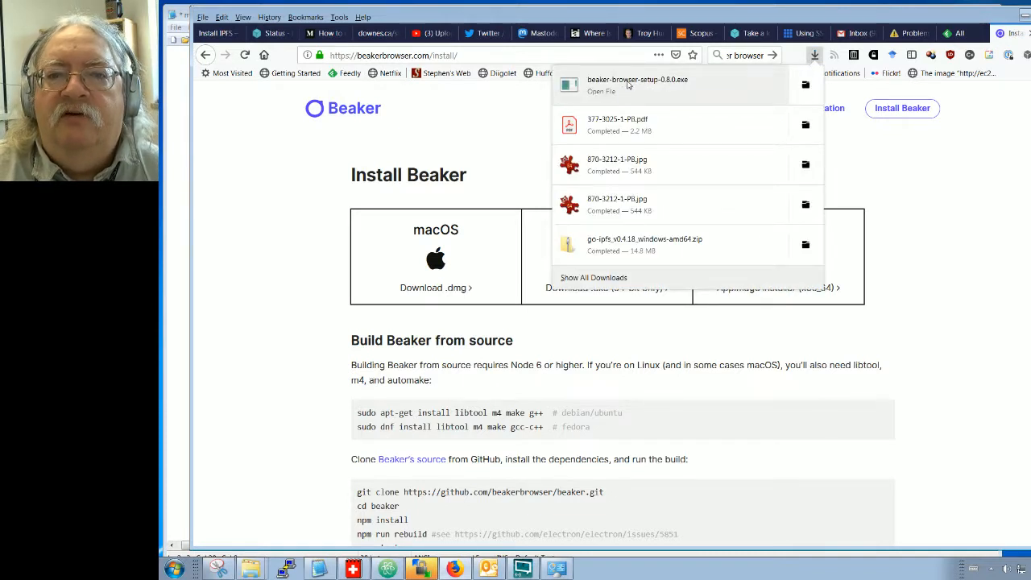
pyautogui.moveTo(631, 83)
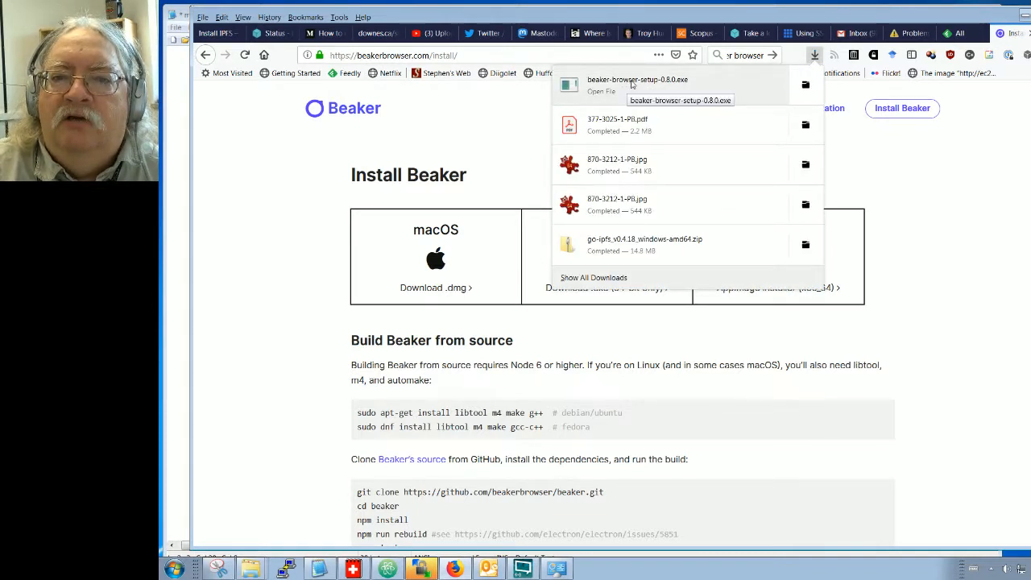
pyautogui.click(641, 84)
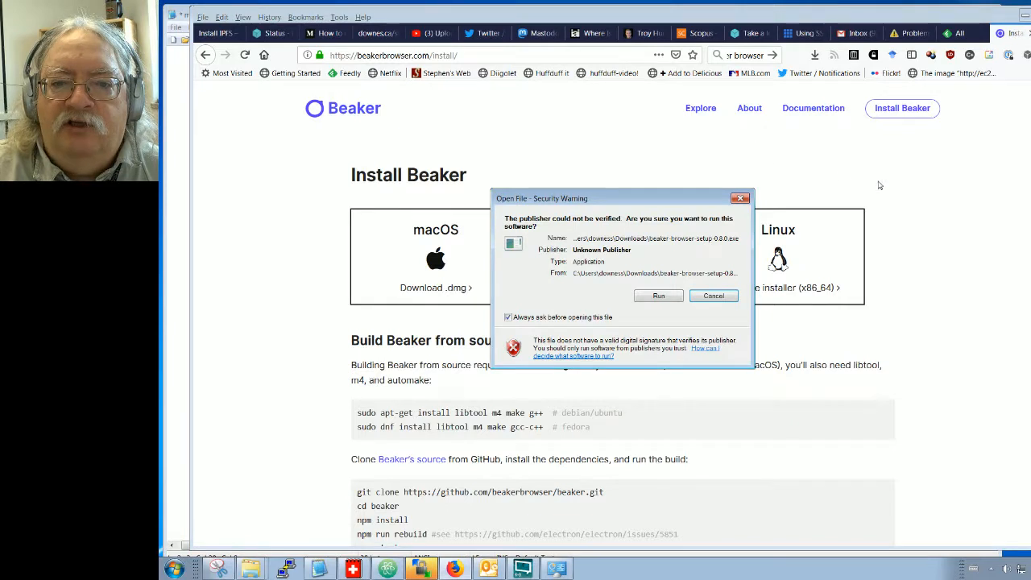
pyautogui.moveTo(659, 301)
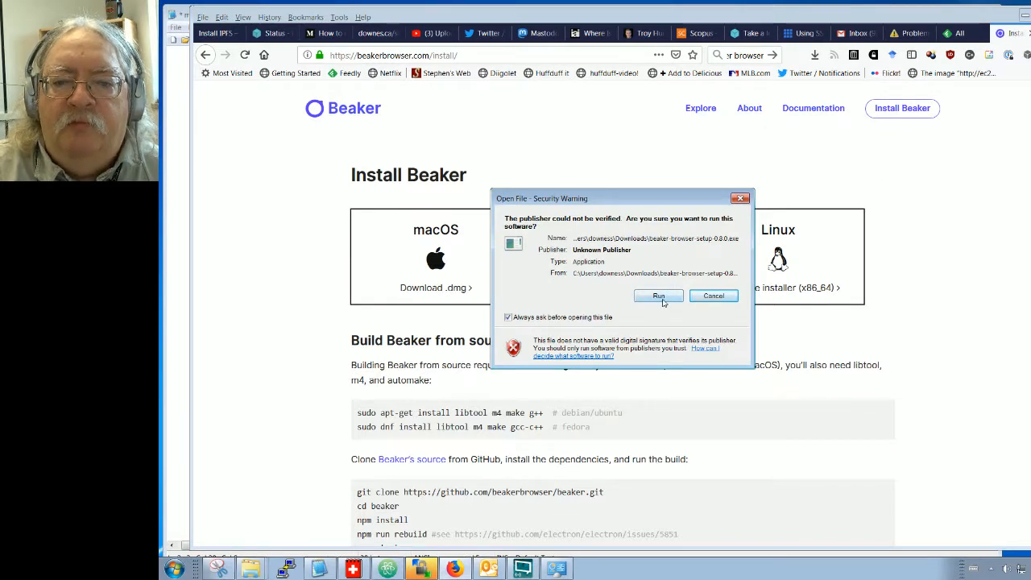
pyautogui.click(658, 296)
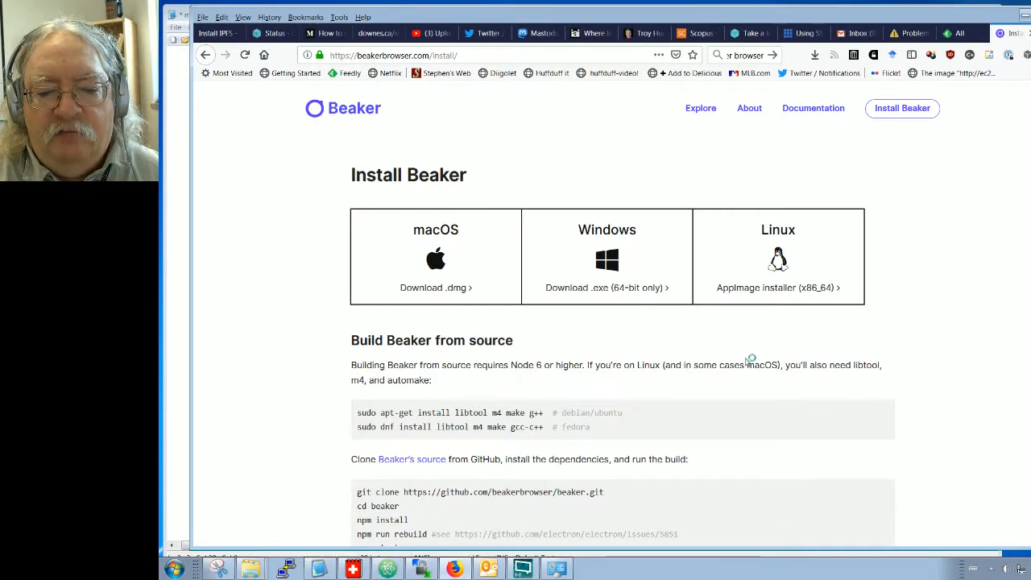
pyautogui.moveTo(745, 351)
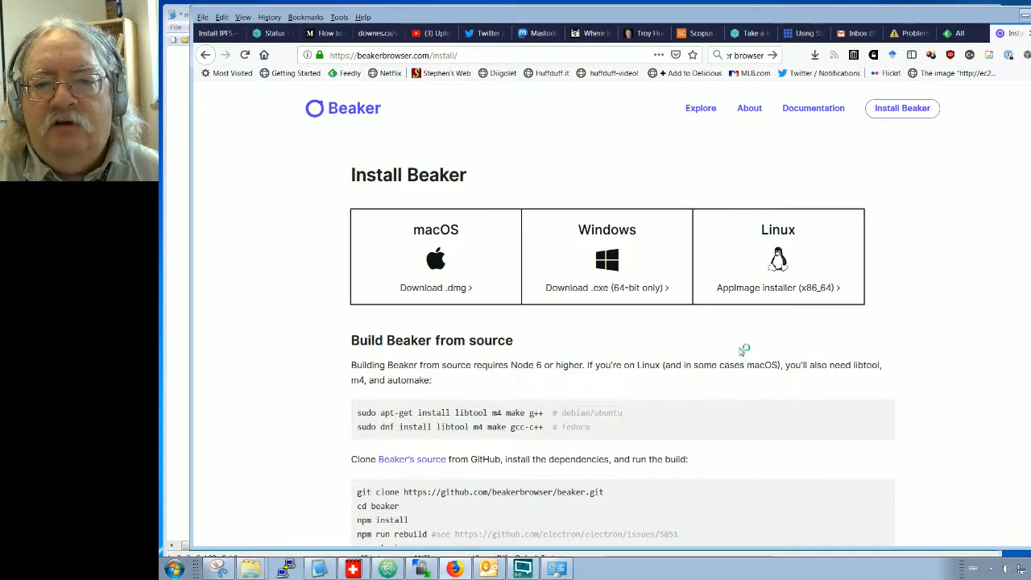
pyautogui.moveTo(742, 353)
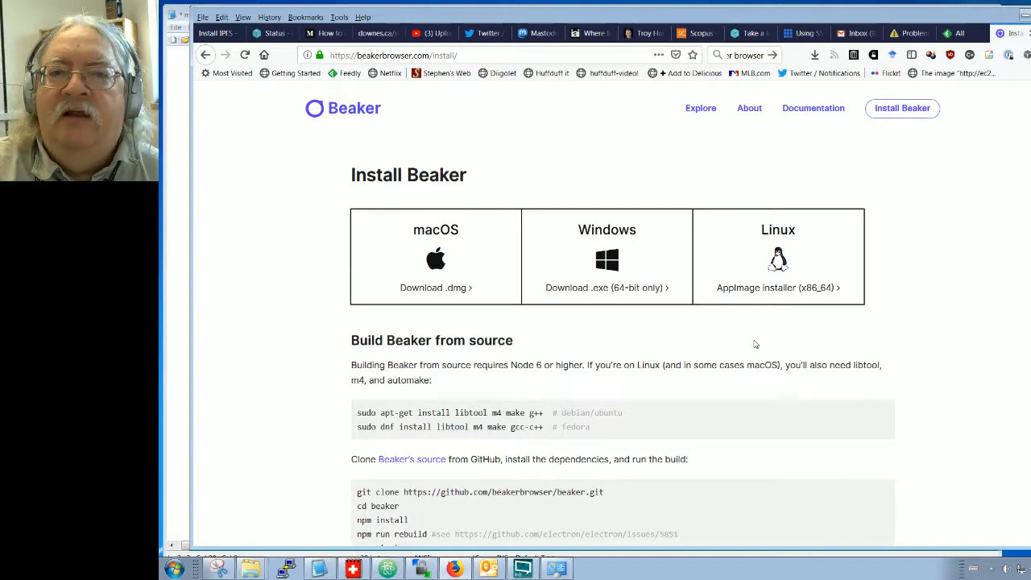
pyautogui.moveTo(749, 387)
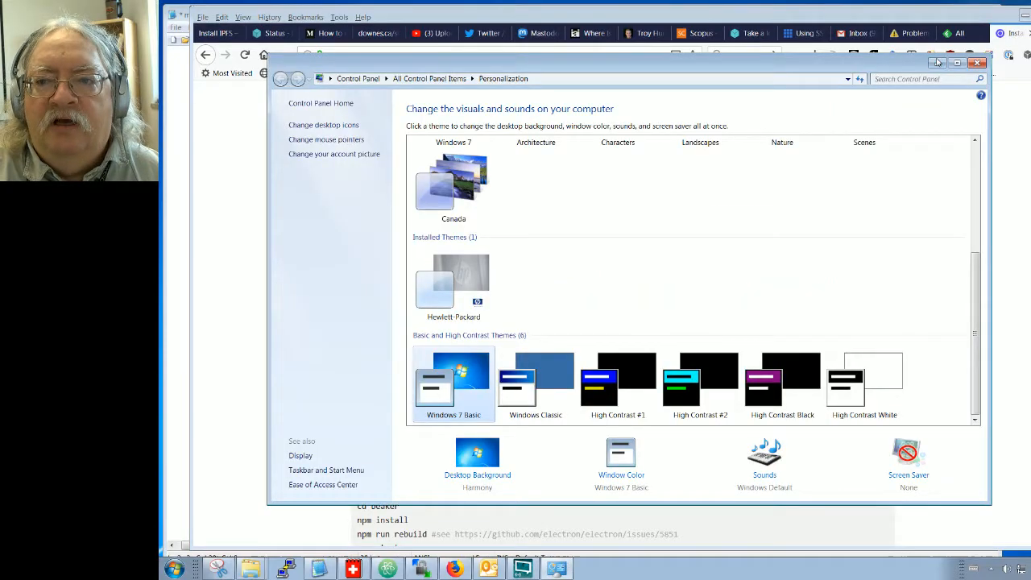
pyautogui.click(972, 66)
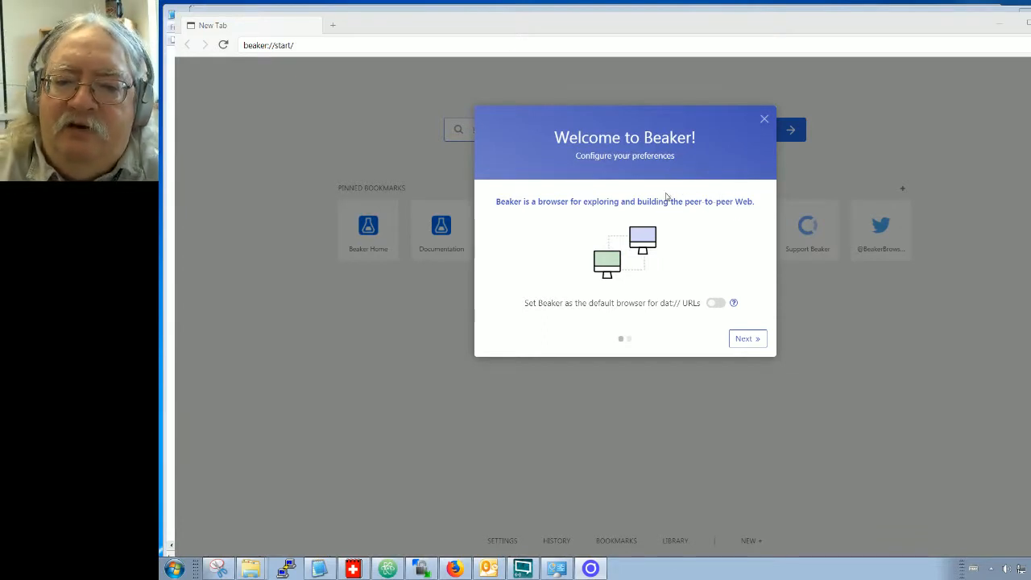
pyautogui.moveTo(690, 206)
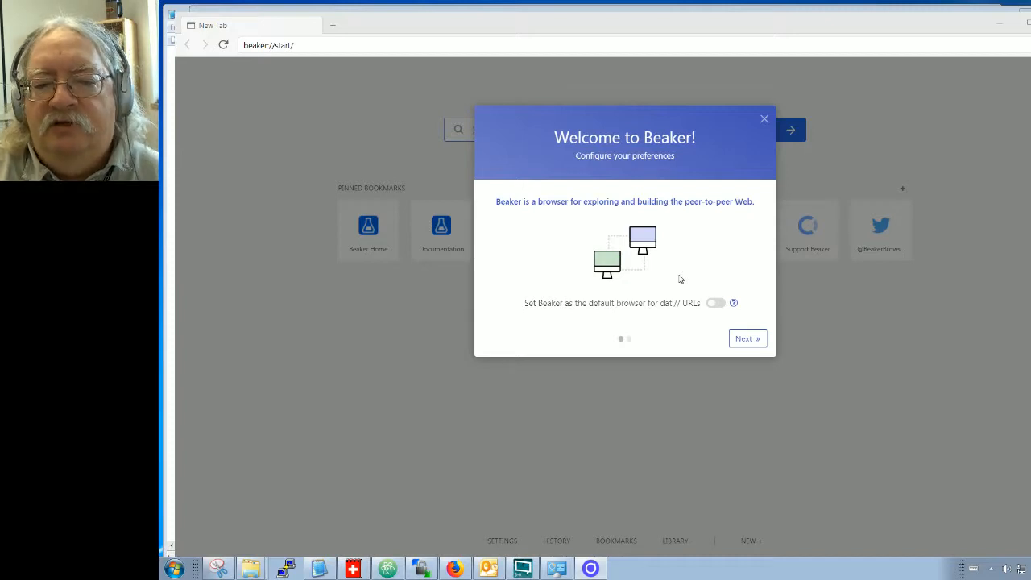
pyautogui.moveTo(539, 317)
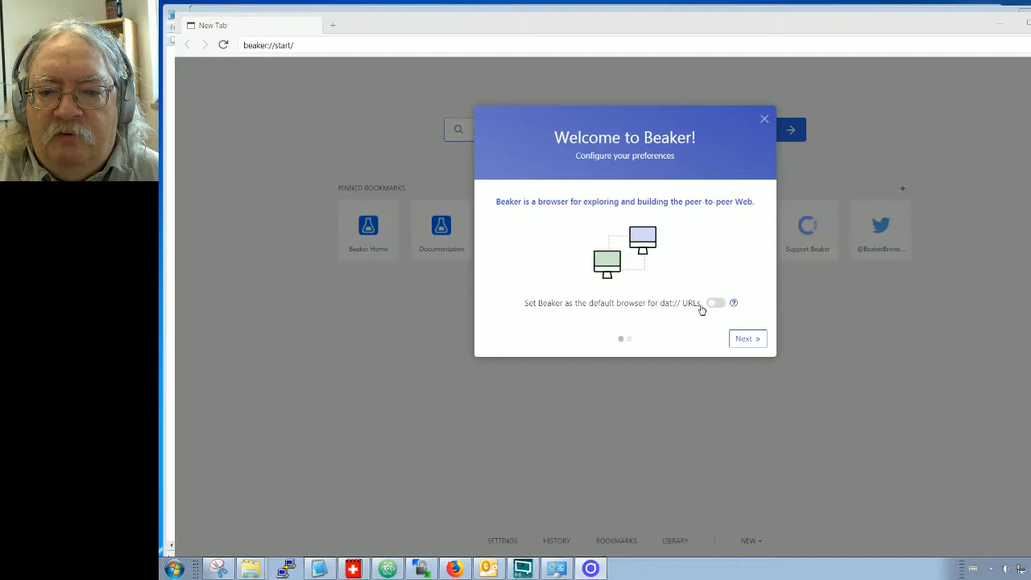
pyautogui.moveTo(671, 311)
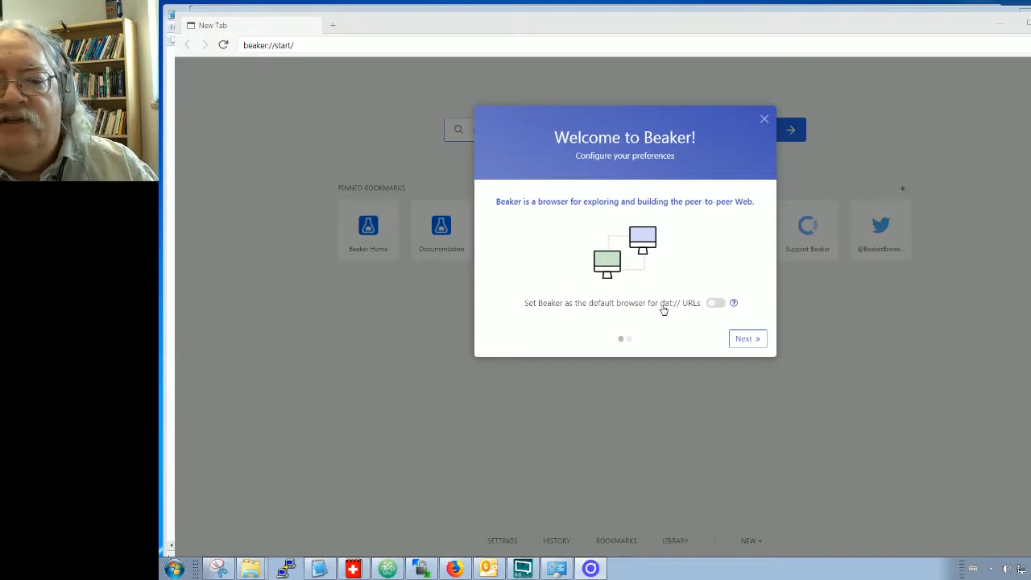
pyautogui.moveTo(667, 314)
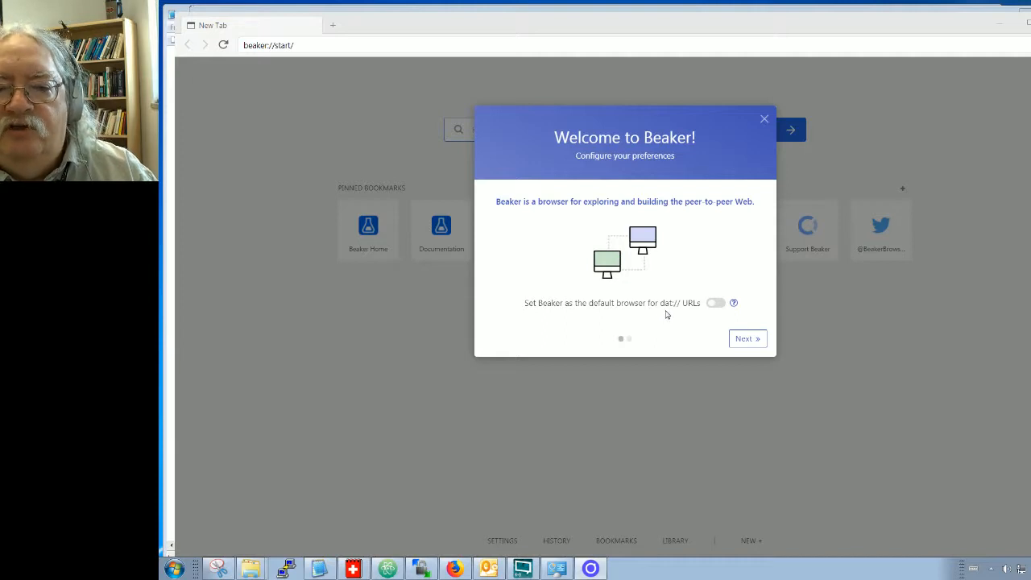
pyautogui.moveTo(698, 334)
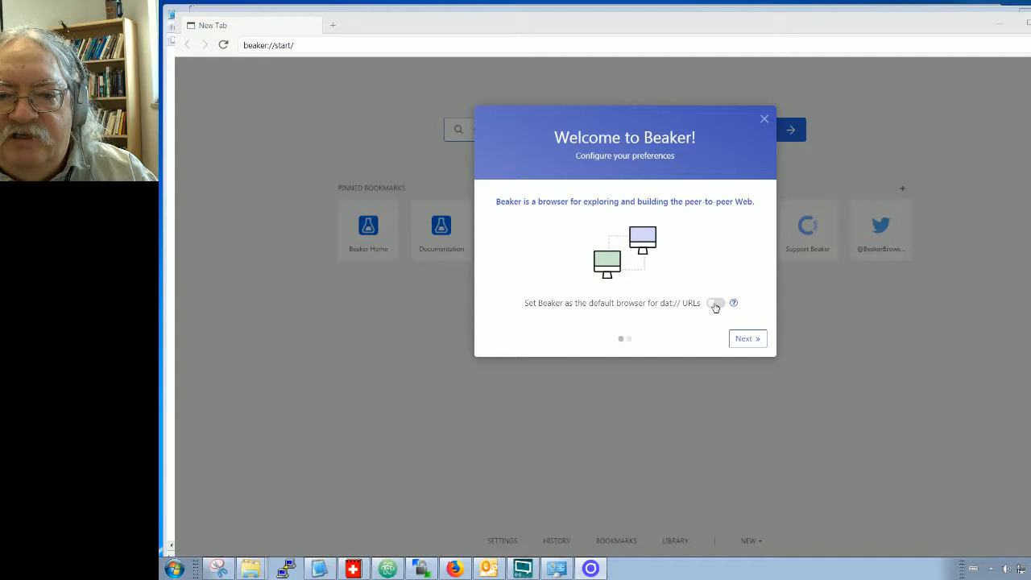
# - Switch on 'Set Beaker as the default browser for dat:// URLs' in the welcome dialog
pyautogui.click(716, 303)
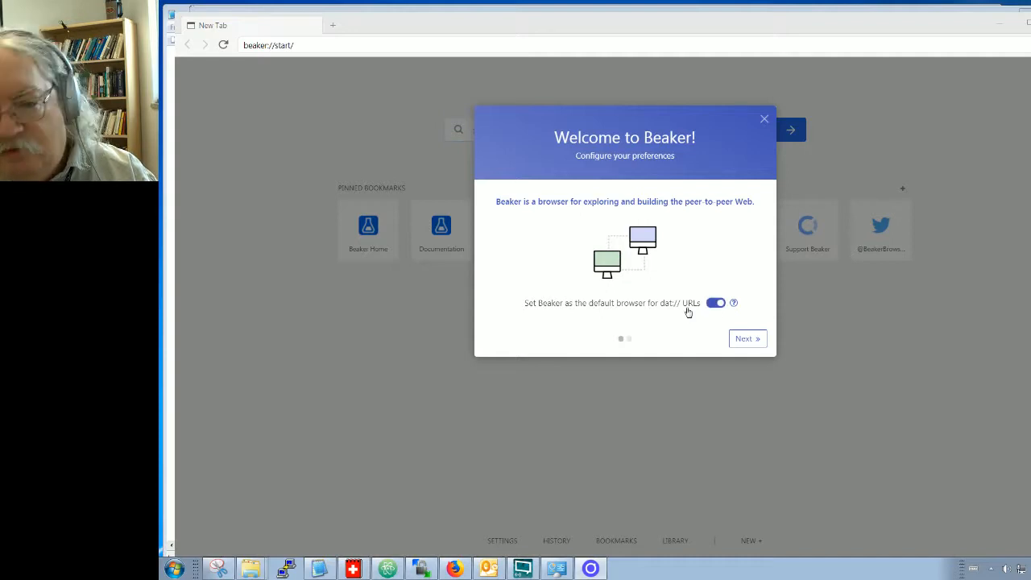
pyautogui.moveTo(690, 321)
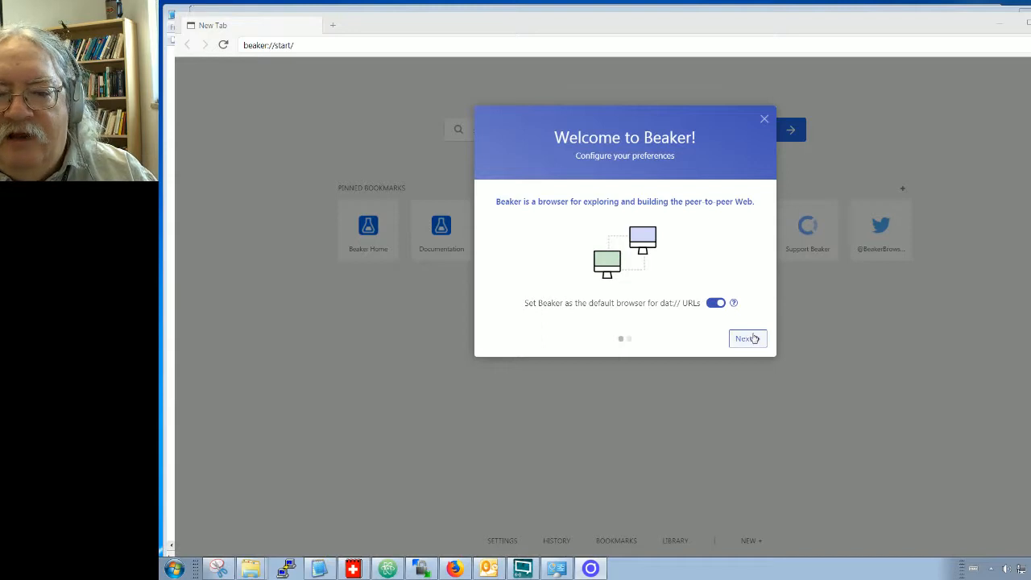
# - Advance the welcome guide to its final 'Get started' page
pyautogui.click(747, 338)
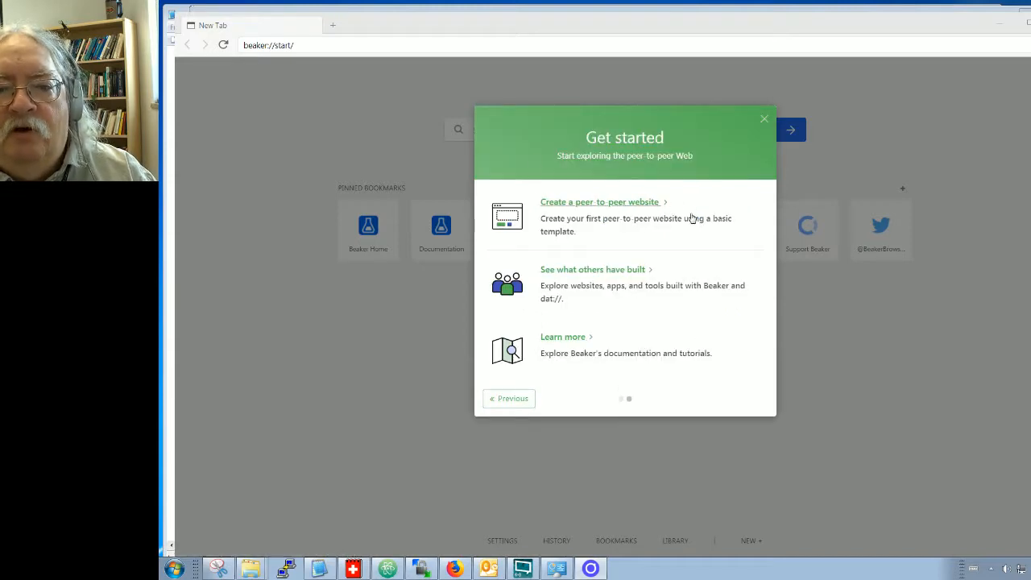
pyautogui.moveTo(605, 343)
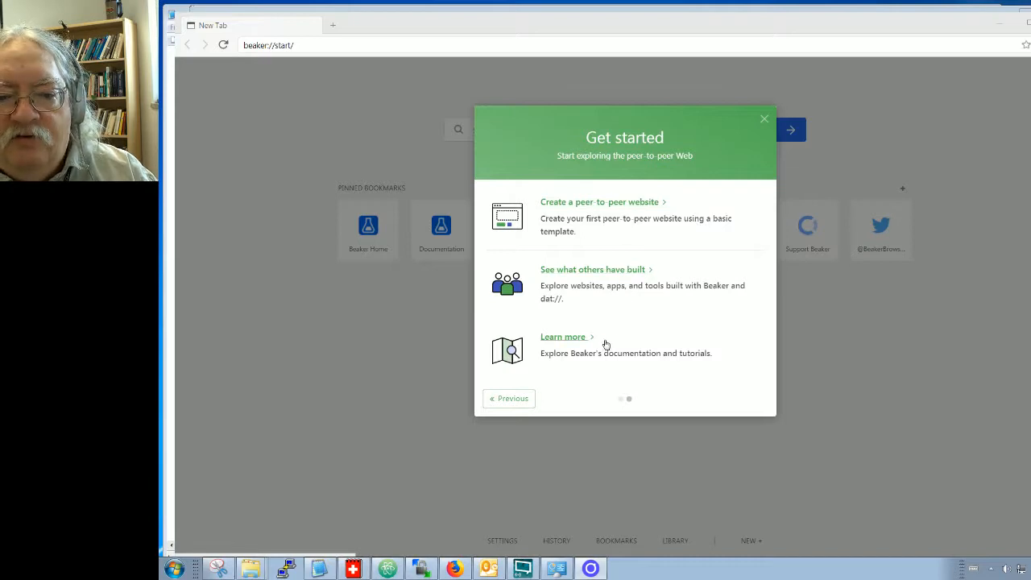
pyautogui.moveTo(657, 320)
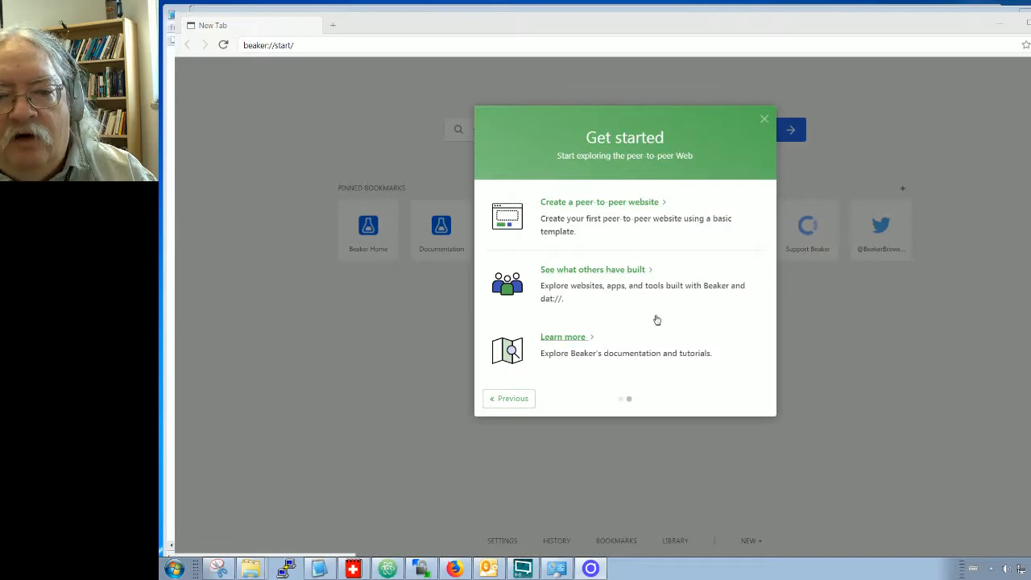
pyautogui.moveTo(655, 294)
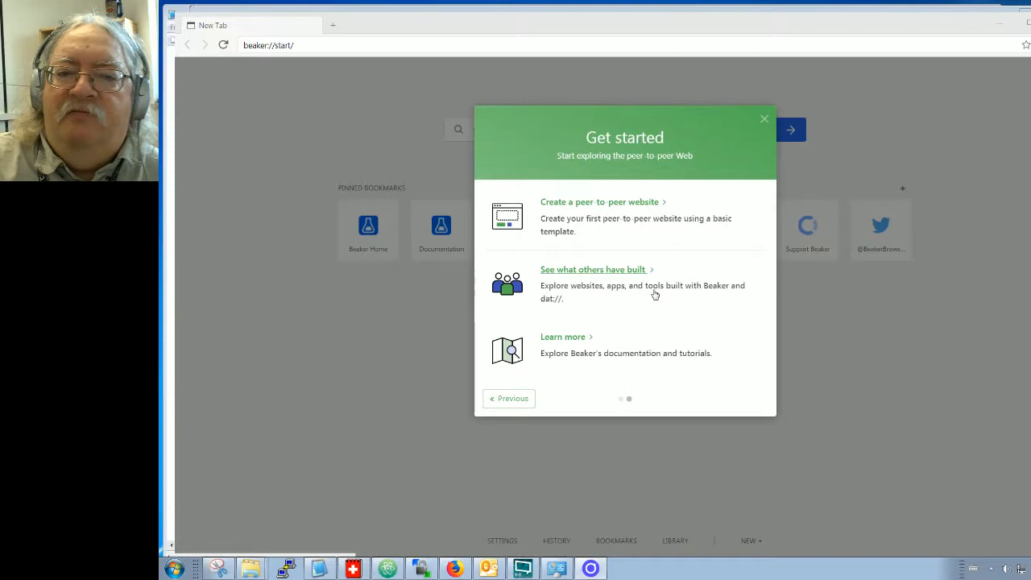
pyautogui.moveTo(593, 281)
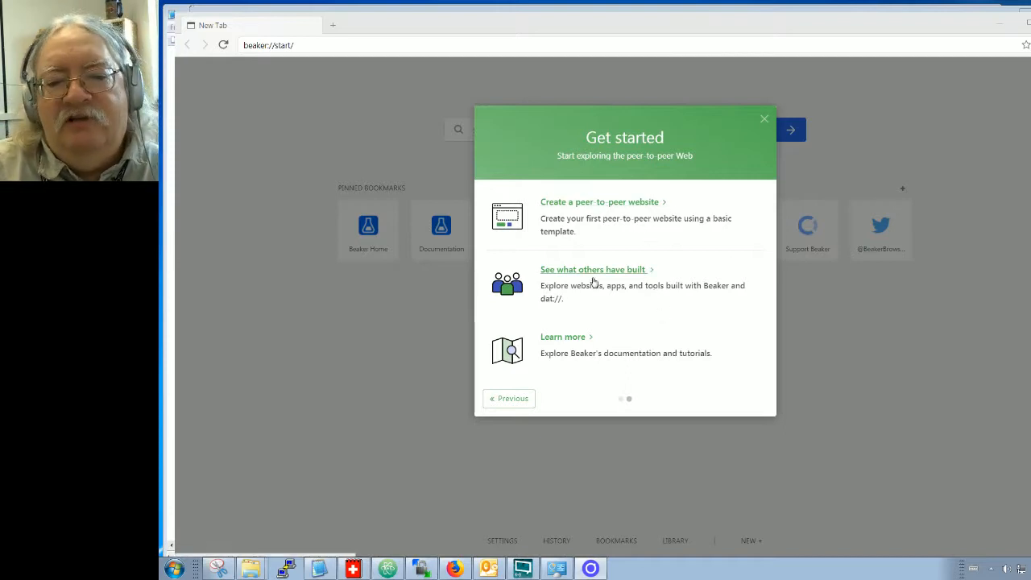
pyautogui.moveTo(603, 274)
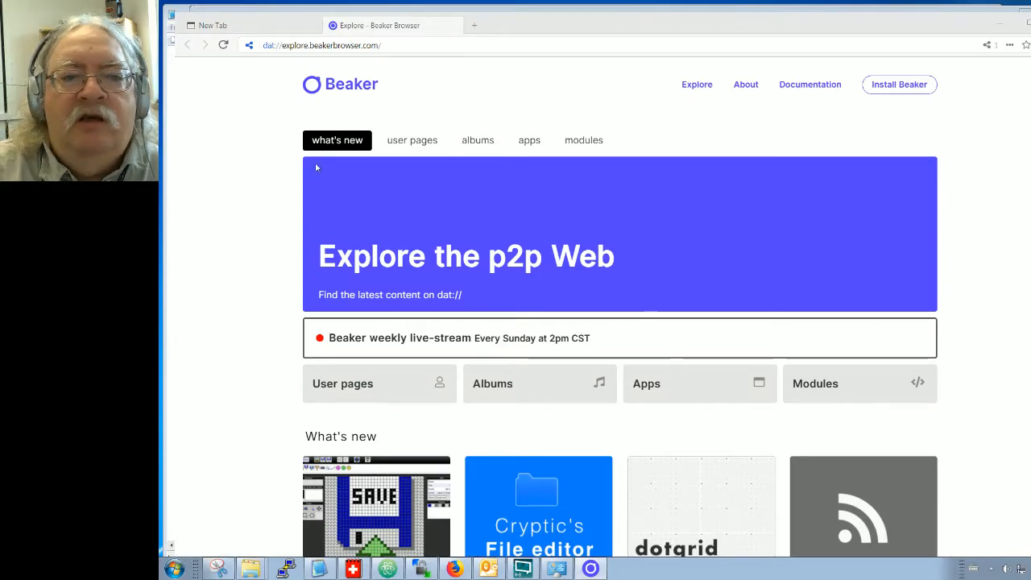
pyautogui.moveTo(967, 256)
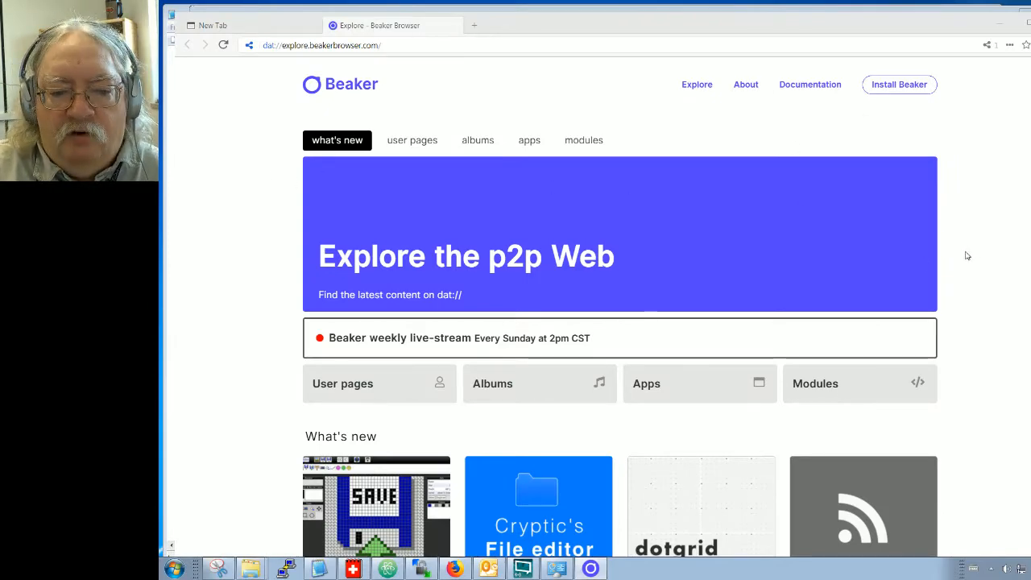
# - Scroll through the dat:// Explore site's listing of what others have built
pyautogui.scroll(-3)
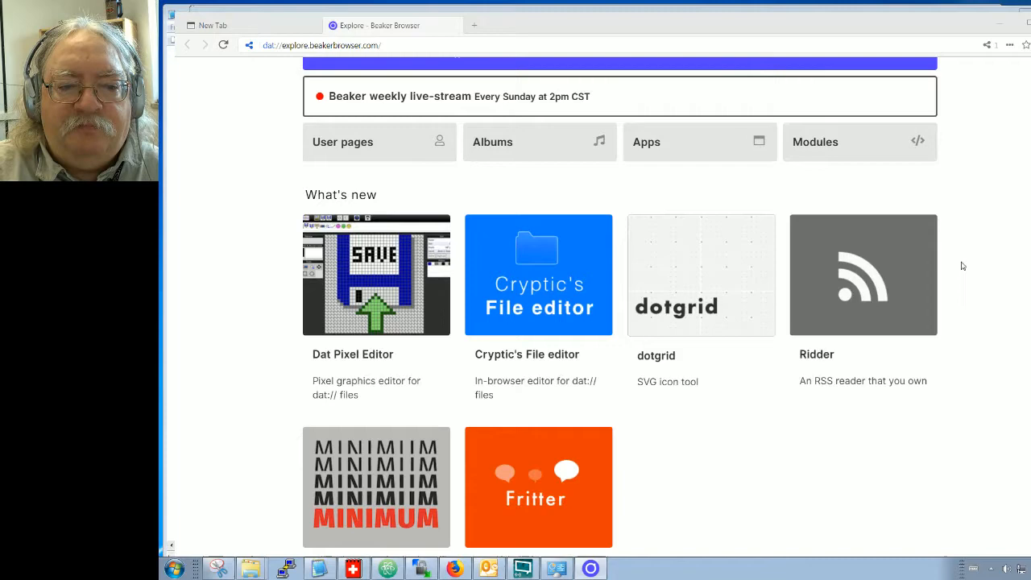
pyautogui.scroll(-3)
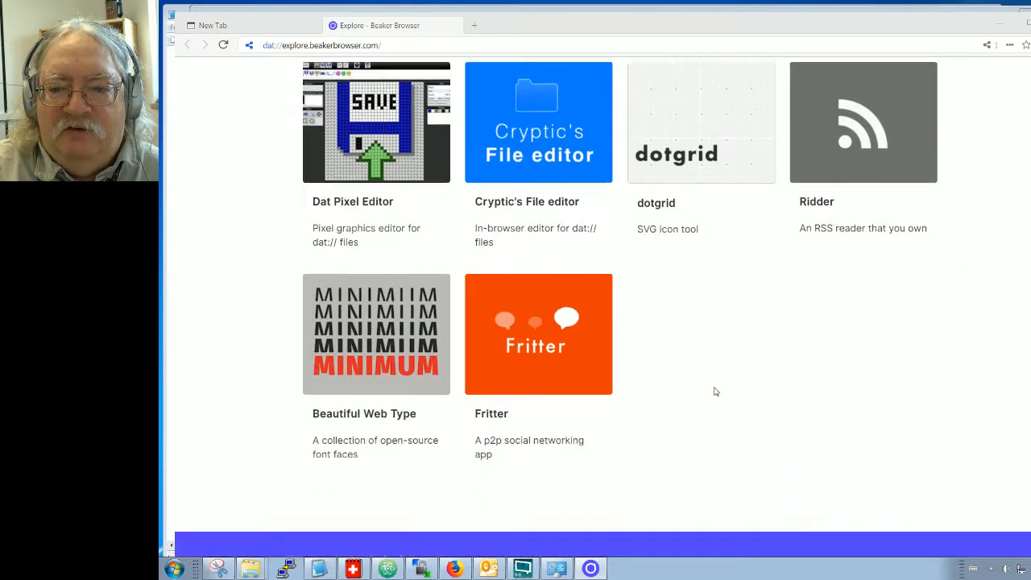
pyautogui.scroll(-3)
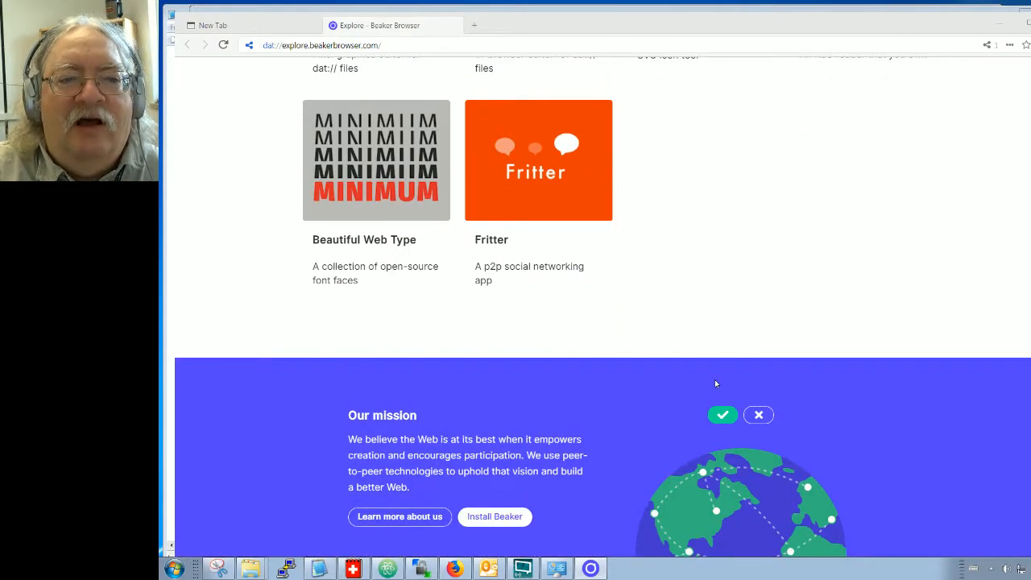
pyautogui.scroll(3)
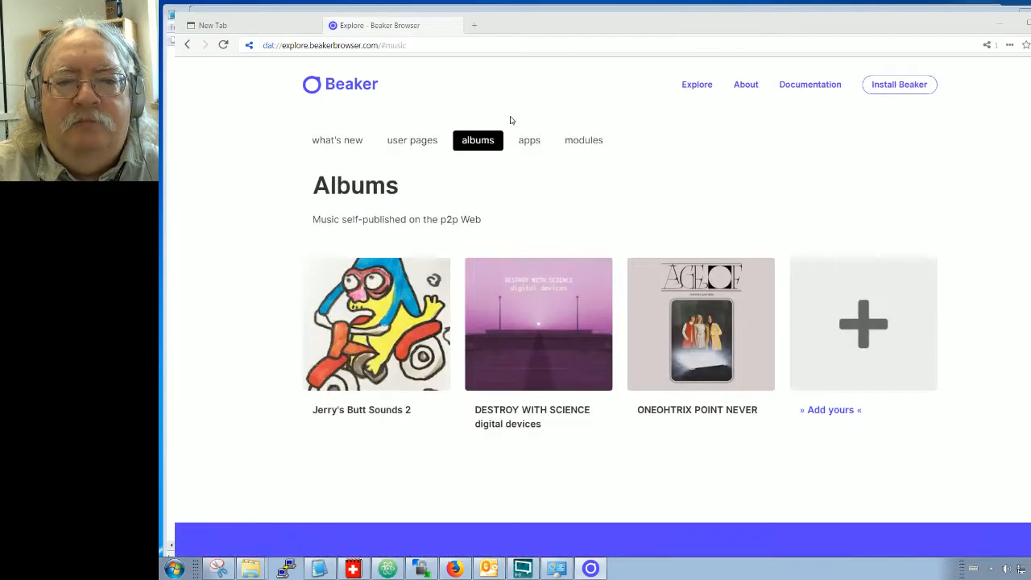
# - Scroll down the Explore page toward the albums listing
pyautogui.scroll(-3)
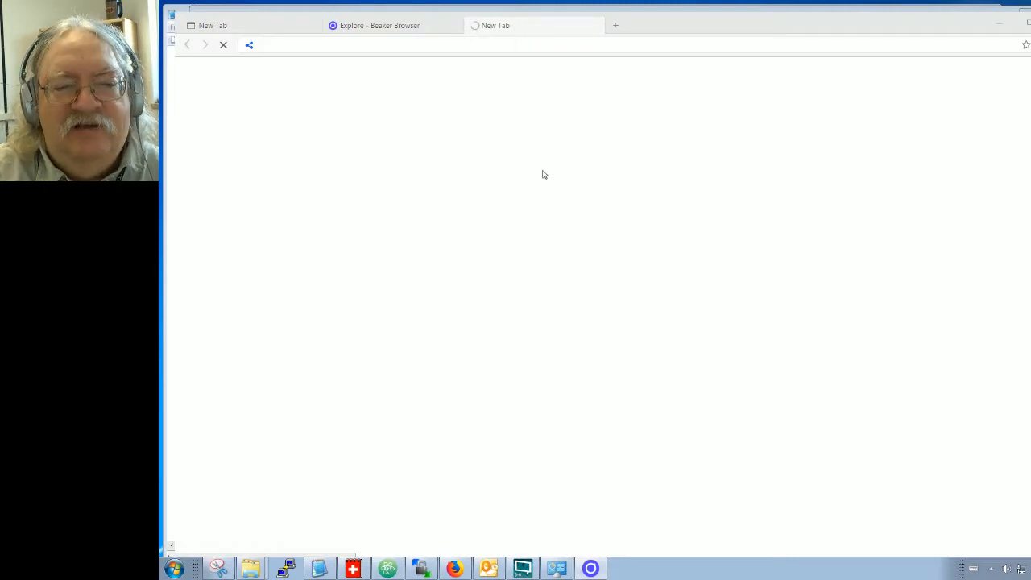
pyautogui.moveTo(378, 25)
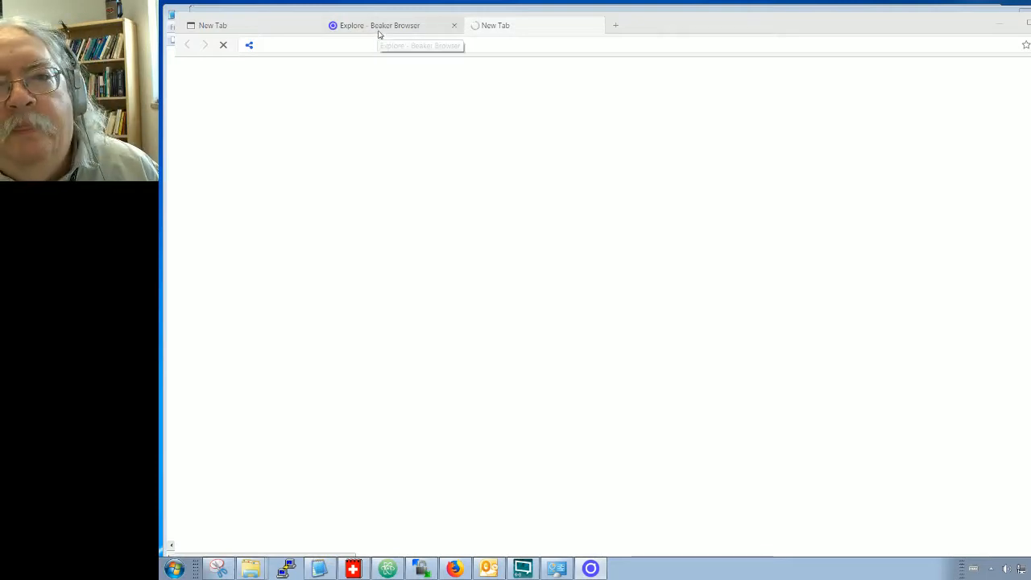
pyautogui.moveTo(403, 35)
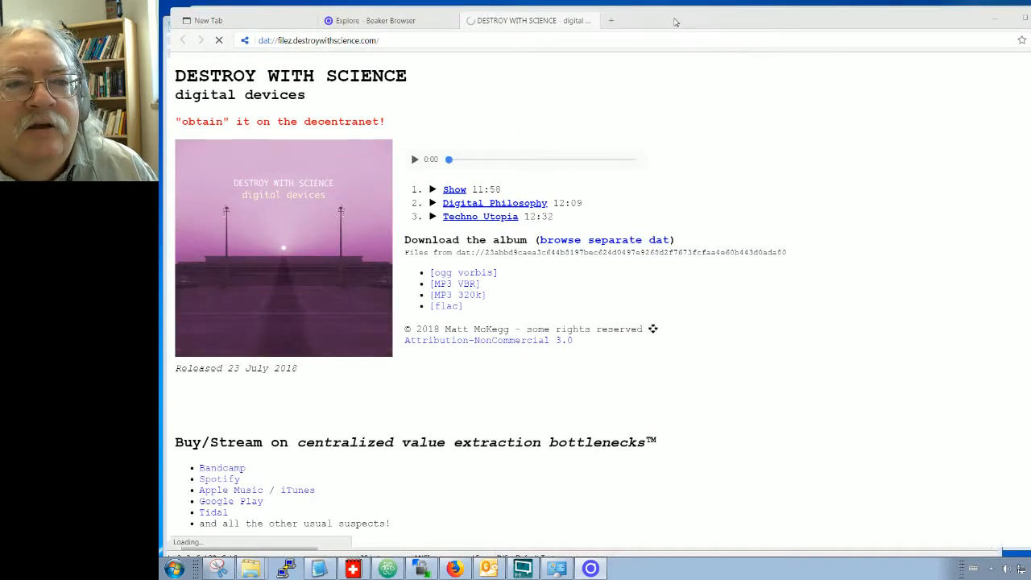
pyautogui.moveTo(741, 107)
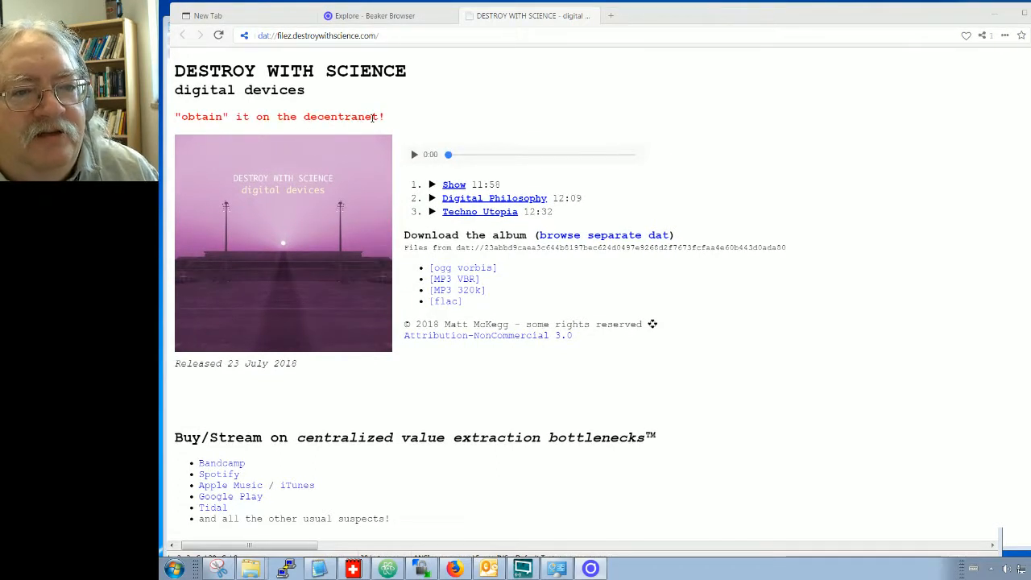
pyautogui.moveTo(572, 234)
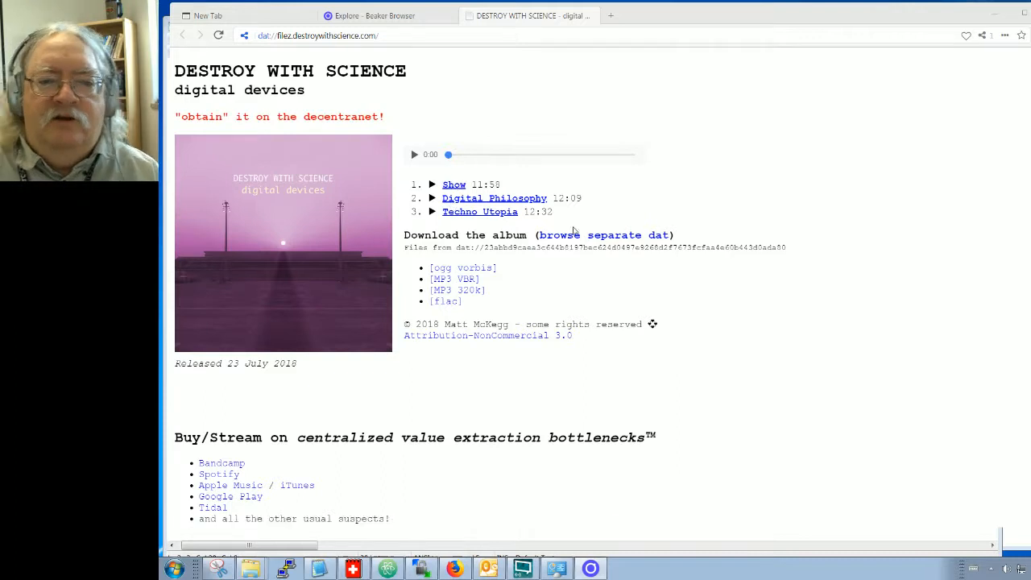
pyautogui.moveTo(842, 277)
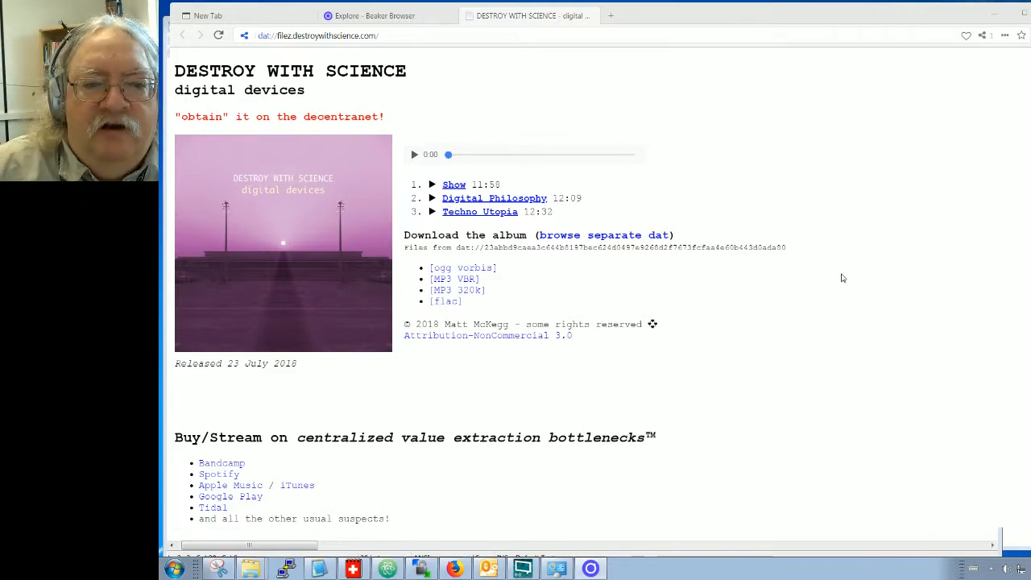
pyautogui.moveTo(848, 394)
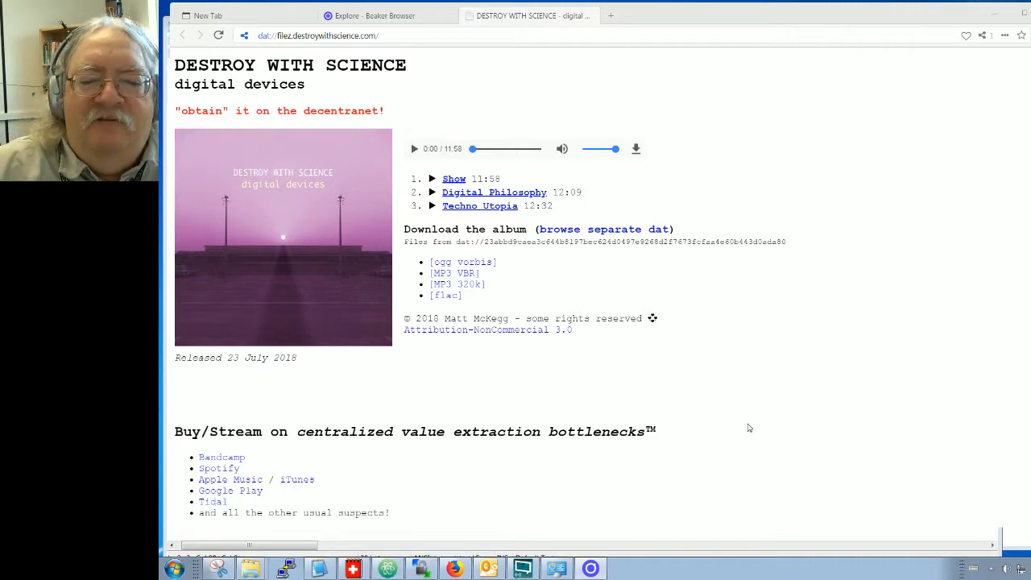
pyautogui.moveTo(736, 419)
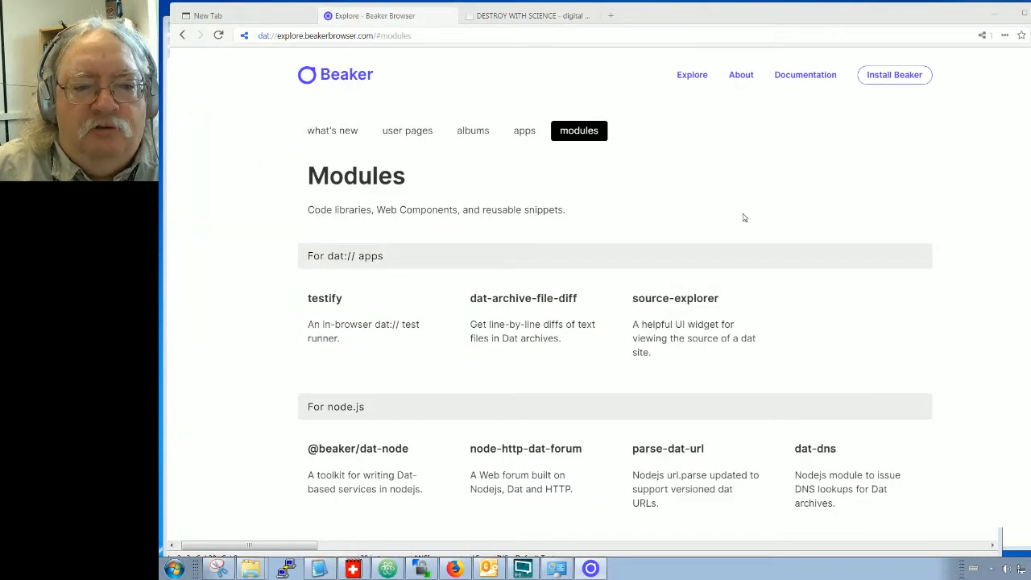
pyautogui.moveTo(700, 215)
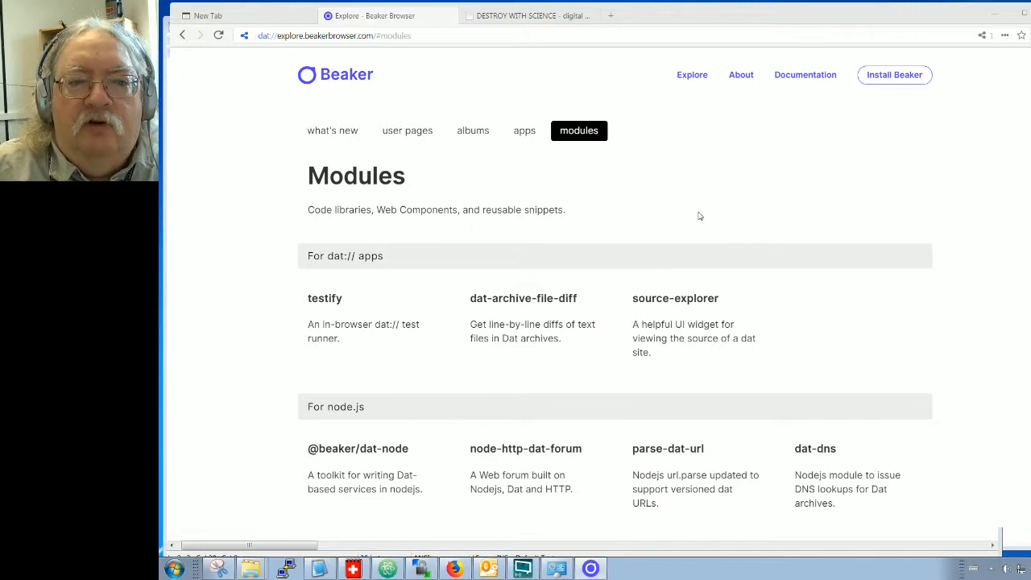
pyautogui.moveTo(769, 79)
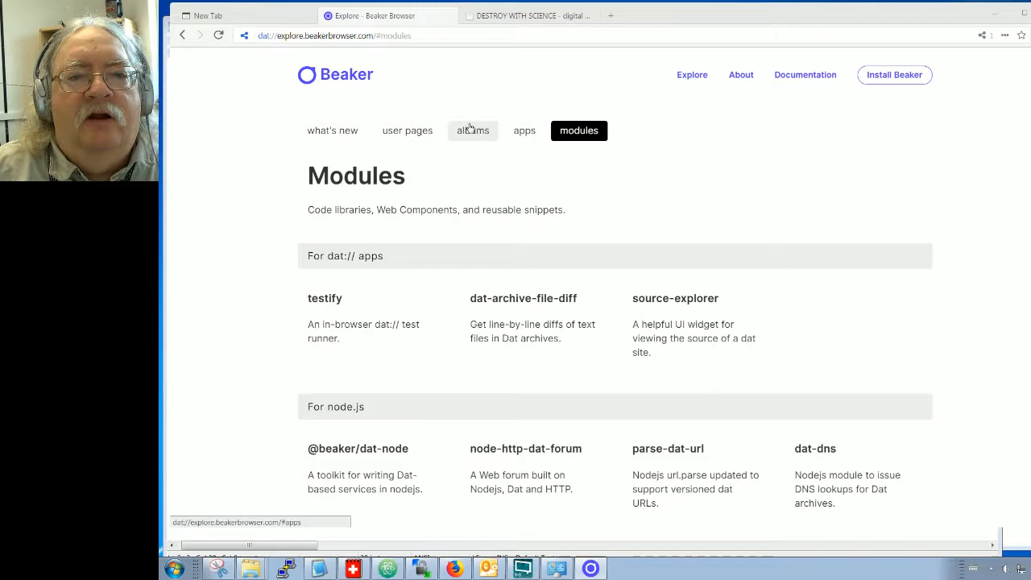
# - Switch the Explore site to its Modules section of code libraries
pyautogui.click(407, 130)
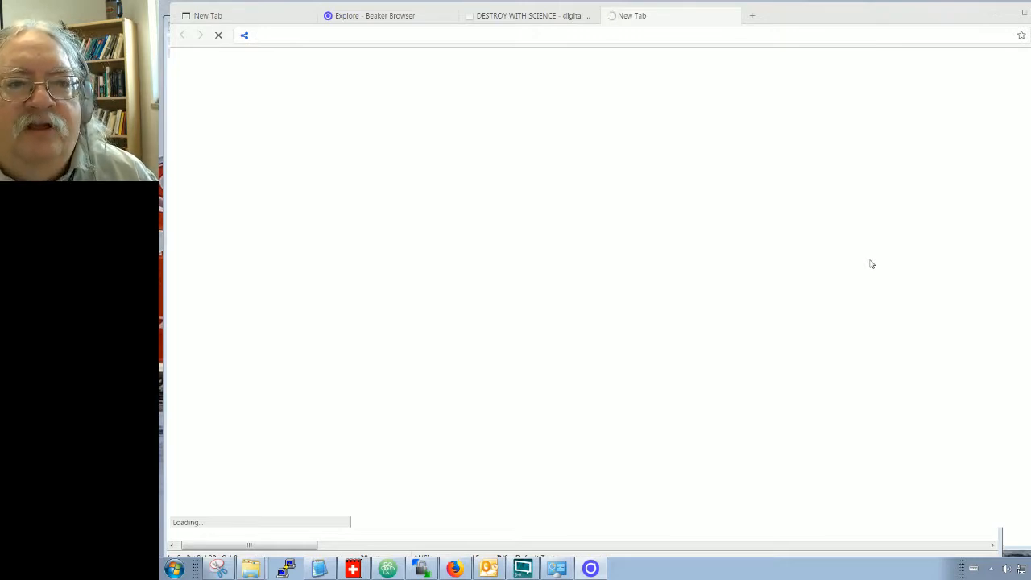
pyautogui.moveTo(800, 262)
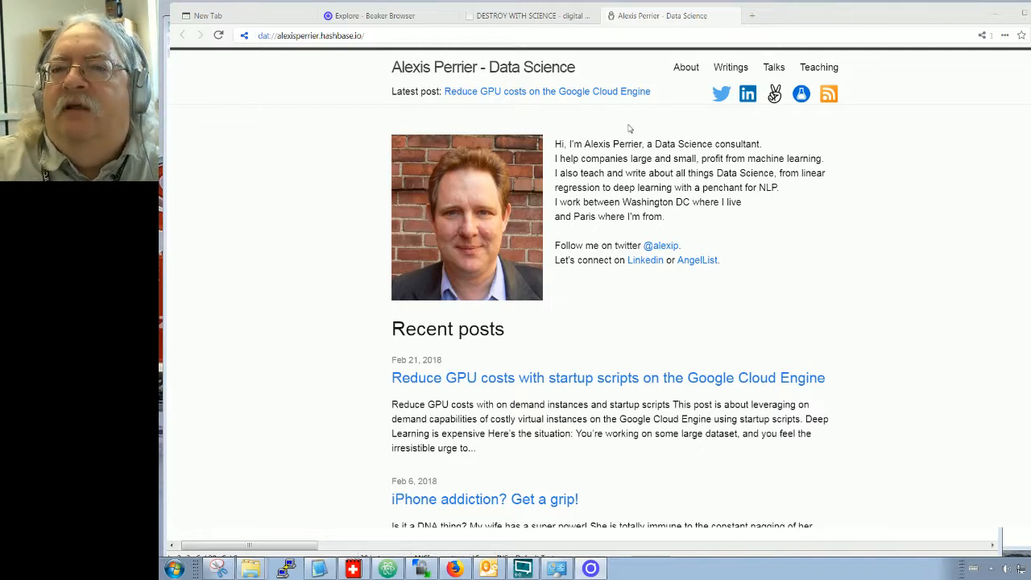
pyautogui.moveTo(634, 158)
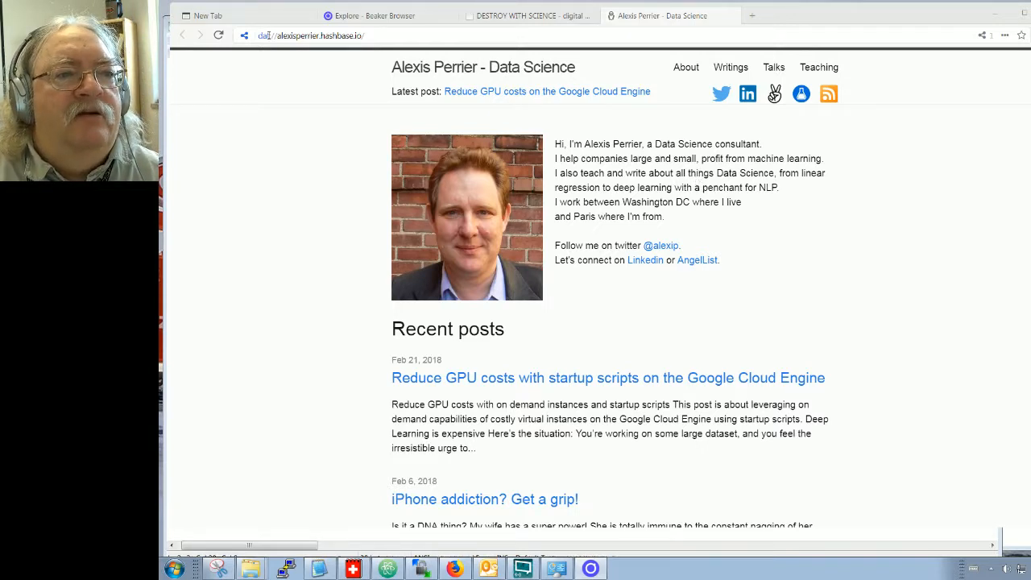
# - Browse Alexis Perrier's dat blog to Recent posts and open 'iPhone addiction? Get a grip!'
pyautogui.click(311, 36)
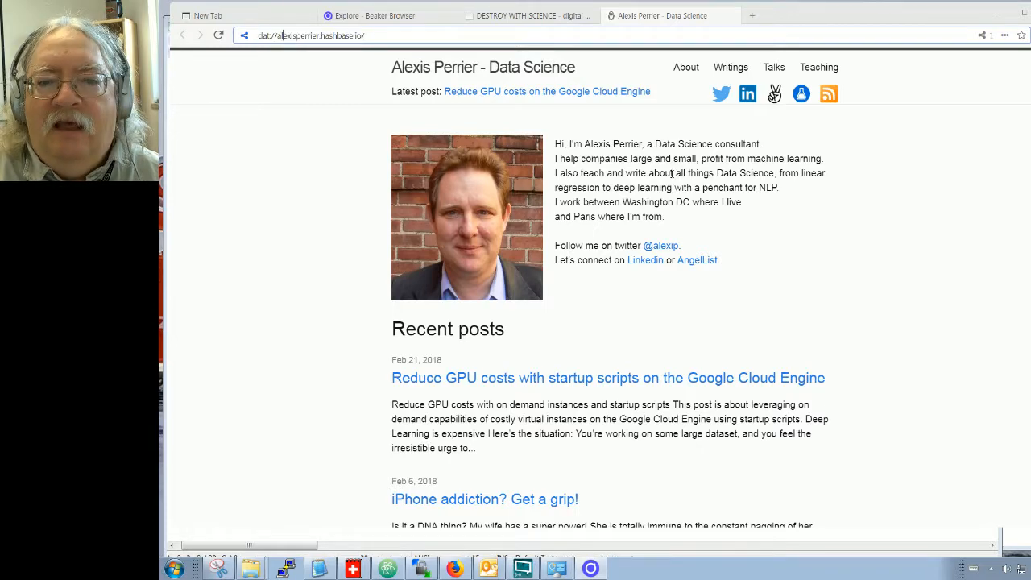
pyautogui.scroll(-3)
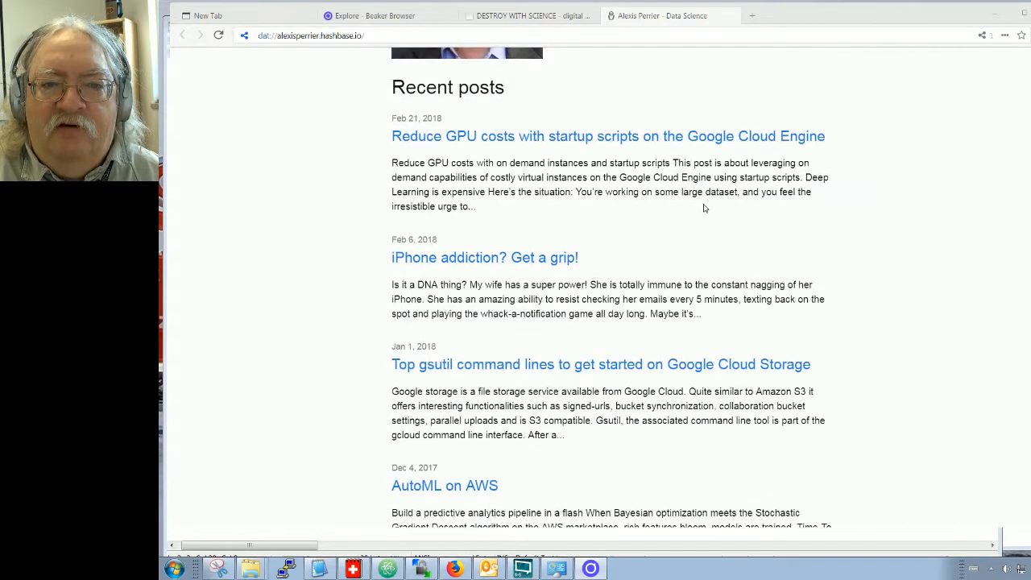
pyautogui.scroll(3)
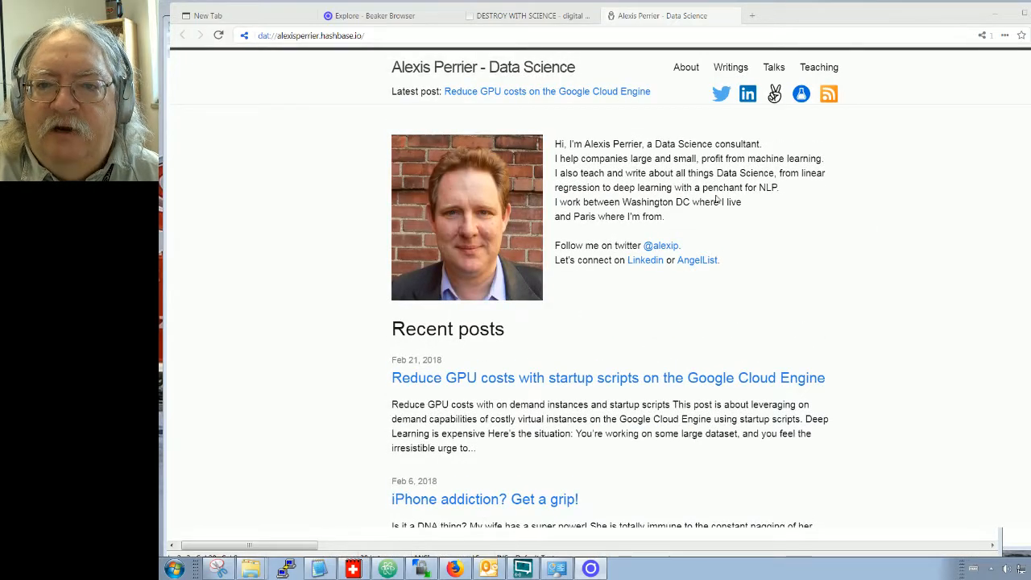
pyautogui.scroll(-3)
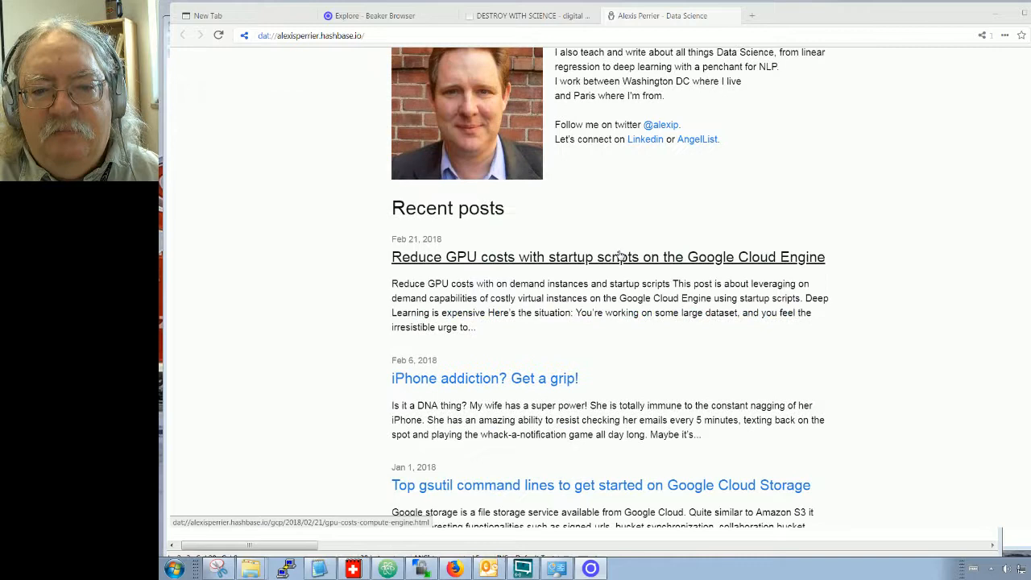
pyautogui.scroll(-3)
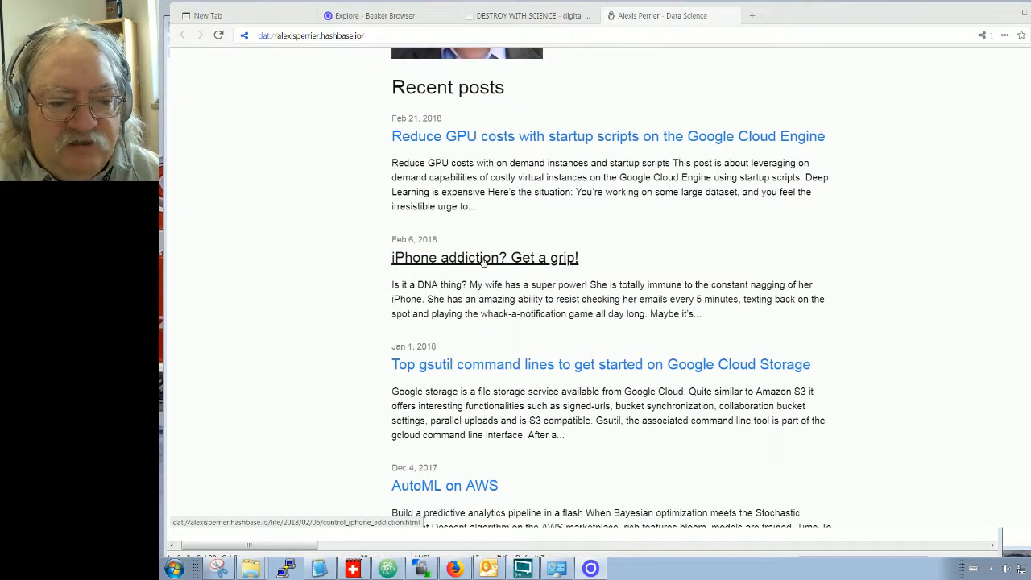
pyautogui.click(484, 257)
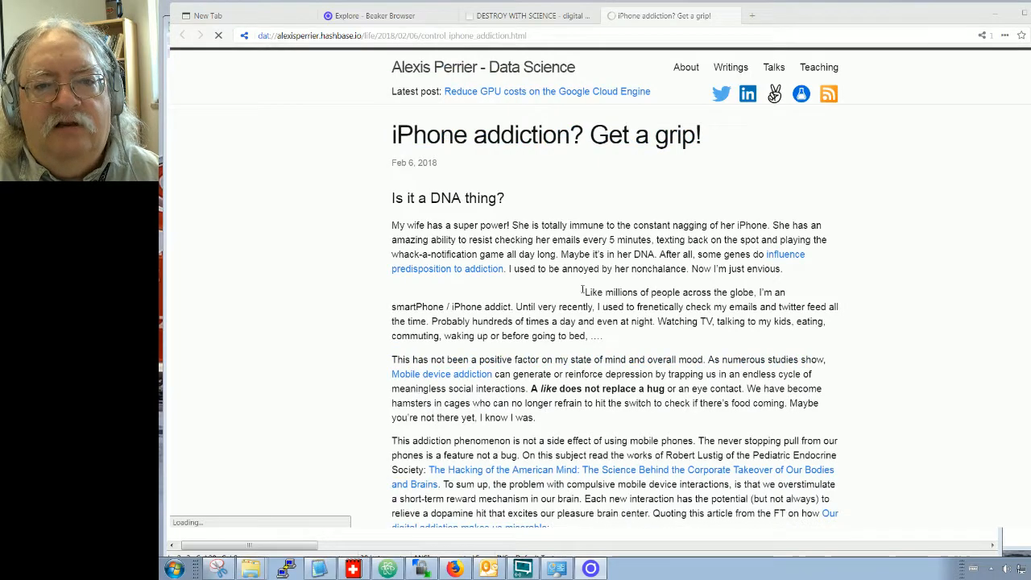
pyautogui.scroll(-3)
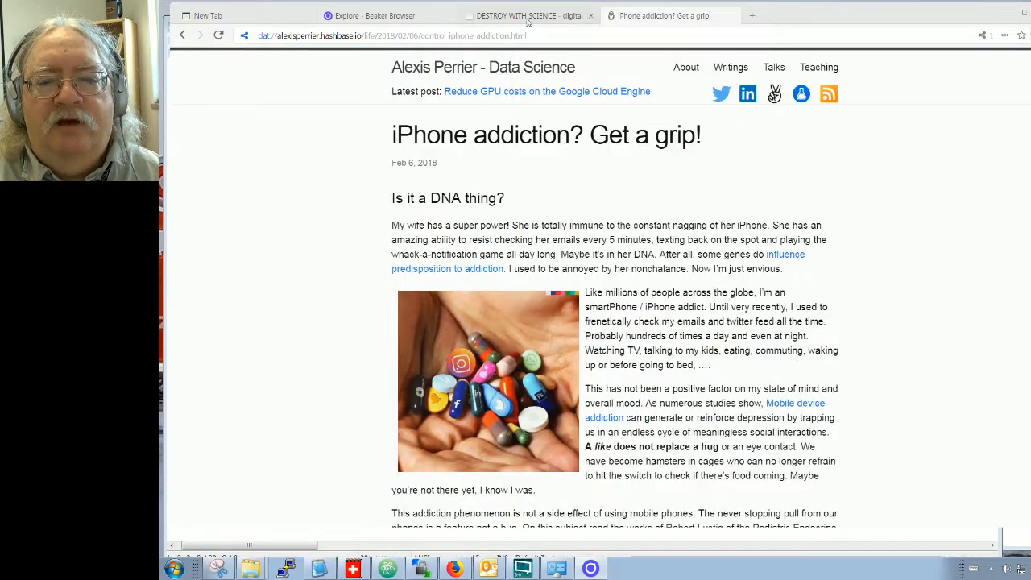
pyautogui.click(369, 15)
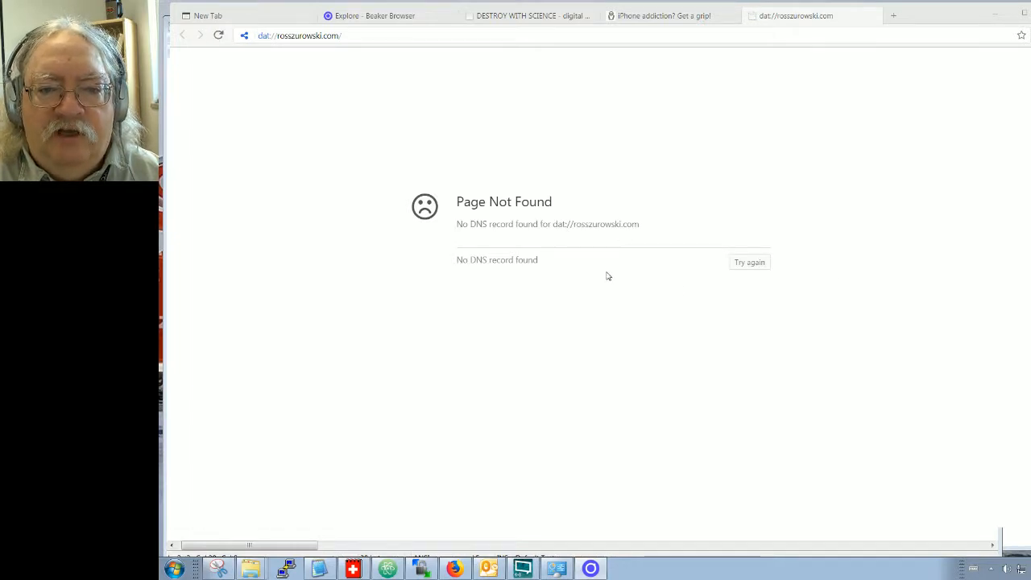
pyautogui.moveTo(246, 84)
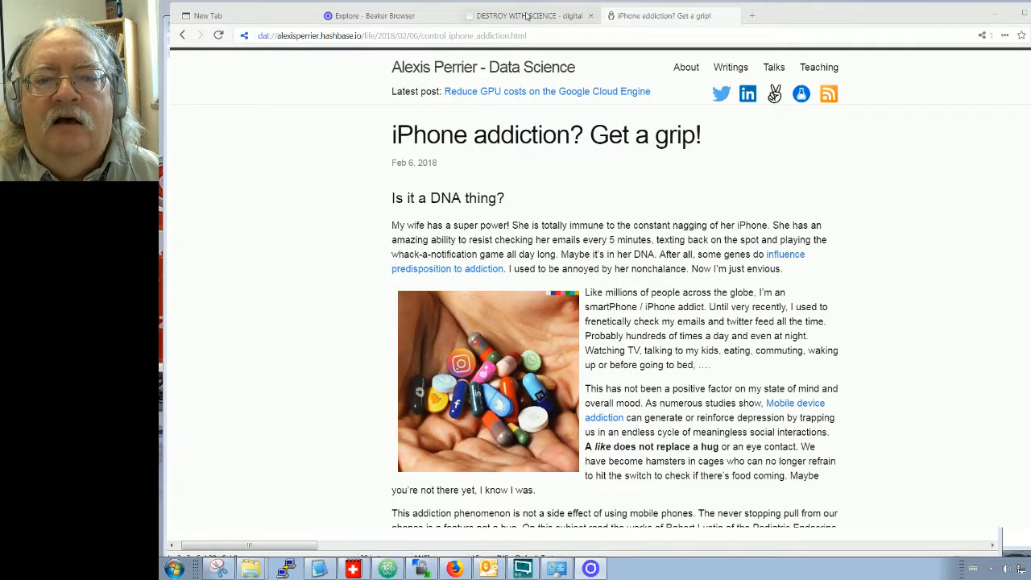
# - Return to the Explore tab showing the personal homepages directory
pyautogui.click(386, 15)
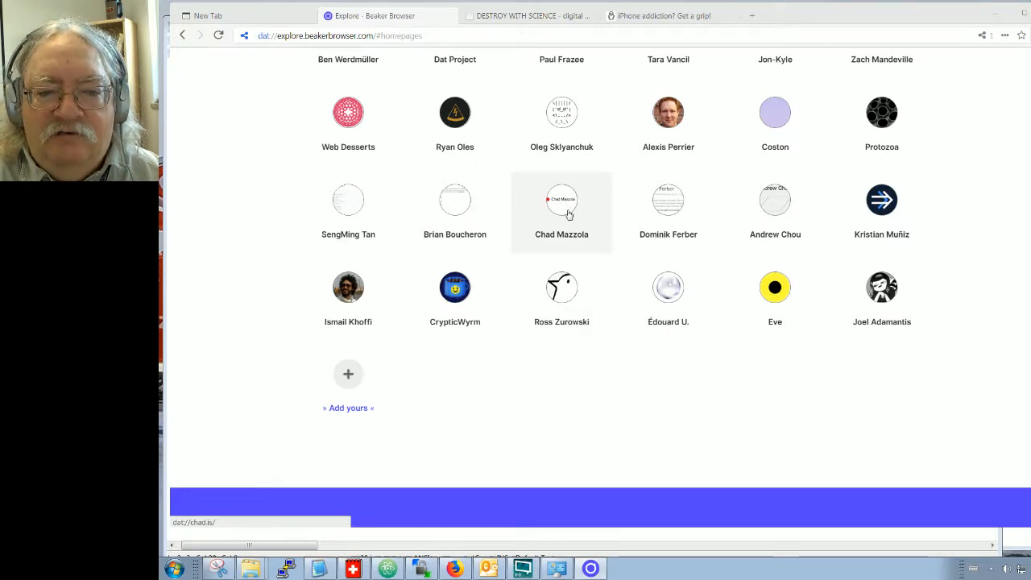
# - Open Chad Mazzola's homepage dat://chad.is from the Explore homepages grid
pyautogui.click(561, 199)
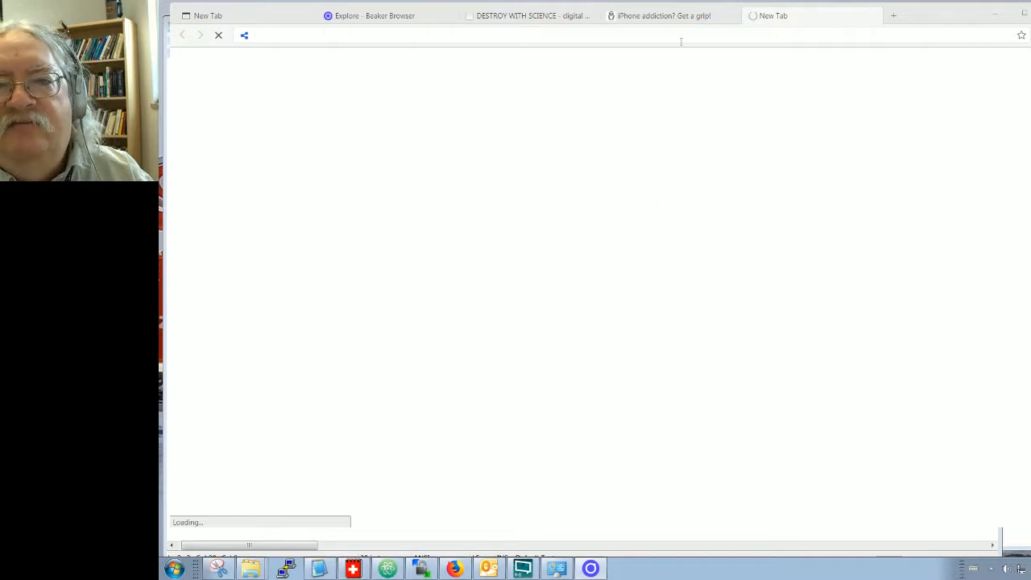
pyautogui.moveTo(686, 191)
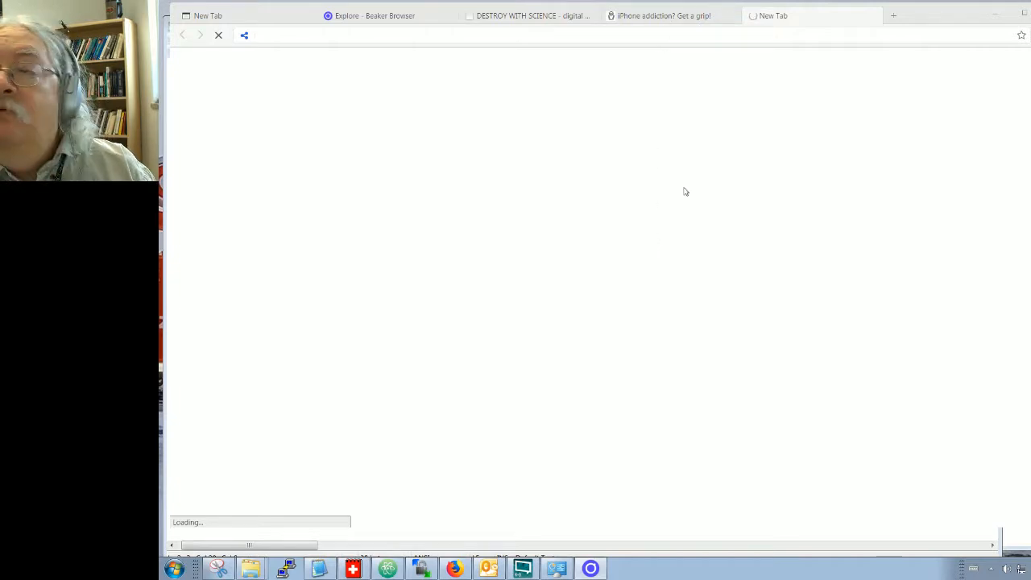
pyautogui.moveTo(707, 247)
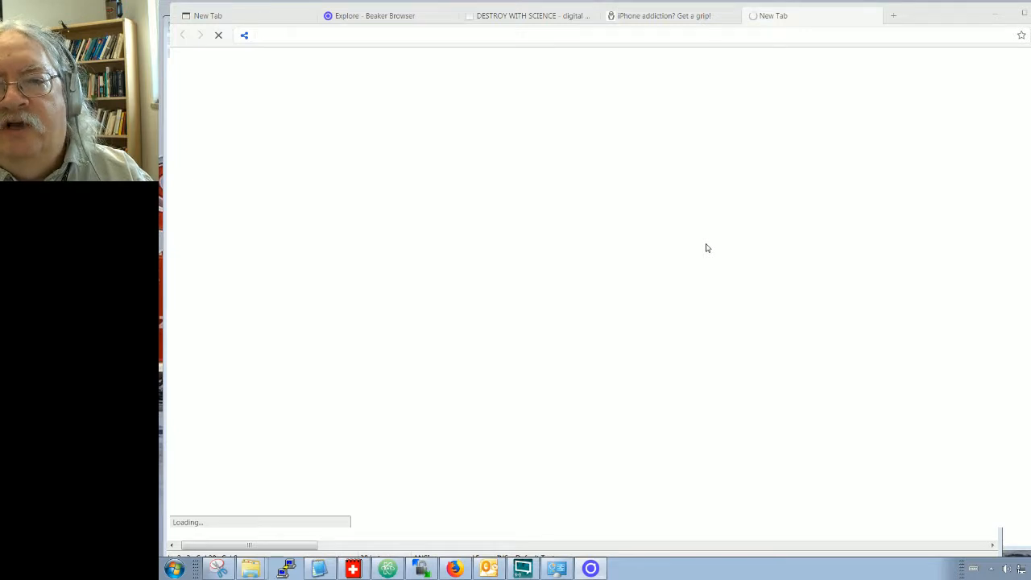
pyautogui.moveTo(700, 220)
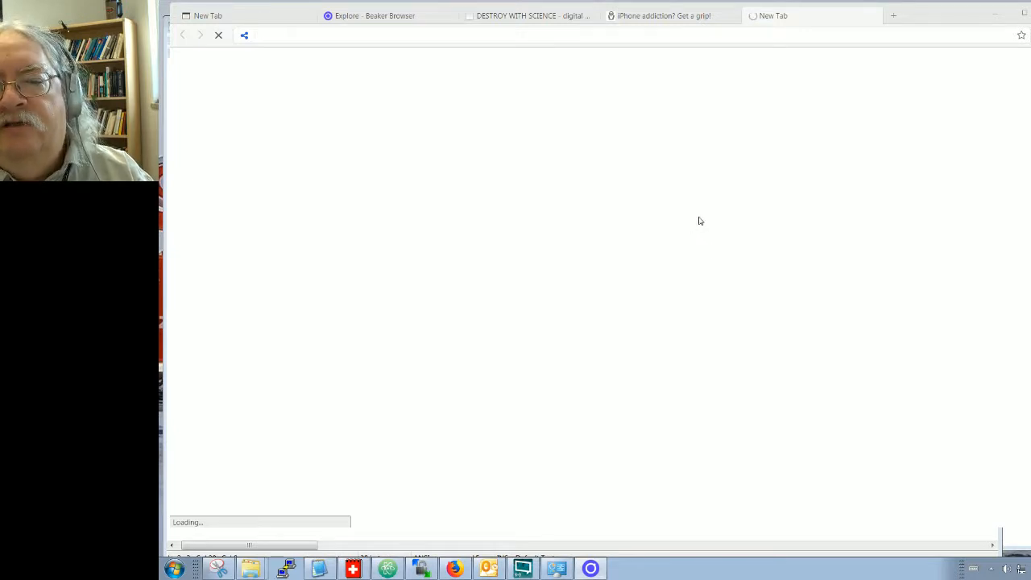
pyautogui.moveTo(707, 234)
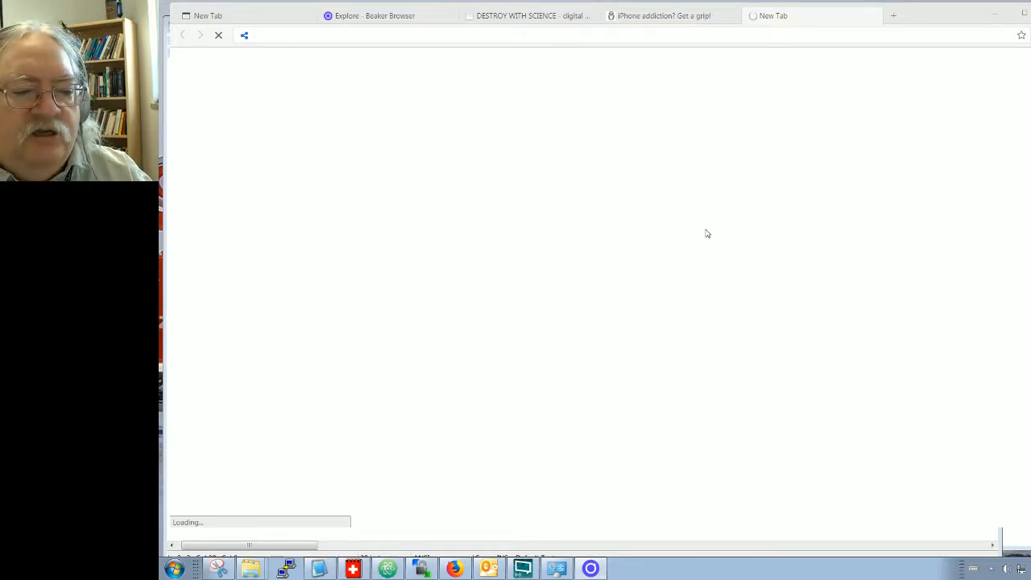
pyautogui.moveTo(704, 236)
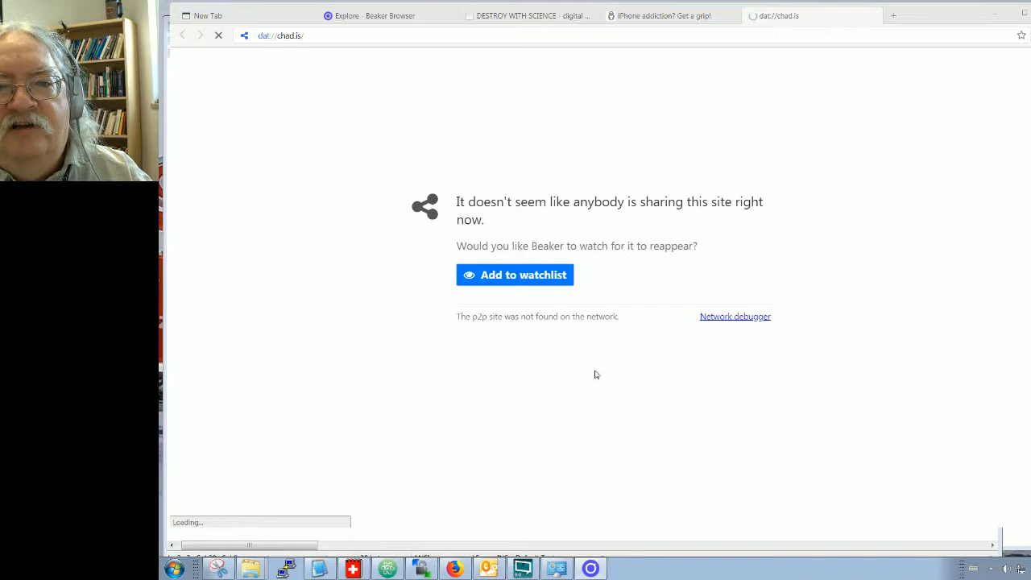
pyautogui.moveTo(780, 190)
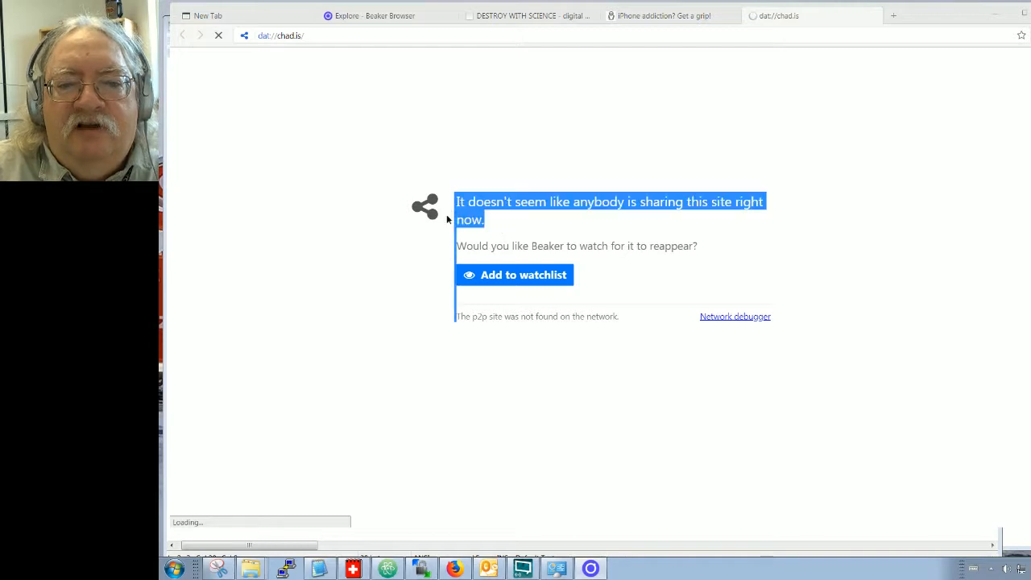
pyautogui.moveTo(858, 281)
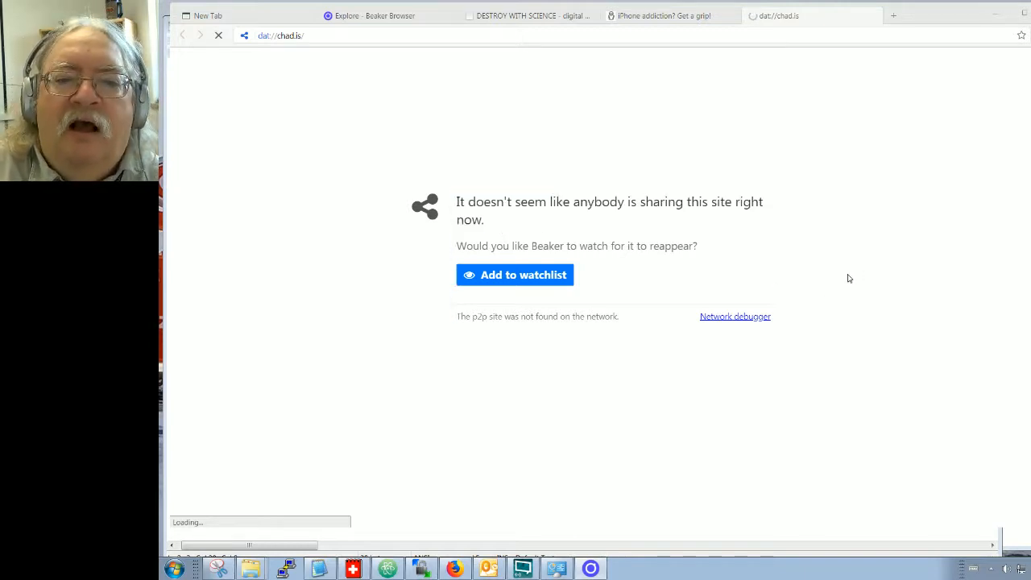
pyautogui.moveTo(836, 270)
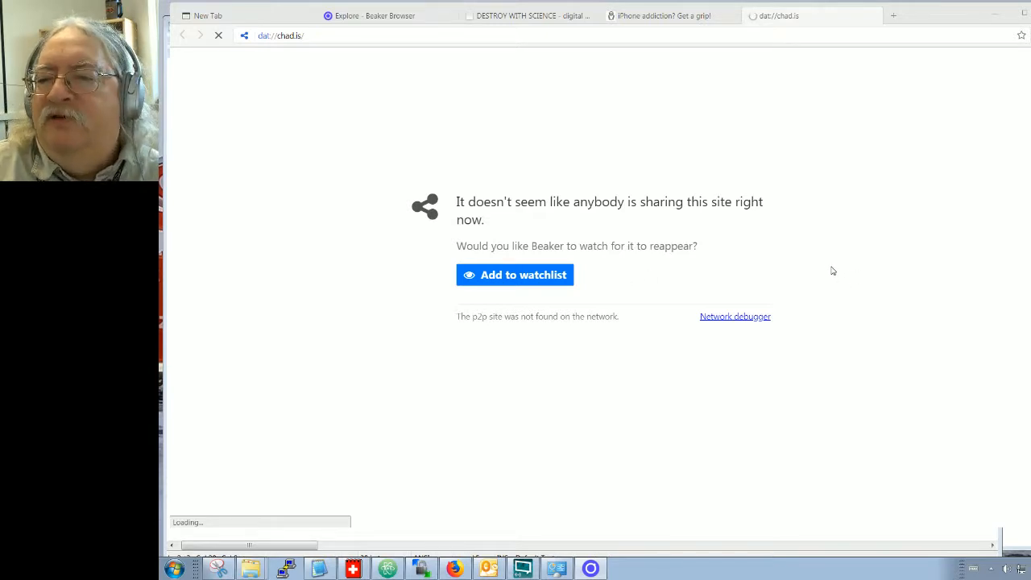
pyautogui.moveTo(823, 240)
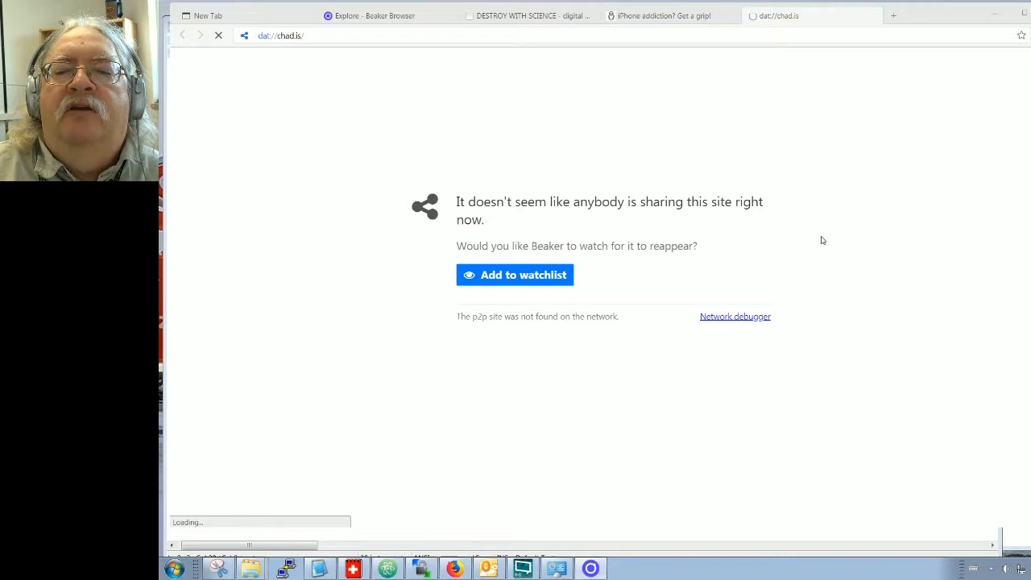
pyautogui.moveTo(795, 282)
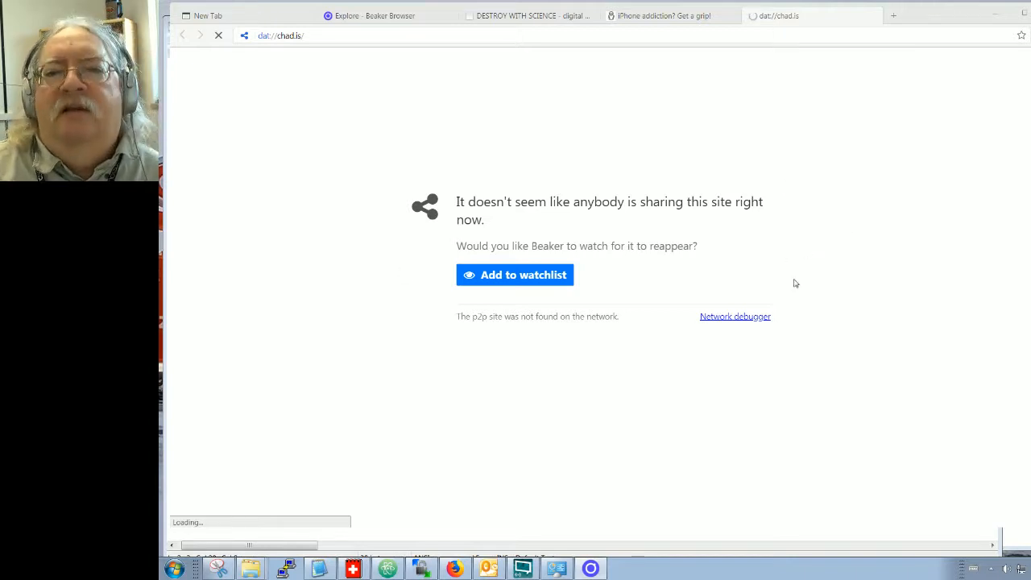
pyautogui.moveTo(835, 254)
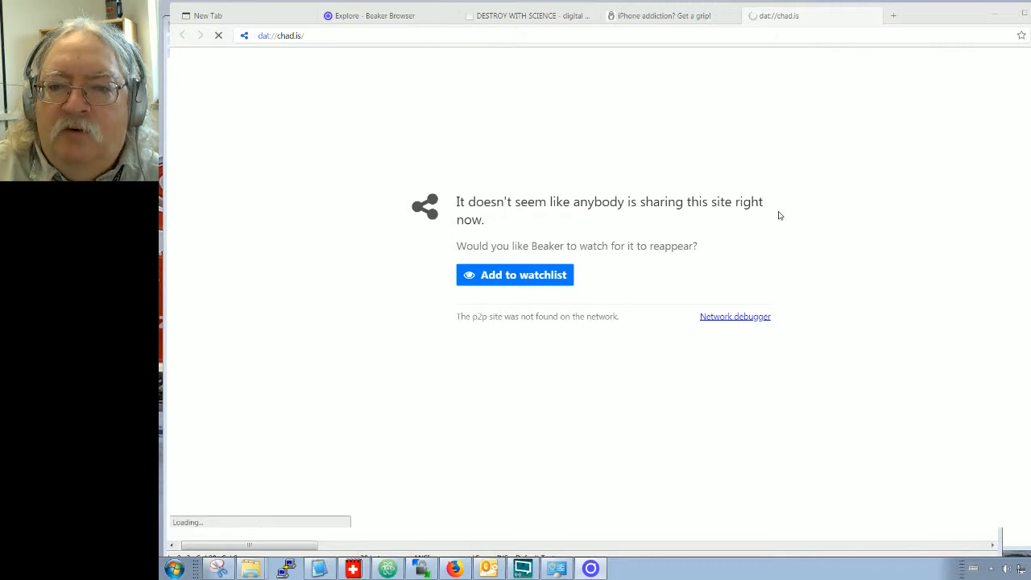
pyautogui.moveTo(835, 165)
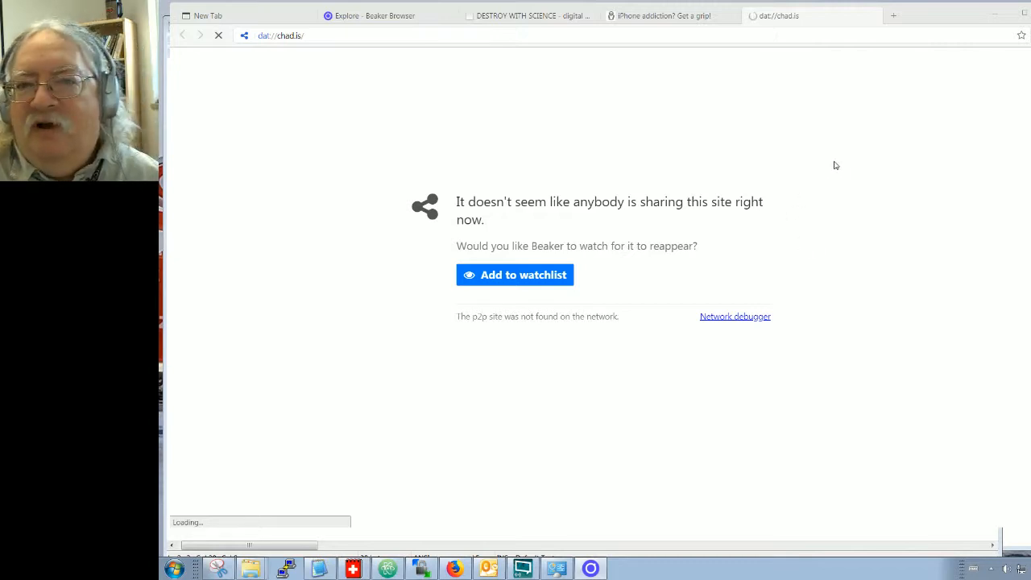
pyautogui.moveTo(836, 178)
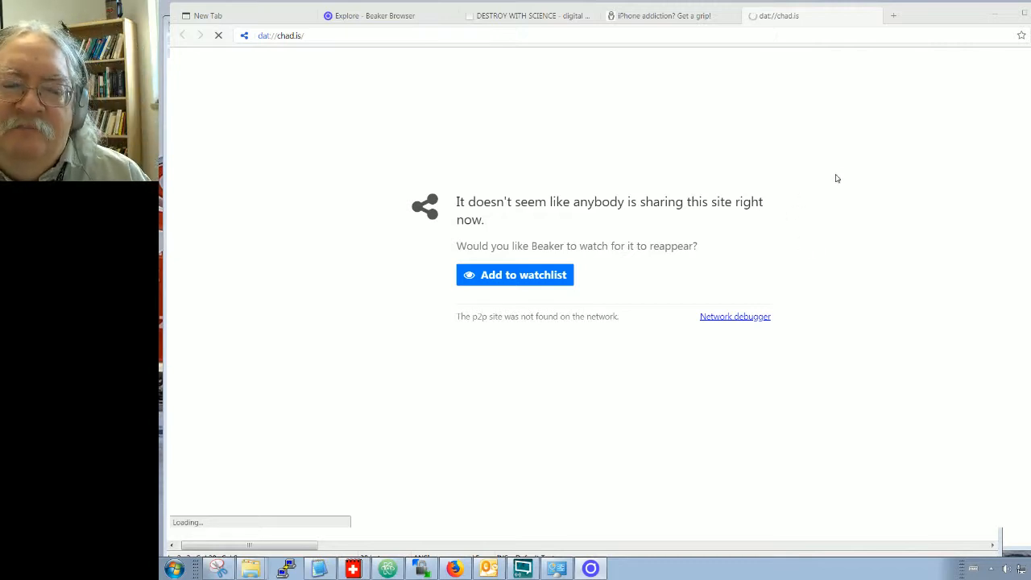
pyautogui.moveTo(824, 212)
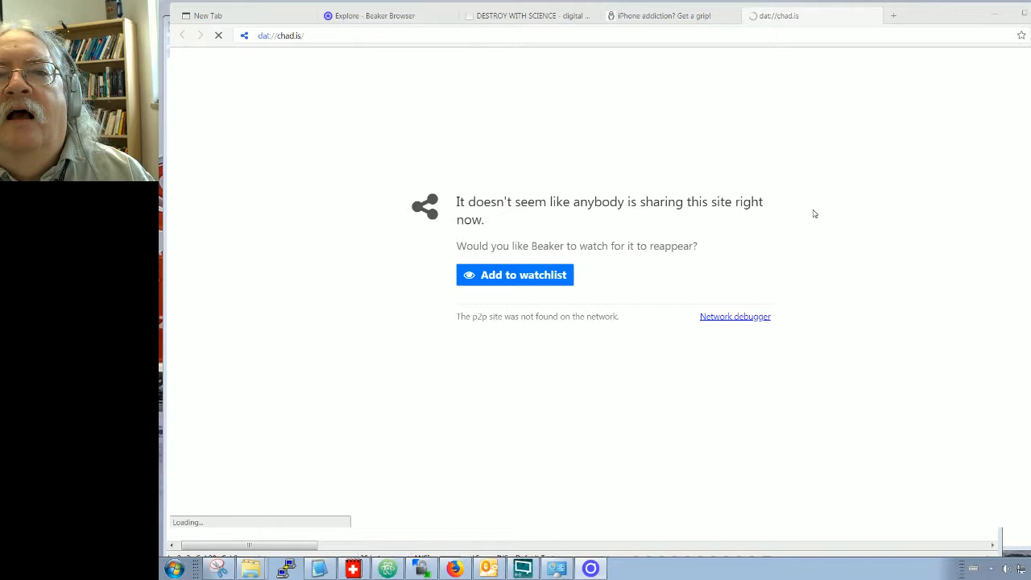
pyautogui.moveTo(802, 243)
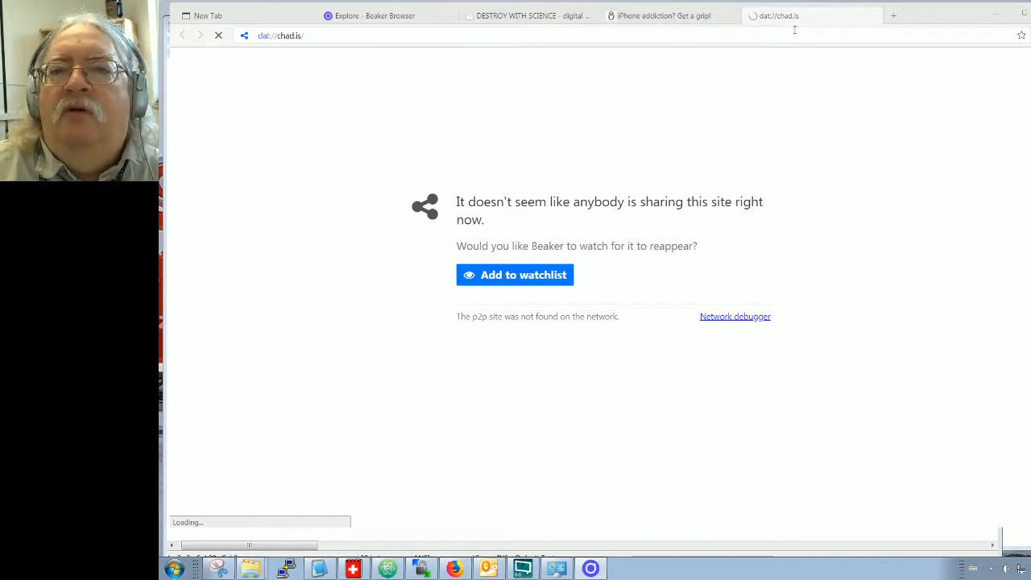
# - Revisit the DESTROY WITH SCIENCE album site, then return to the iPhone addiction post
pyautogui.click(523, 15)
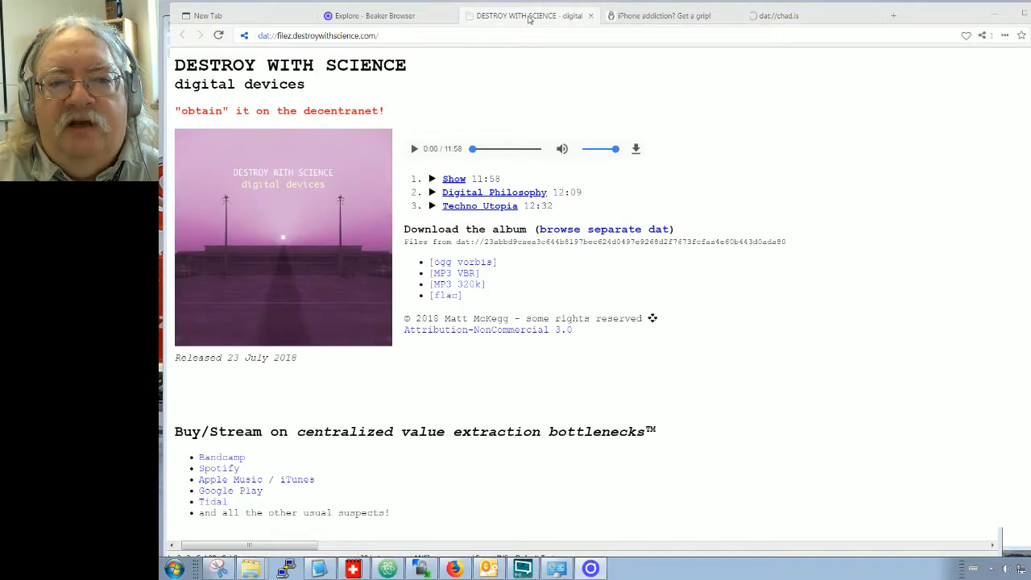
pyautogui.click(786, 15)
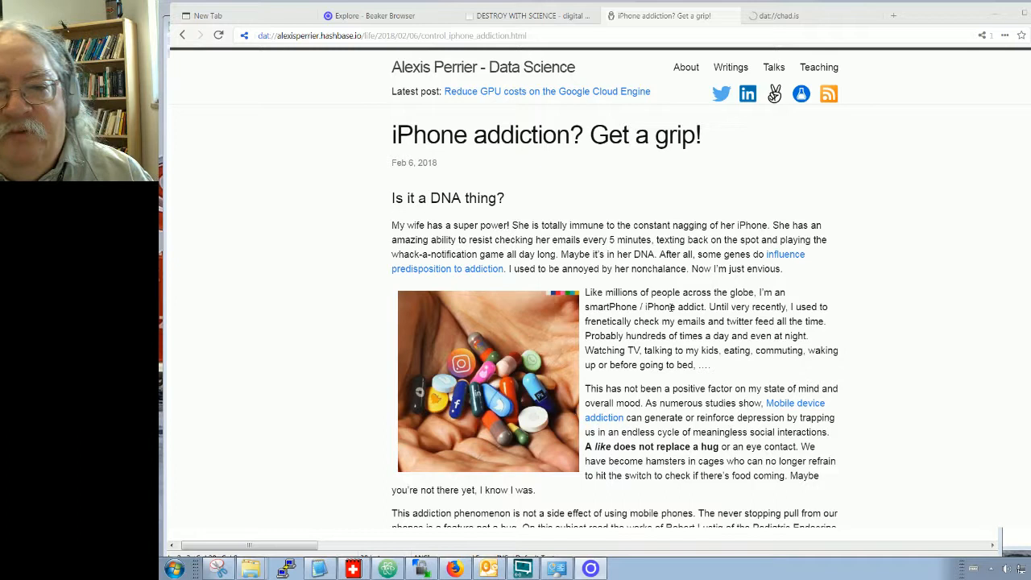
pyautogui.moveTo(653, 292)
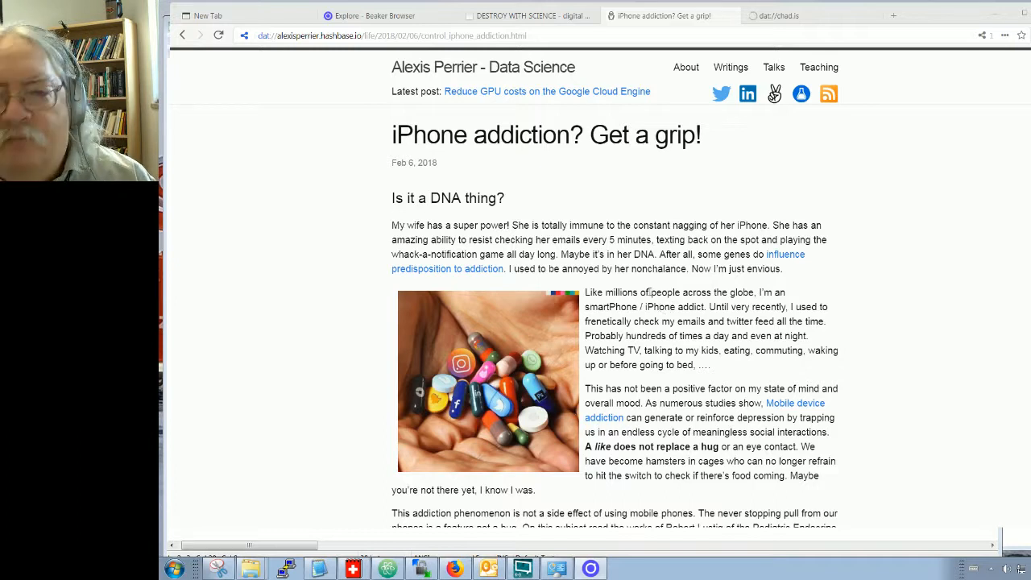
pyautogui.moveTo(714, 137)
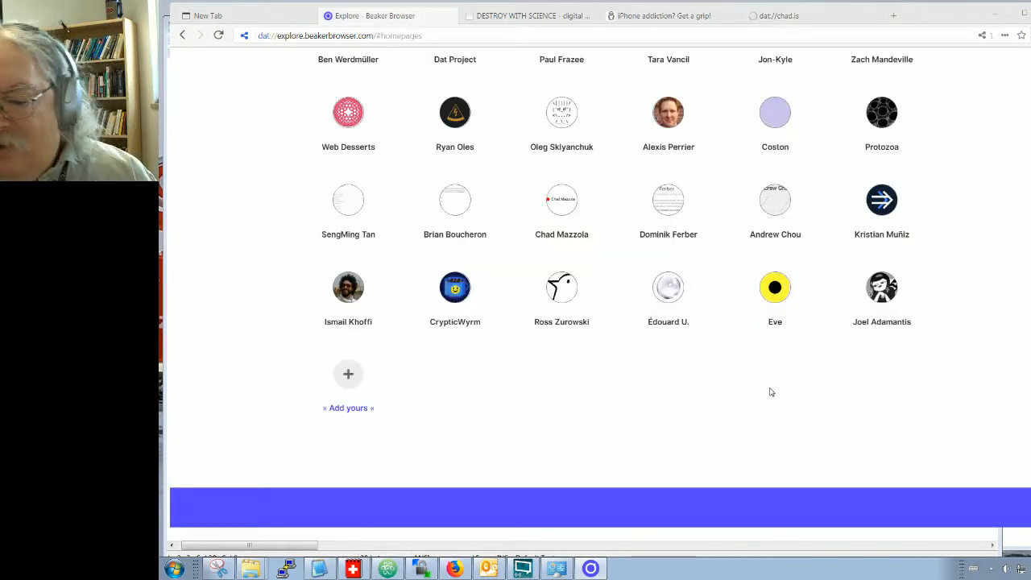
pyautogui.moveTo(742, 397)
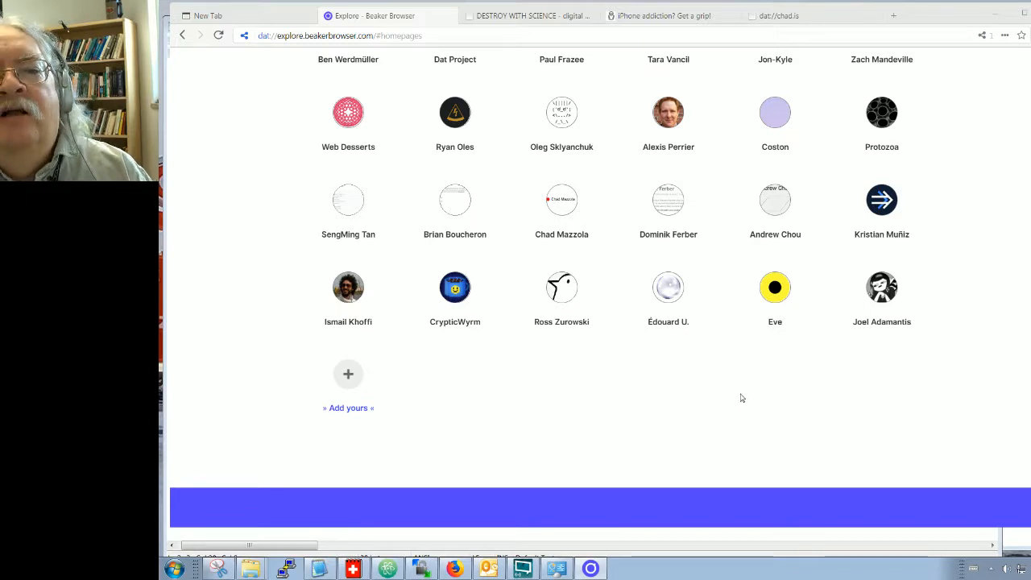
pyautogui.moveTo(701, 403)
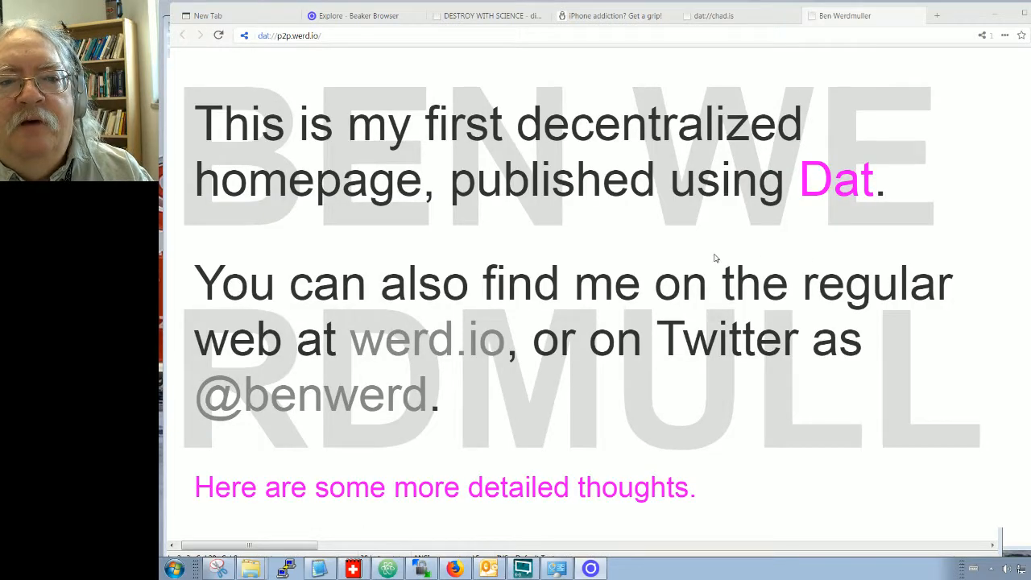
pyautogui.moveTo(655, 252)
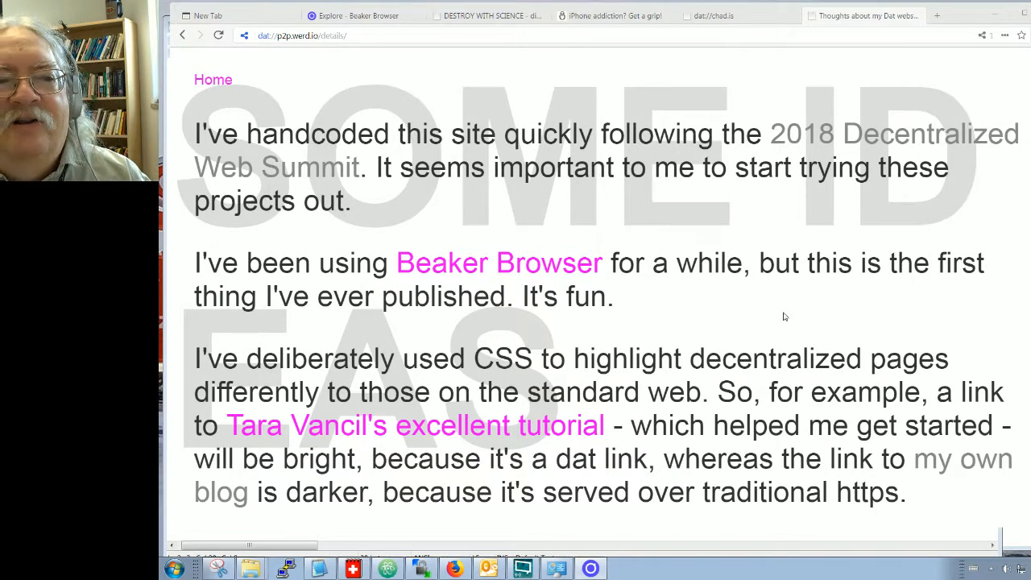
pyautogui.moveTo(854, 116)
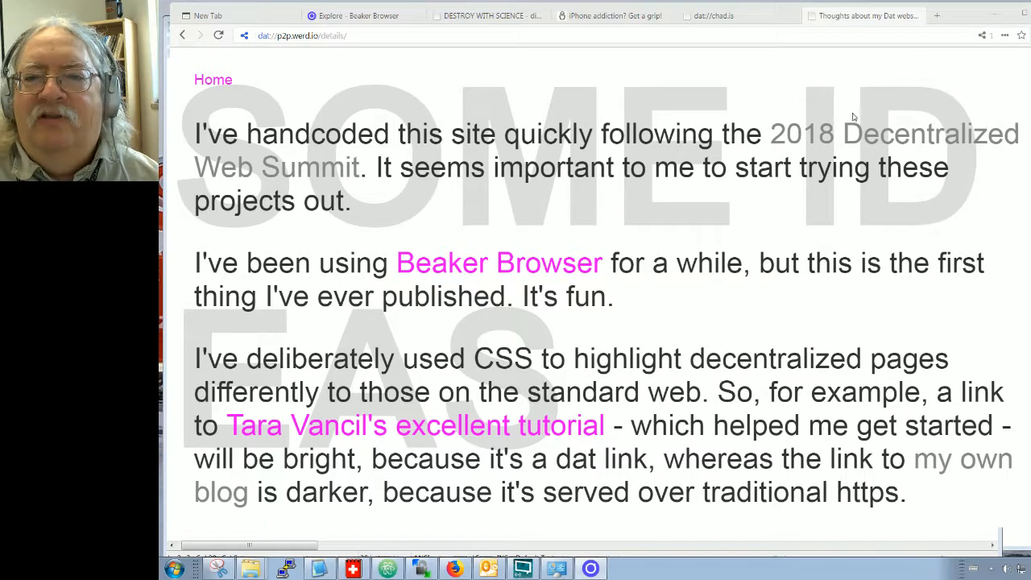
pyautogui.moveTo(732, 205)
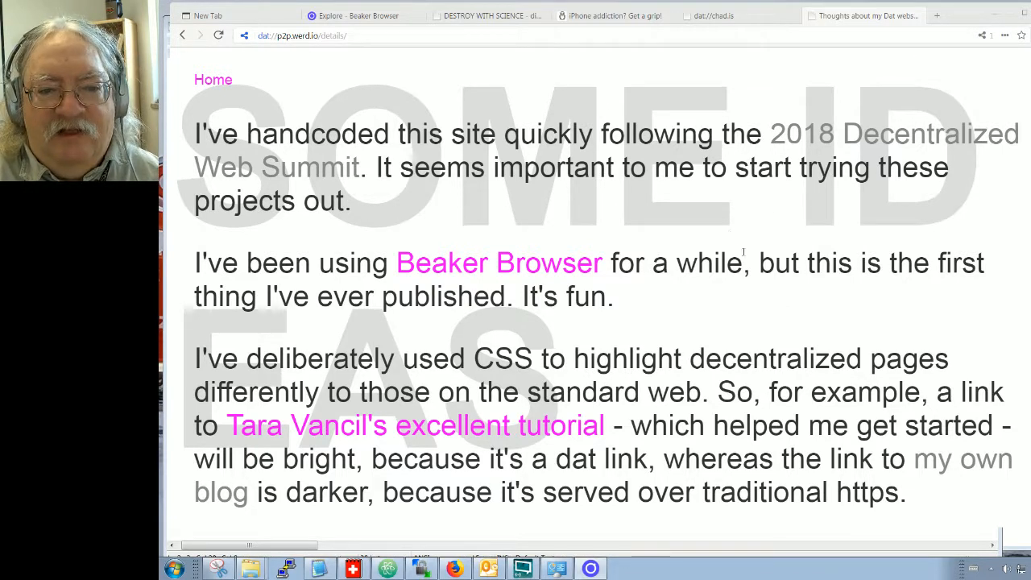
# - Follow the detailed thoughts page's 'excellent tutorial' link to the dat publishing tutorial
pyautogui.scroll(-3)
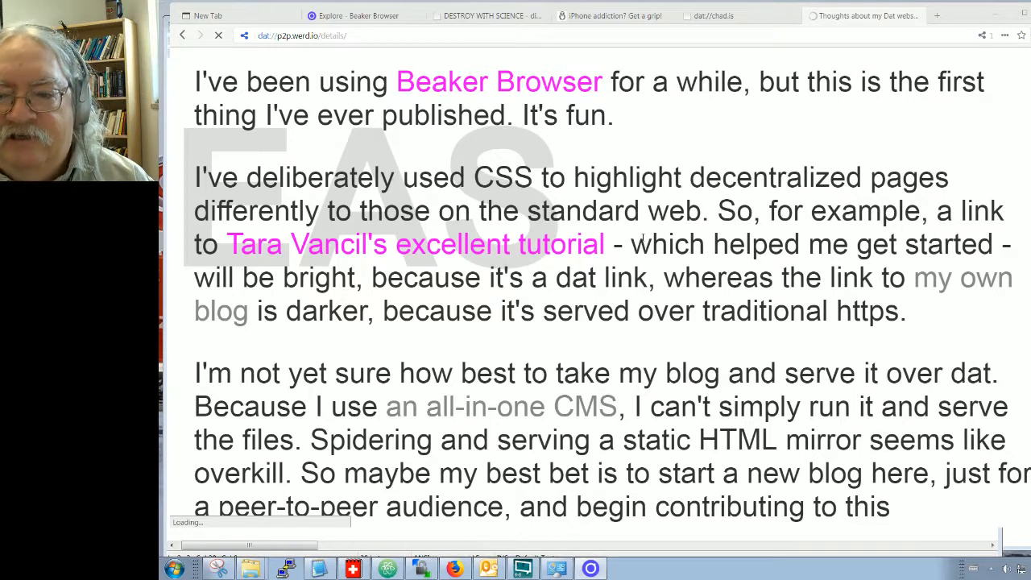
pyautogui.moveTo(582, 258)
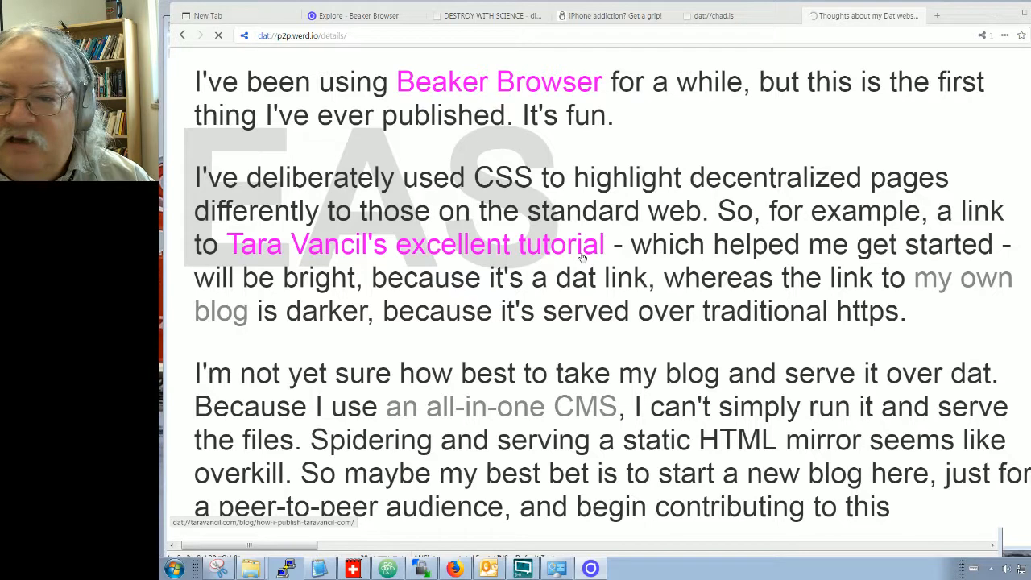
pyautogui.moveTo(936, 287)
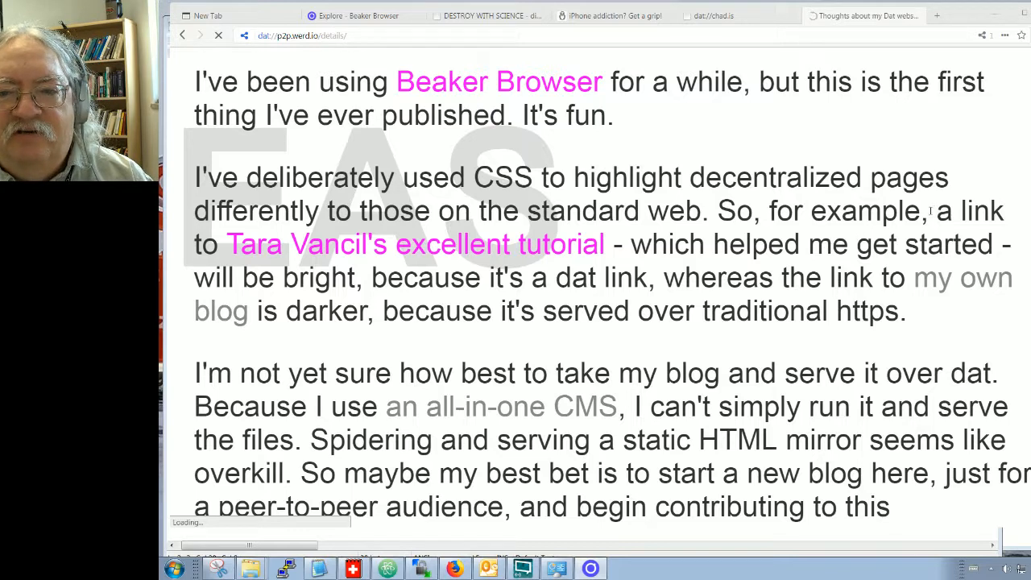
pyautogui.moveTo(590, 251)
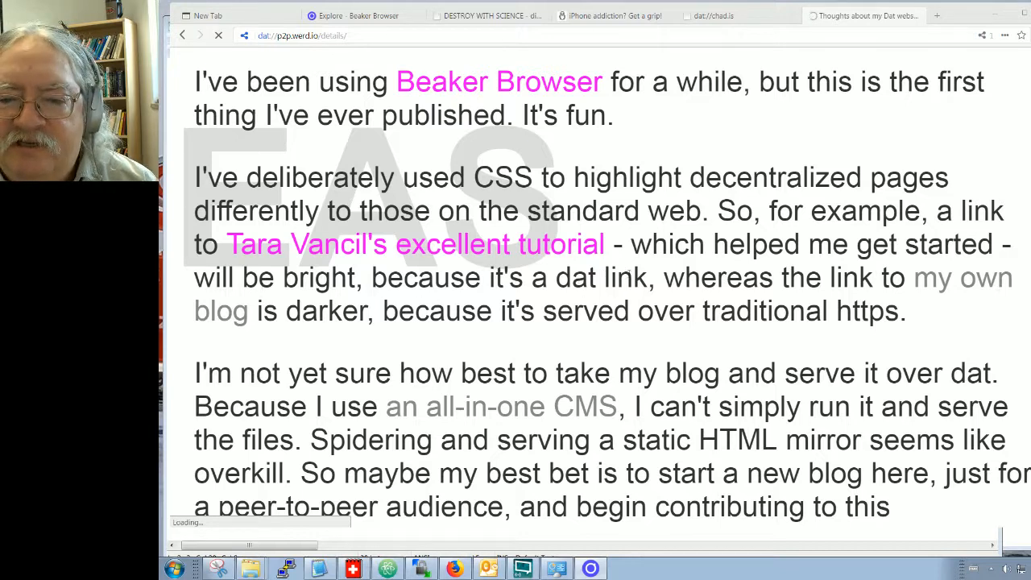
pyautogui.moveTo(391, 340)
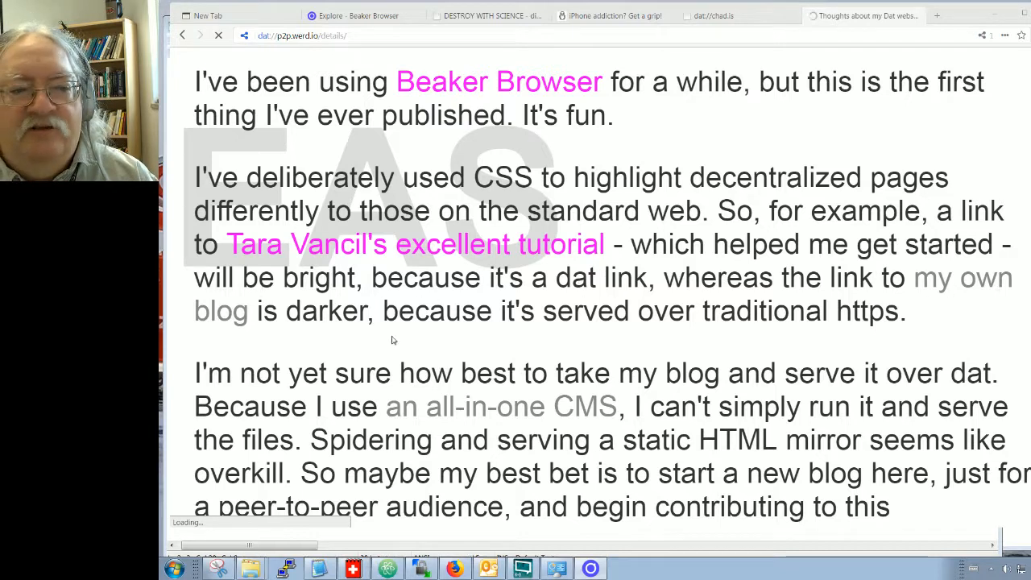
pyautogui.click(415, 243)
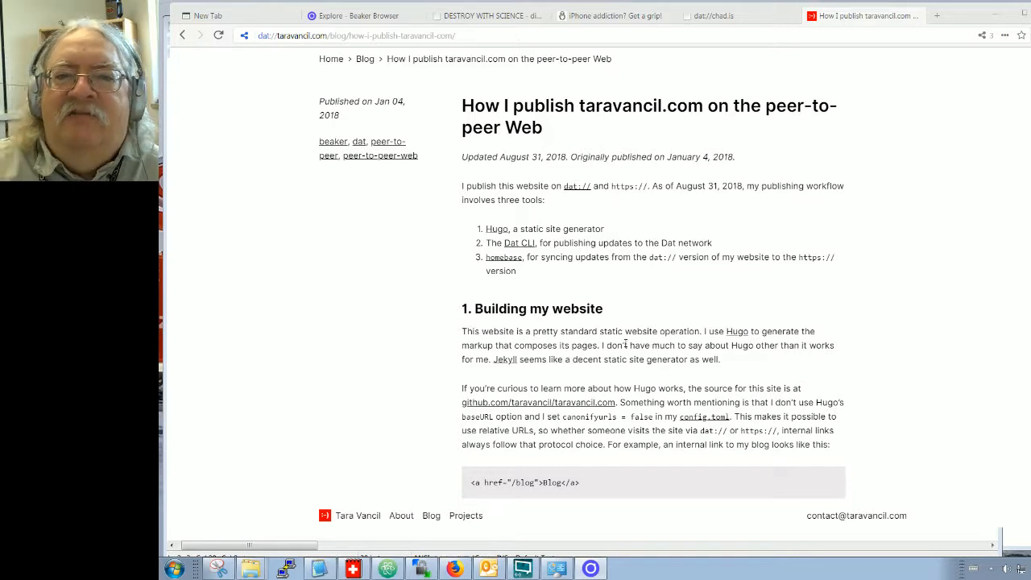
pyautogui.moveTo(669, 343)
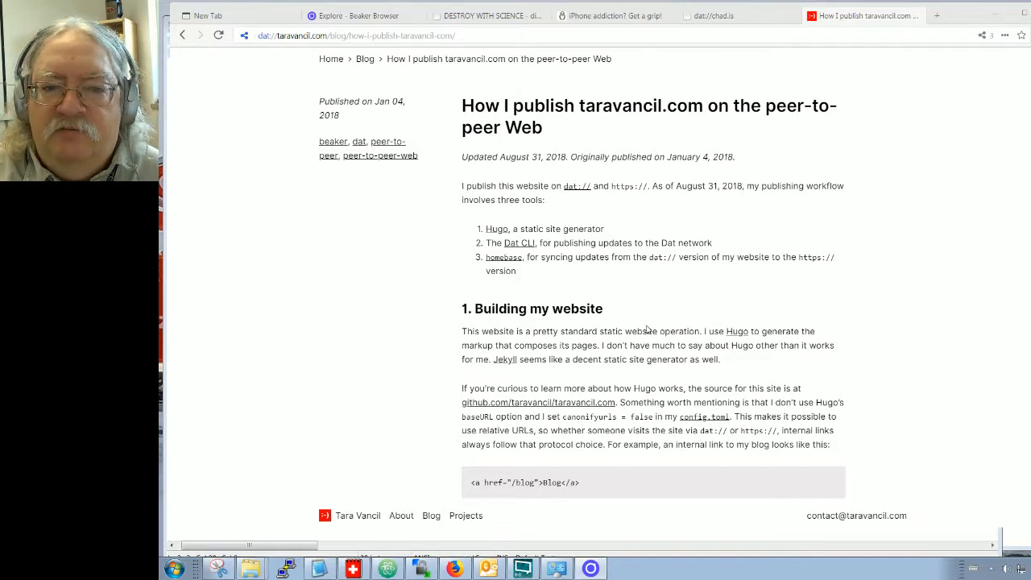
pyautogui.moveTo(624, 231)
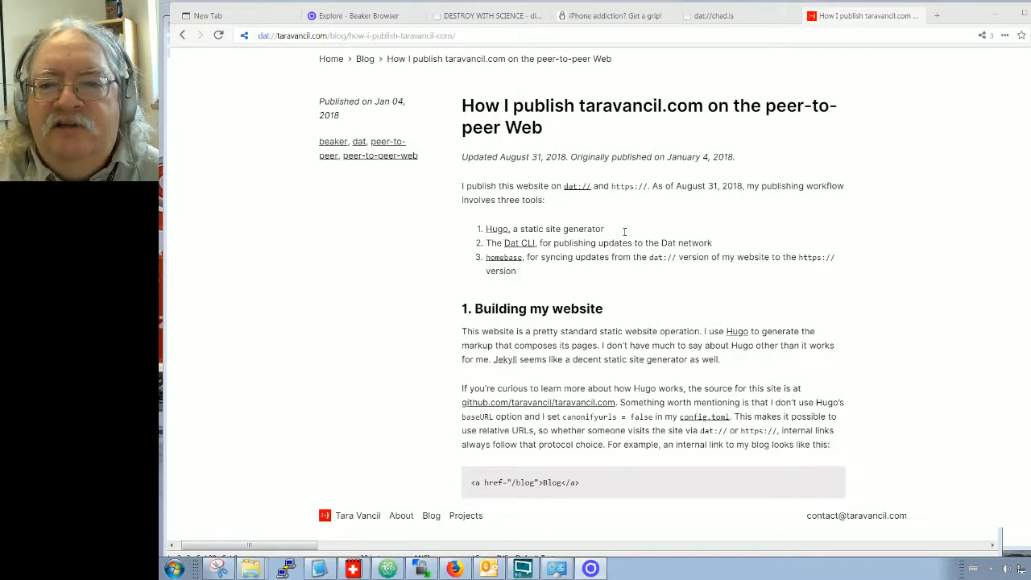
pyautogui.moveTo(809, 212)
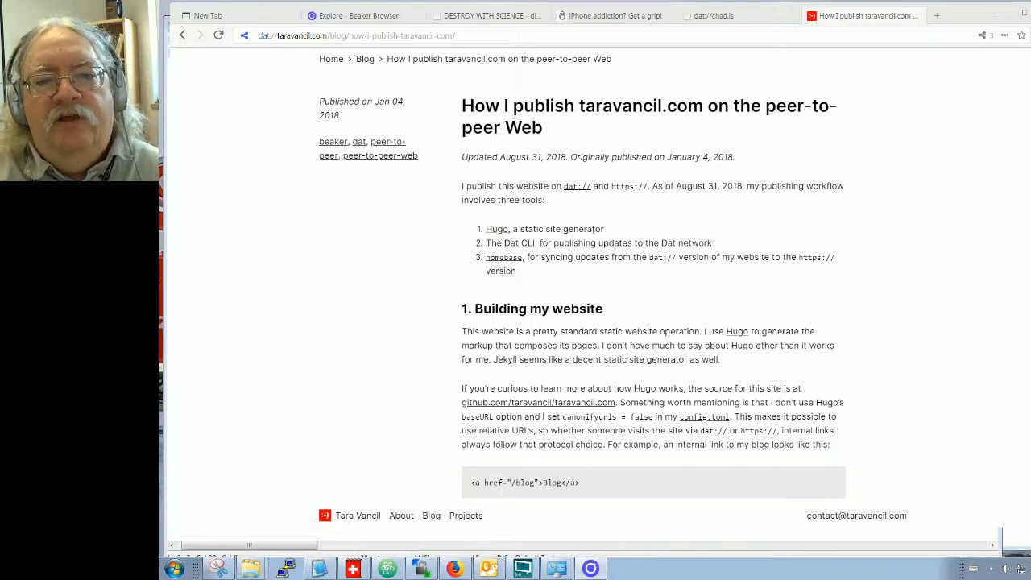
pyautogui.moveTo(626, 269)
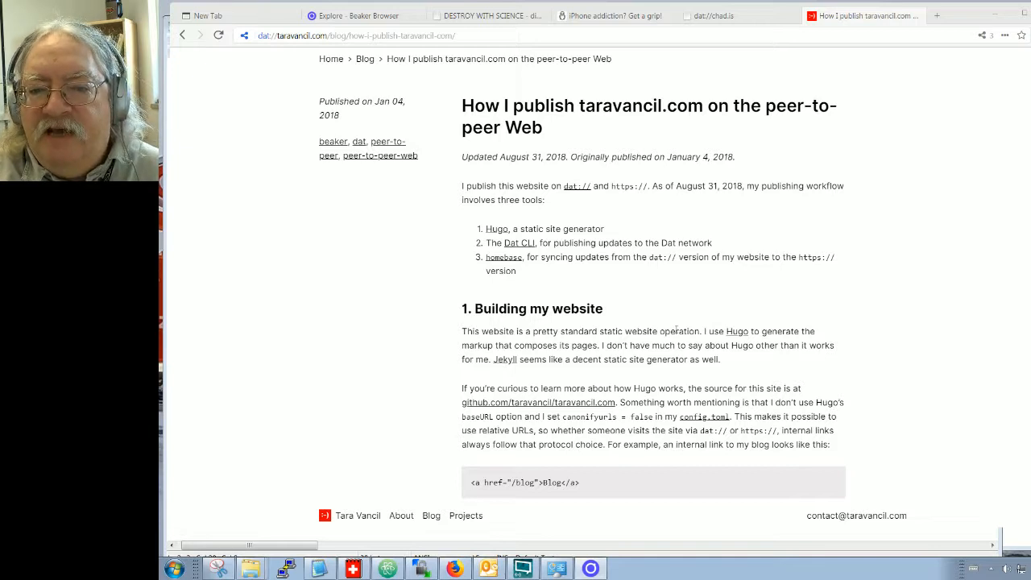
pyautogui.moveTo(699, 317)
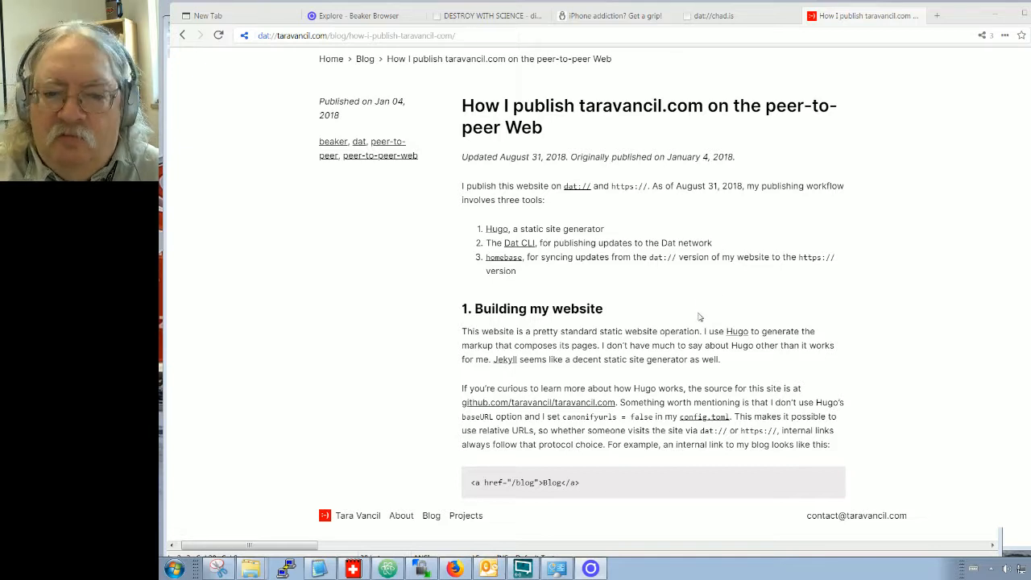
pyautogui.moveTo(745, 295)
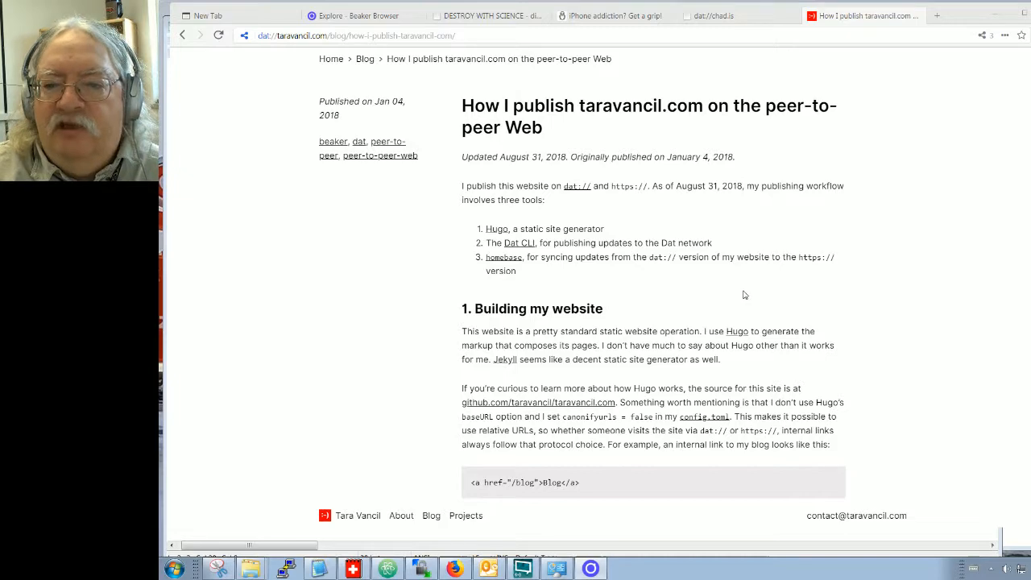
# - Read down Tara Vancil's post on publishing taravancil.com to the peer-to-peer Web
pyautogui.scroll(-3)
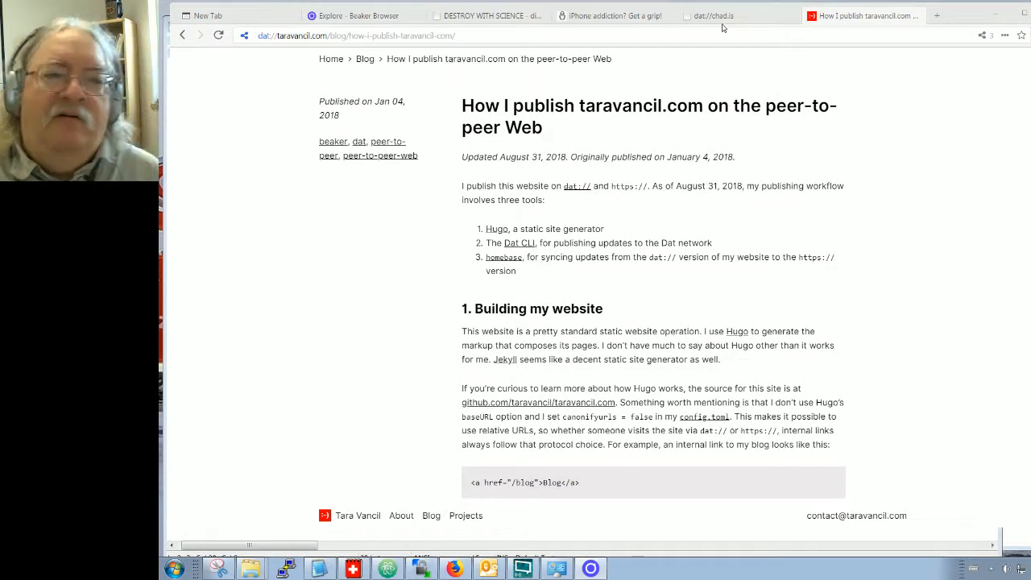
# - Create a peer-to-peer website from the start page and begin naming it "Stephen's Web"
pyautogui.click(362, 15)
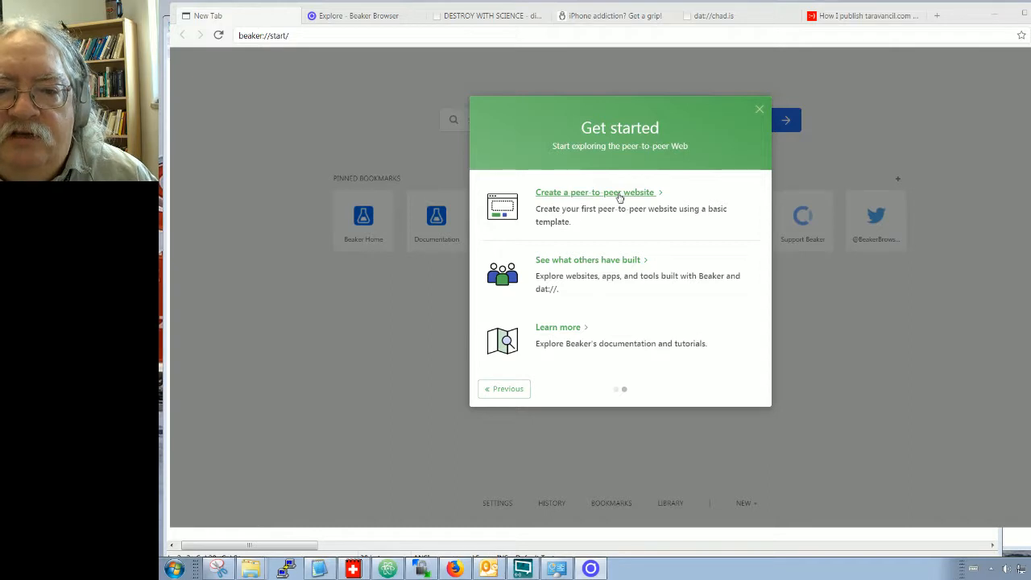
pyautogui.moveTo(603, 197)
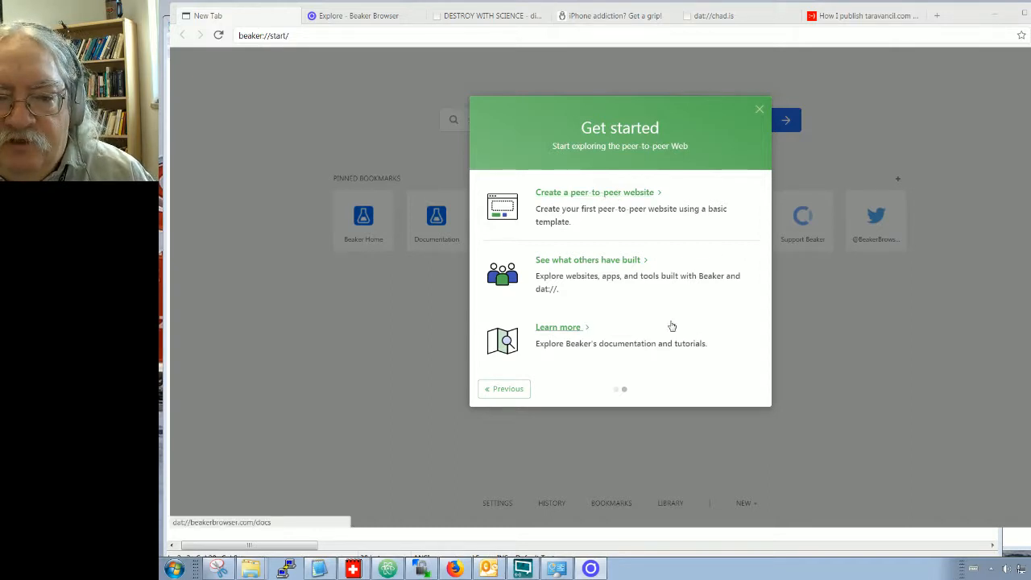
pyautogui.click(595, 192)
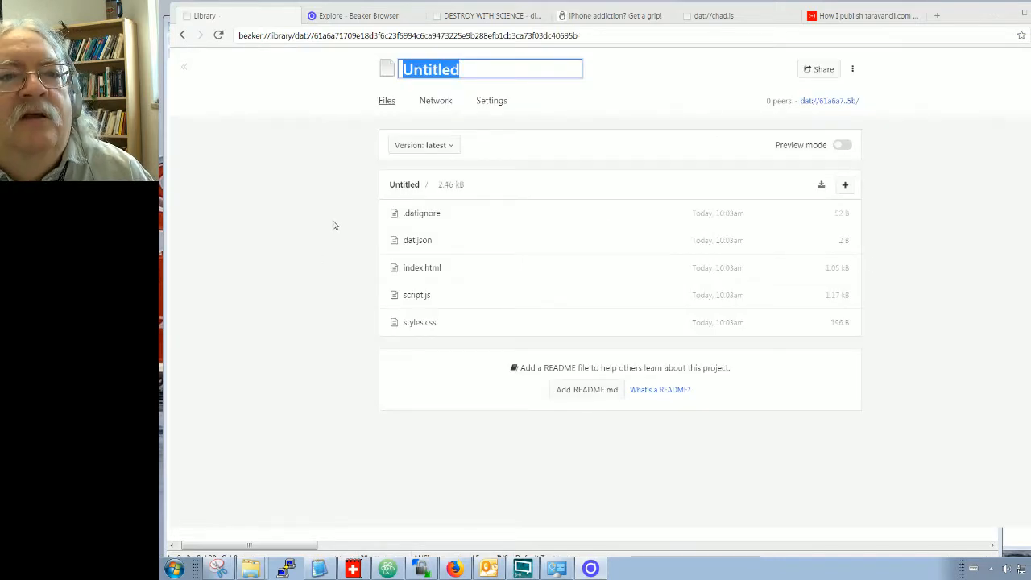
pyautogui.moveTo(365, 202)
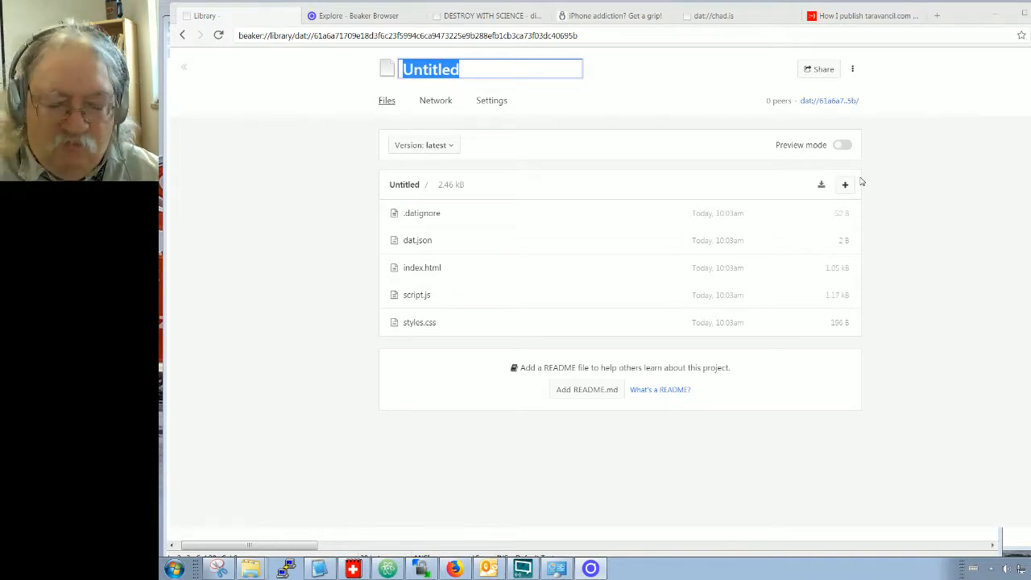
pyautogui.write("Stephen's W")
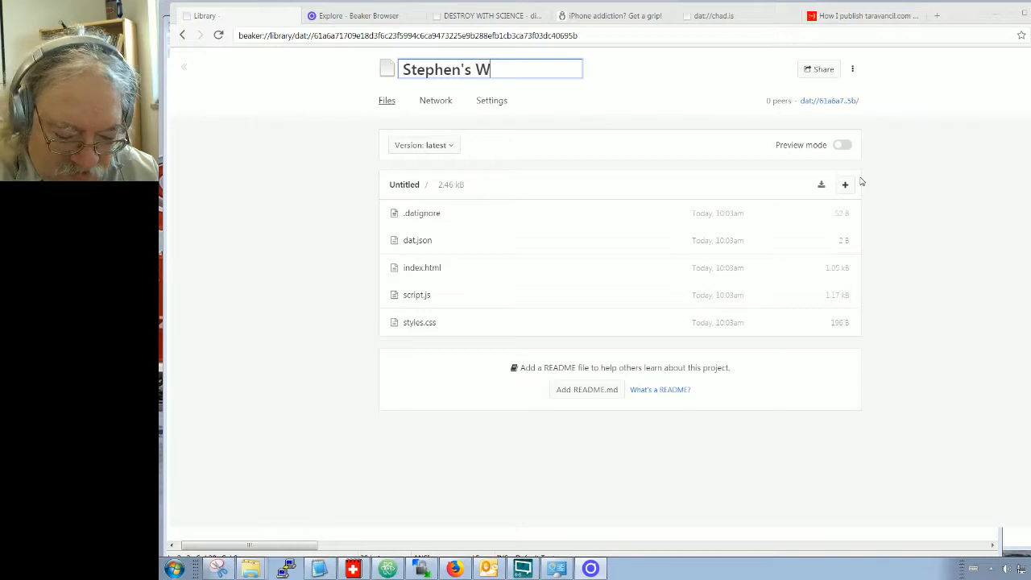
pyautogui.write('eb')
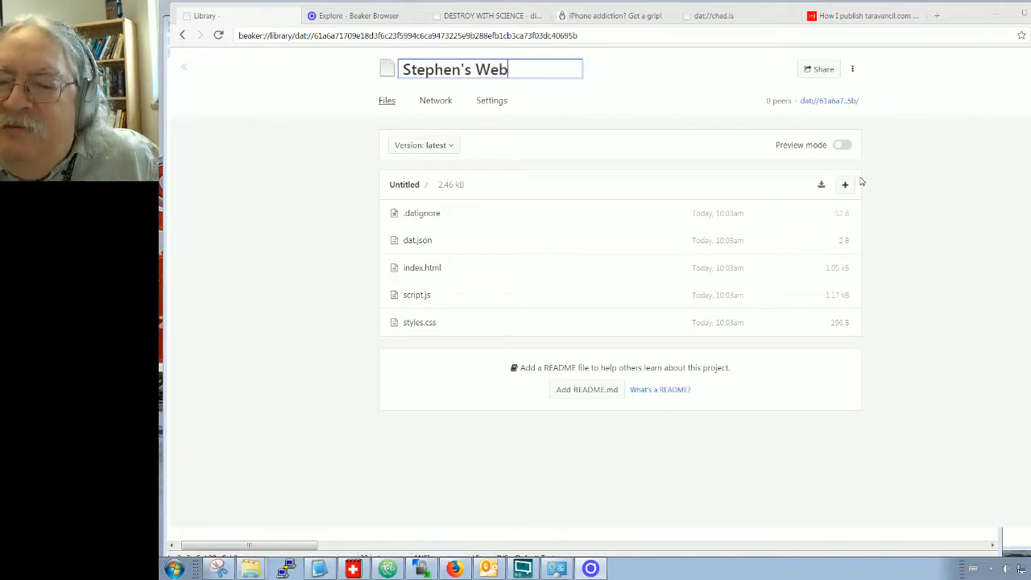
pyautogui.moveTo(890, 132)
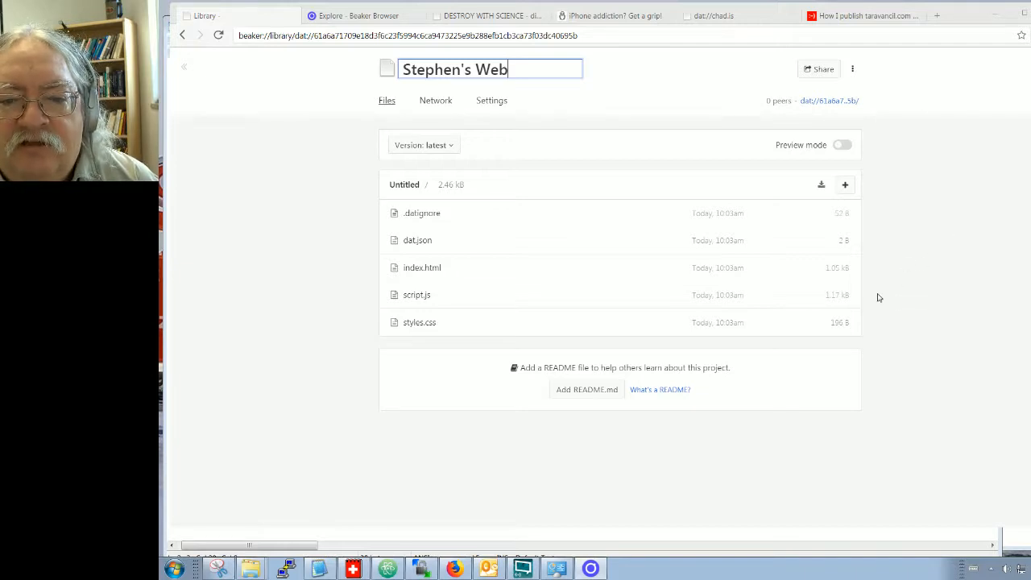
pyautogui.moveTo(422, 97)
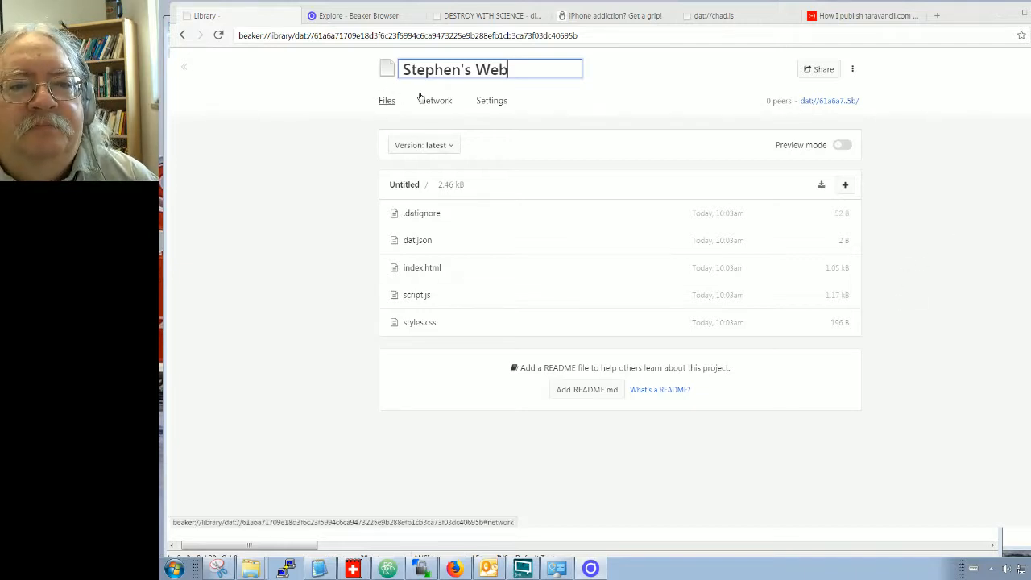
pyautogui.moveTo(439, 120)
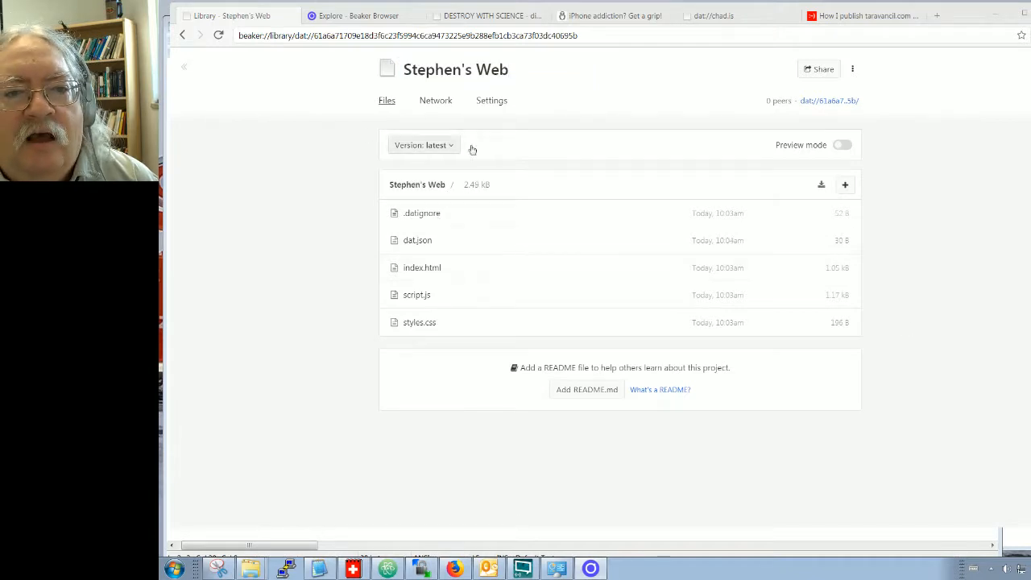
# - Check the new site's Network activity, then move to its Settings page
pyautogui.click(431, 100)
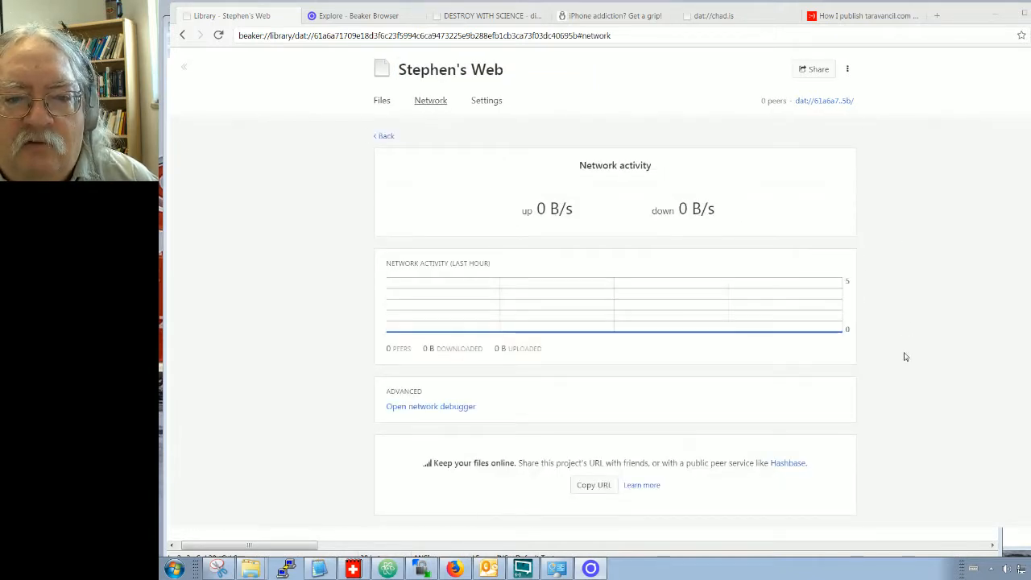
pyautogui.moveTo(771, 350)
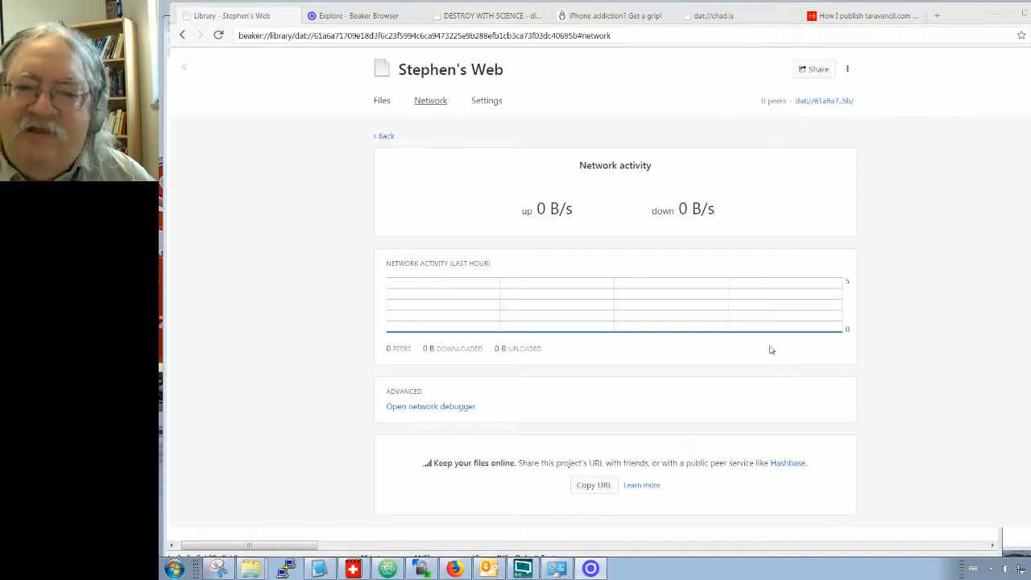
pyautogui.click(486, 100)
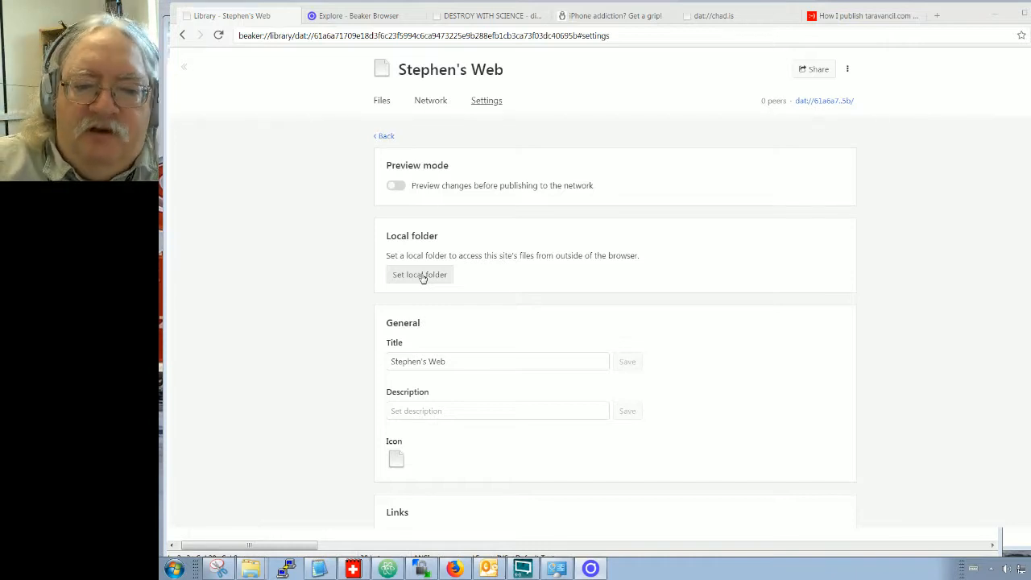
# - Enter "Stephen's Test .dat Wewbsite" as the site description and save it
pyautogui.scroll(-3)
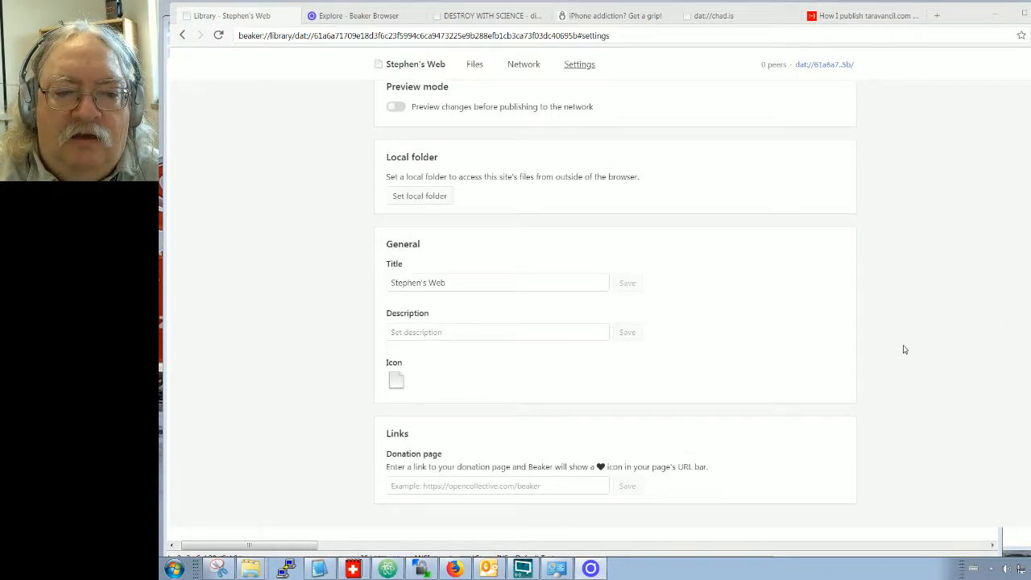
pyautogui.click(497, 332)
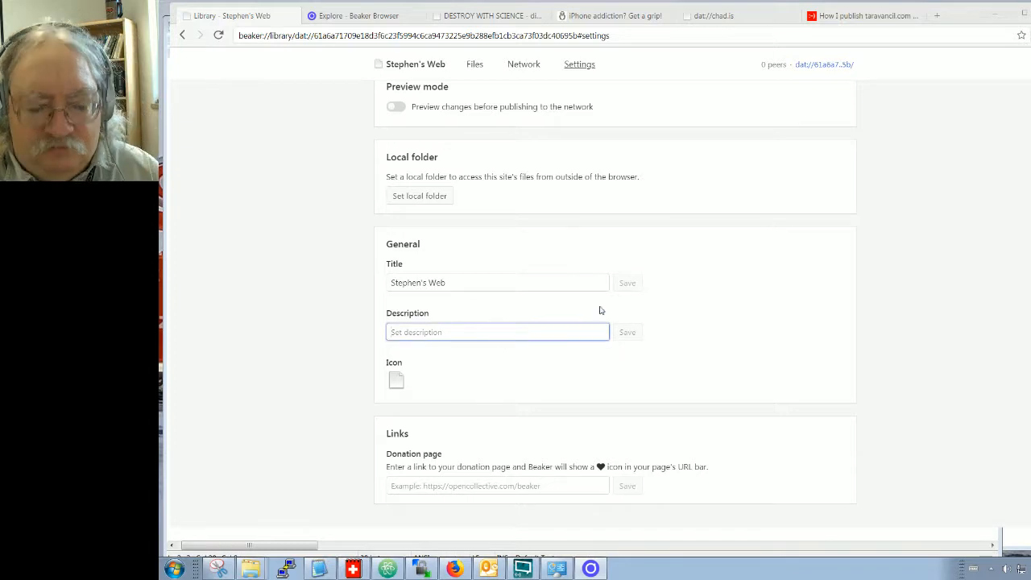
pyautogui.write("Stephen's Test")
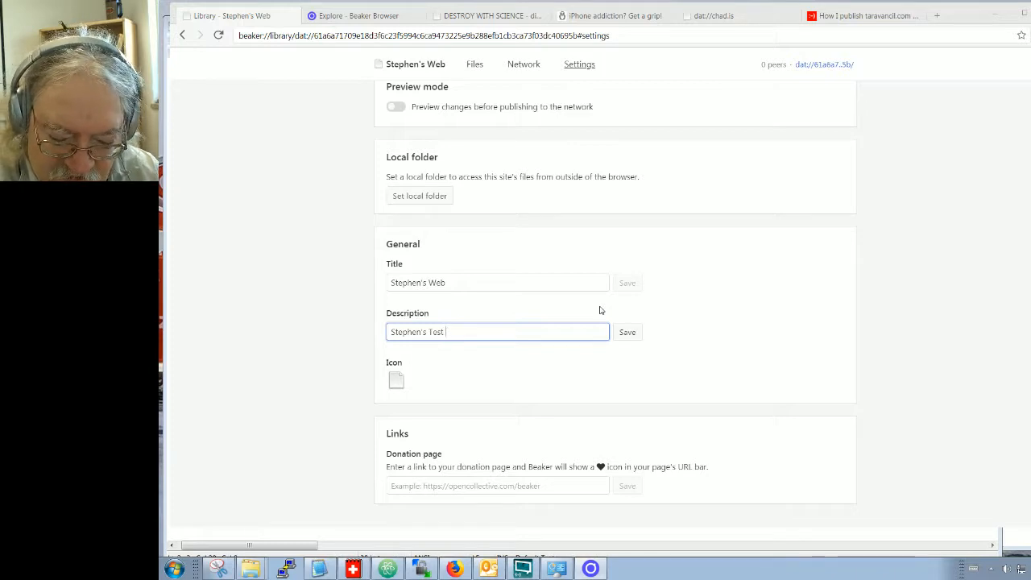
pyautogui.write('/dat W')
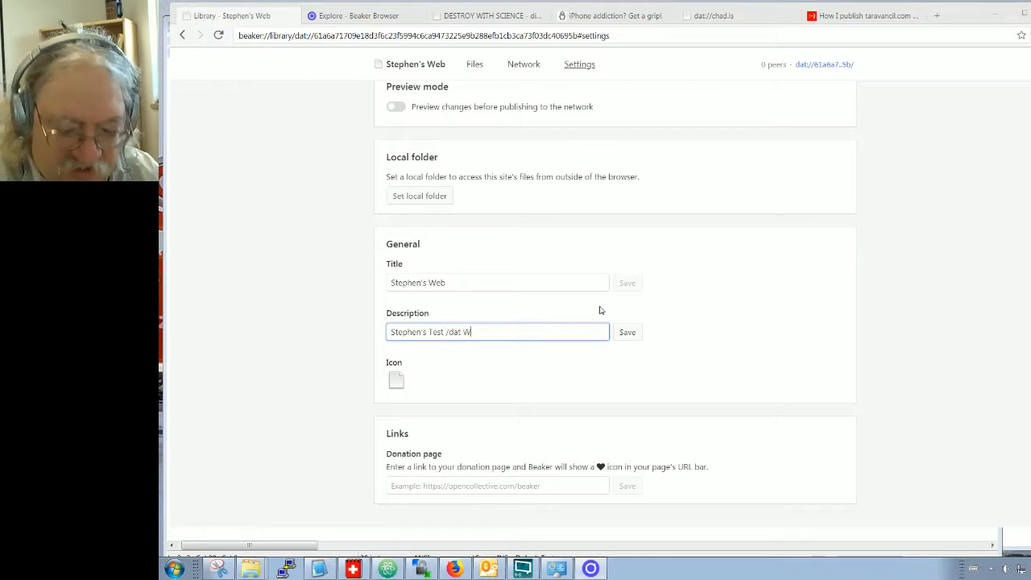
pyautogui.press('Backspace')
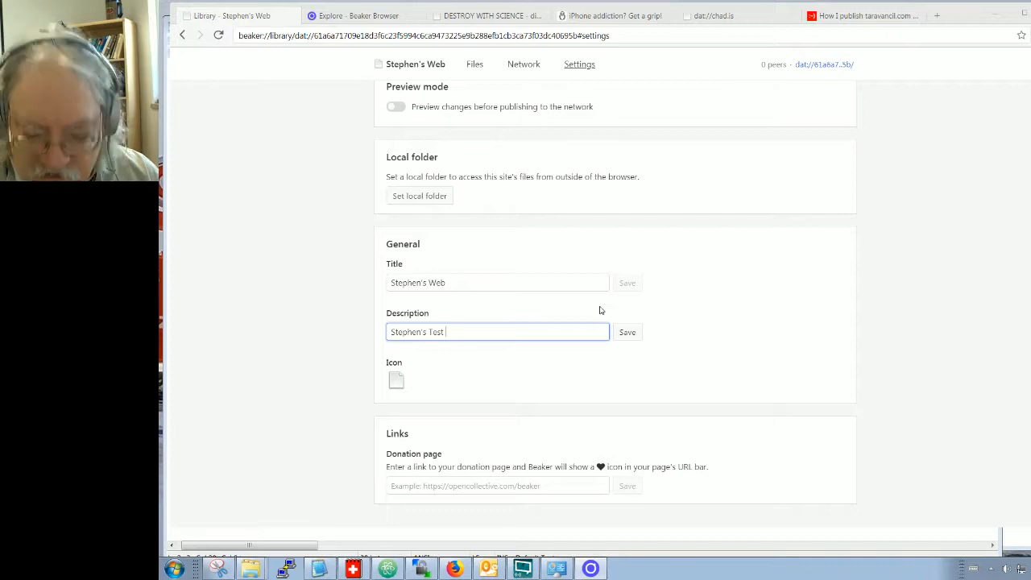
pyautogui.write('.dat')
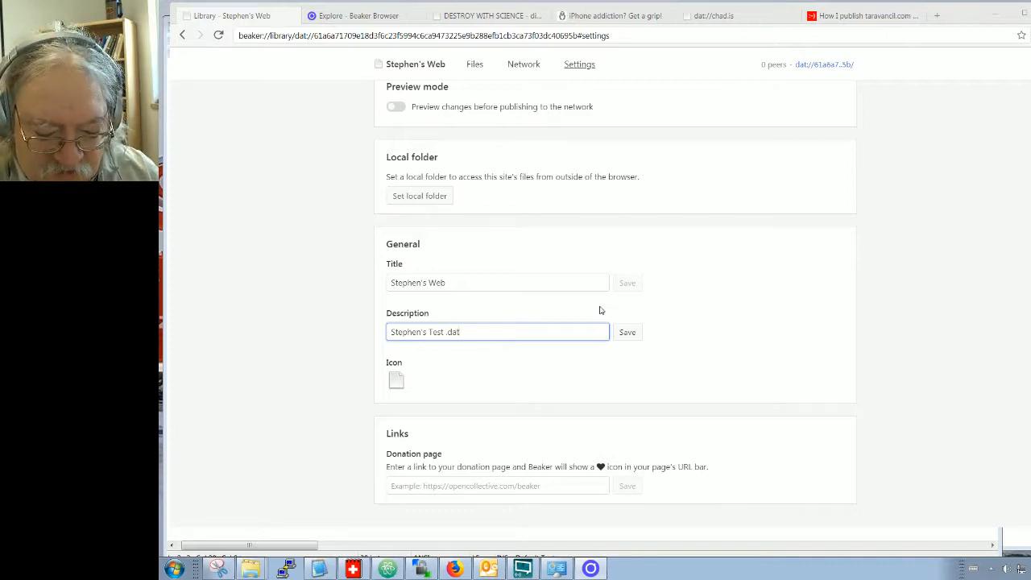
pyautogui.write('Wewbsite')
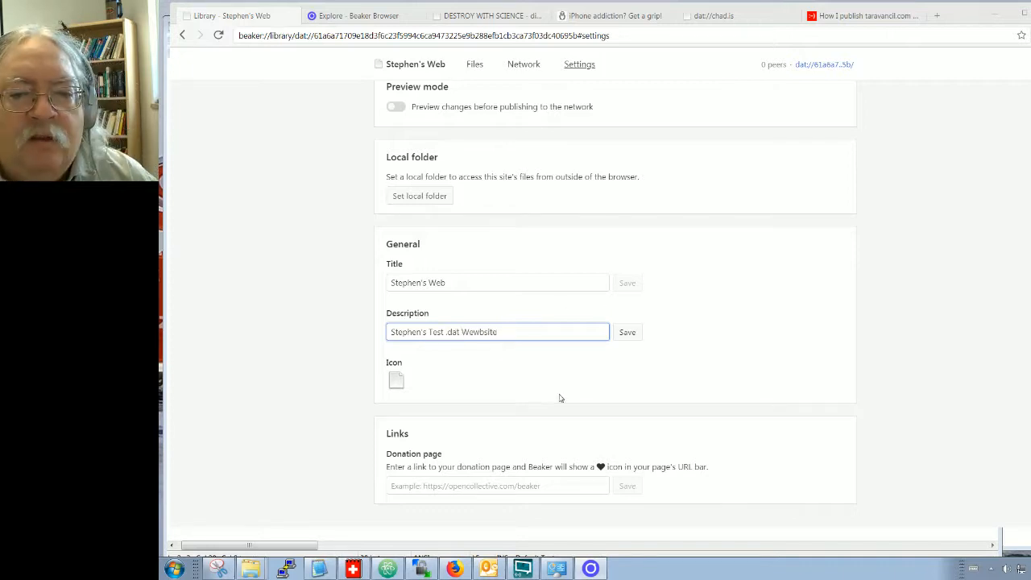
pyautogui.click(627, 332)
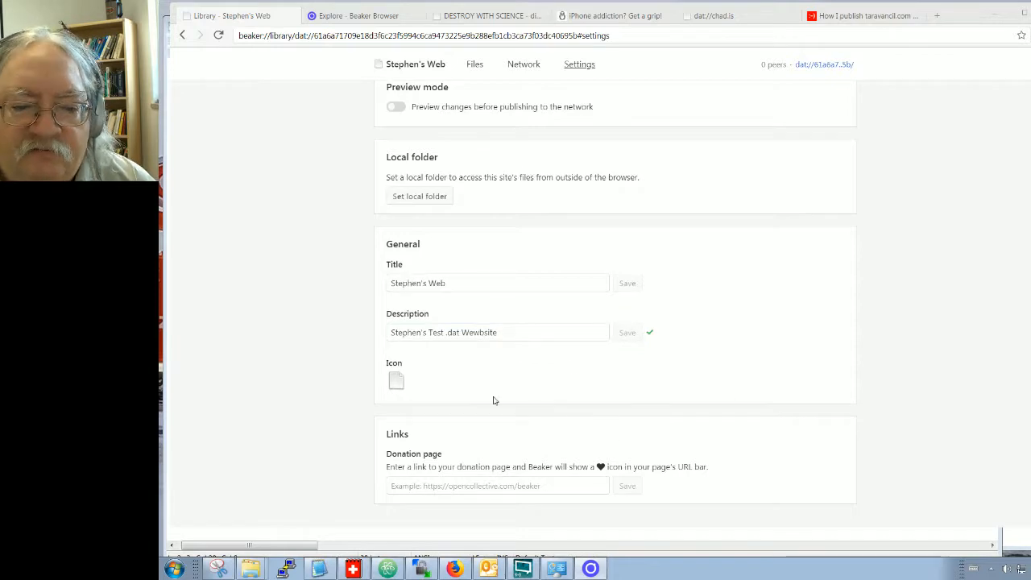
pyautogui.moveTo(737, 423)
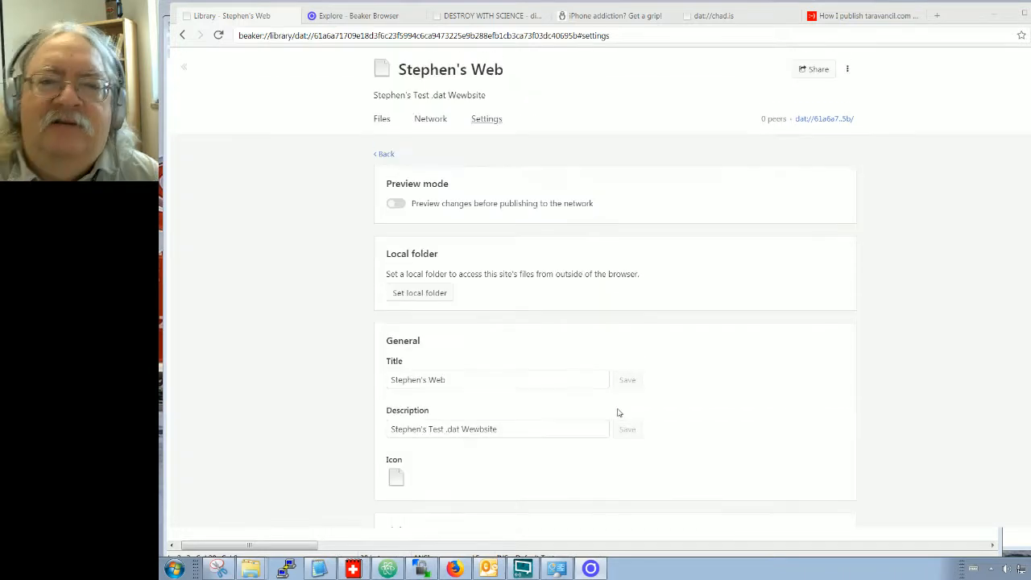
pyautogui.moveTo(380, 123)
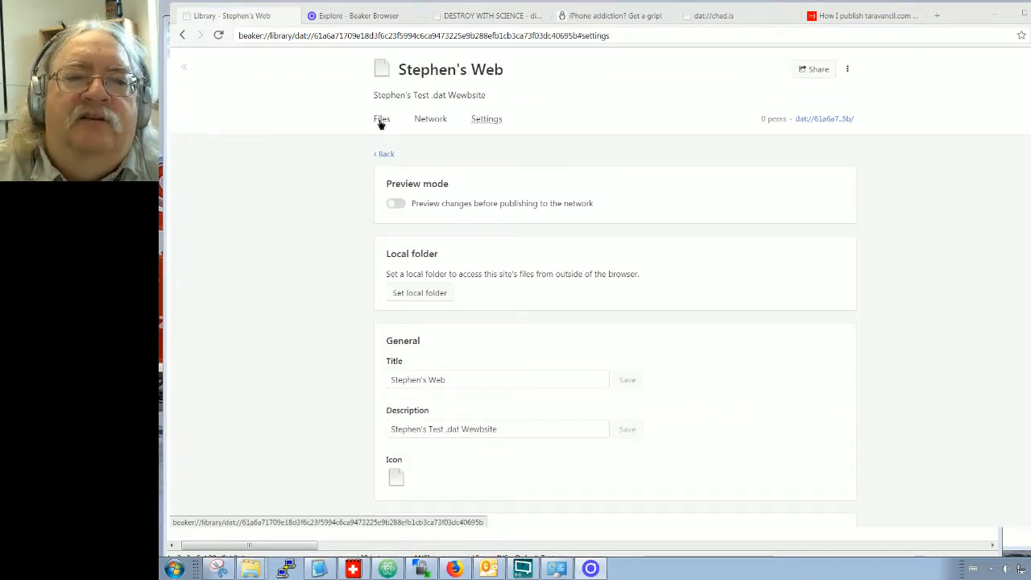
# - Add a README.md from the Files list reading "This is the Readme file for my new website" and save it
pyautogui.click(380, 118)
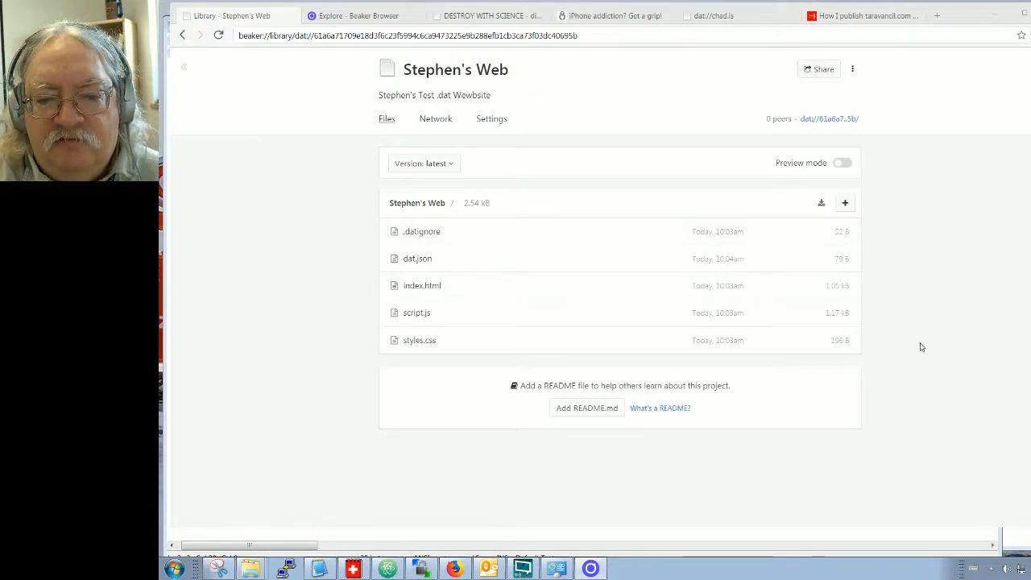
pyautogui.moveTo(587, 412)
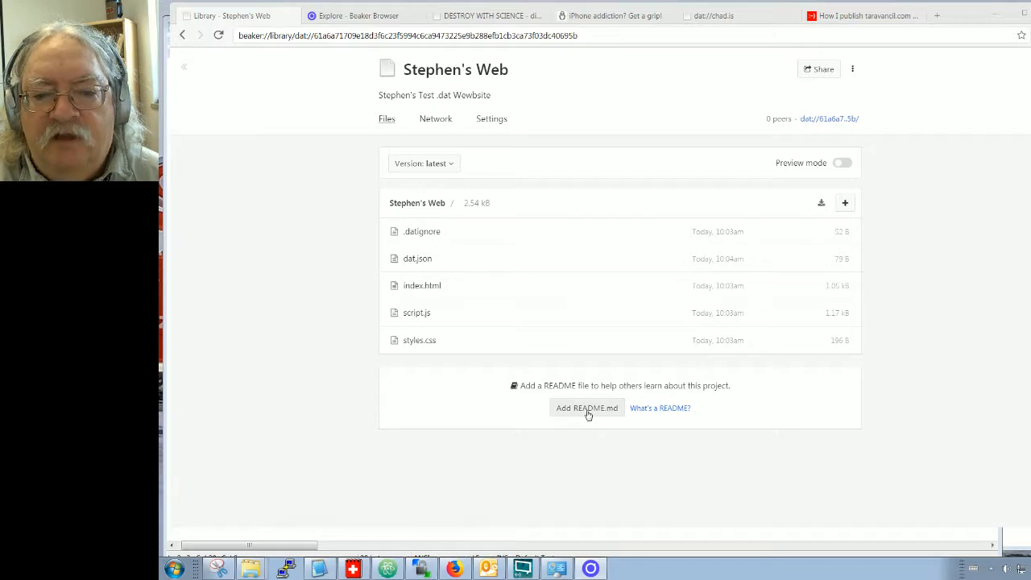
pyautogui.click(586, 408)
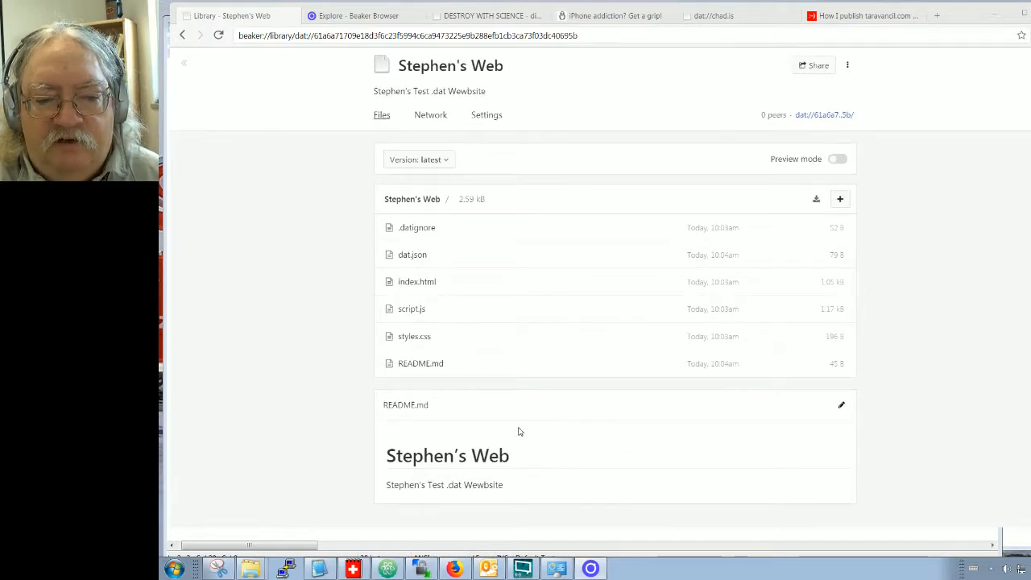
pyautogui.moveTo(900, 431)
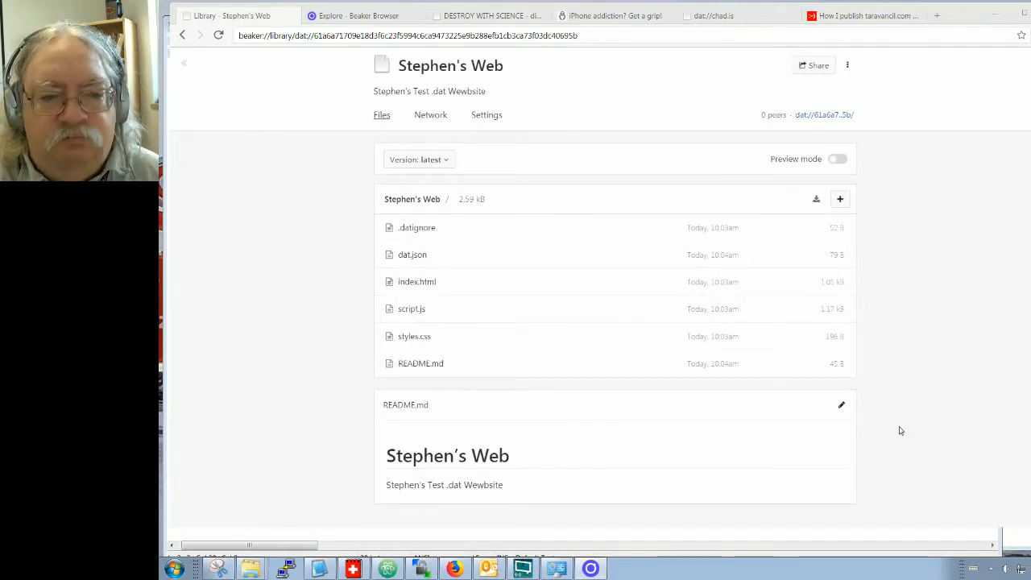
pyautogui.click(841, 404)
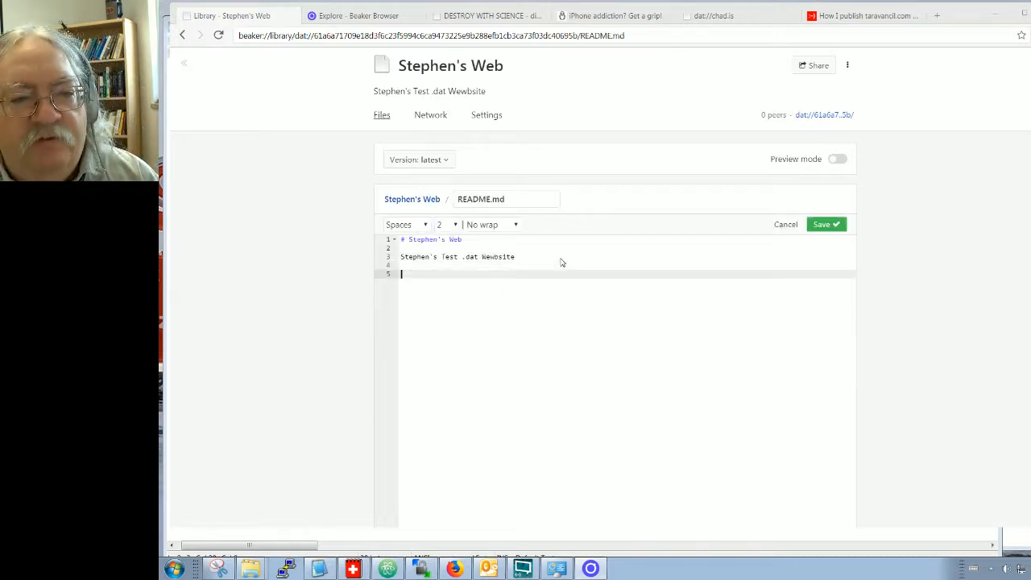
pyautogui.write('This is the')
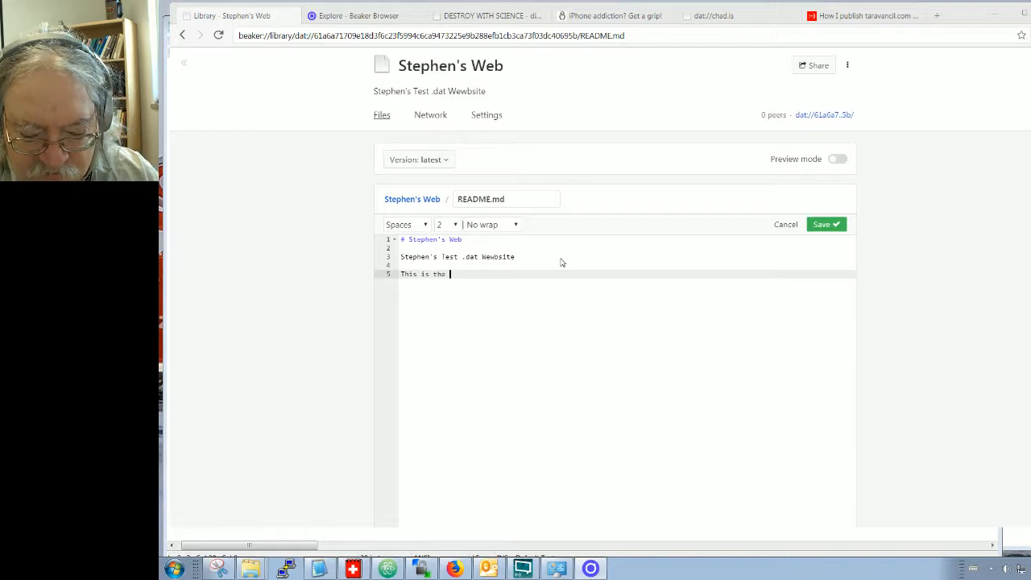
pyautogui.write('Readme file')
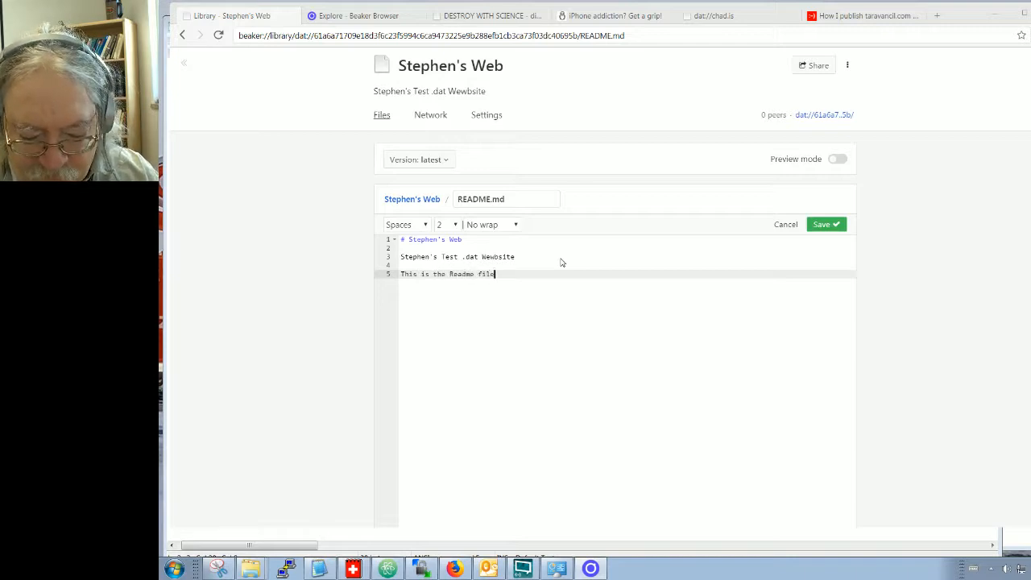
pyautogui.write('for my news')
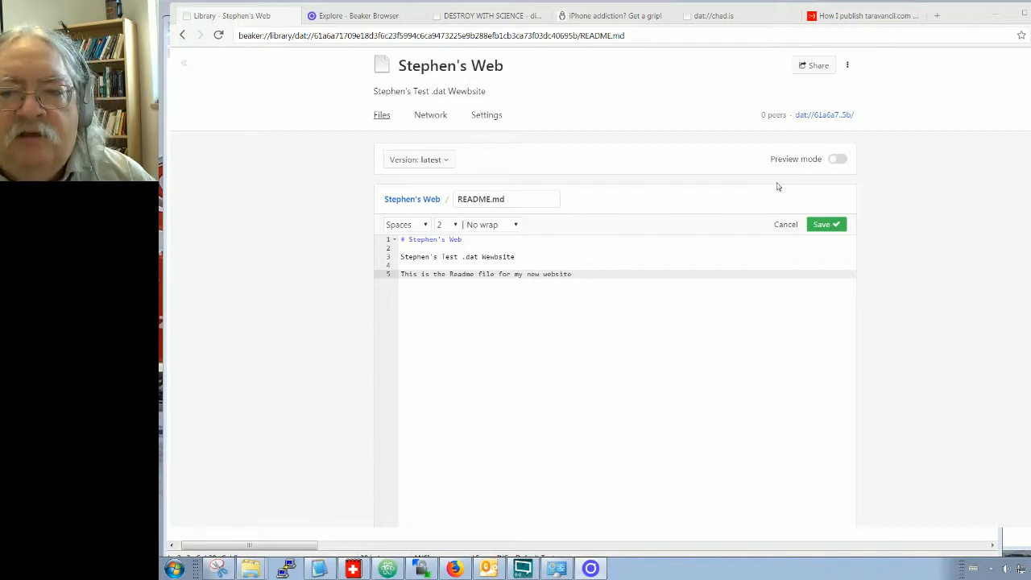
pyautogui.click(826, 224)
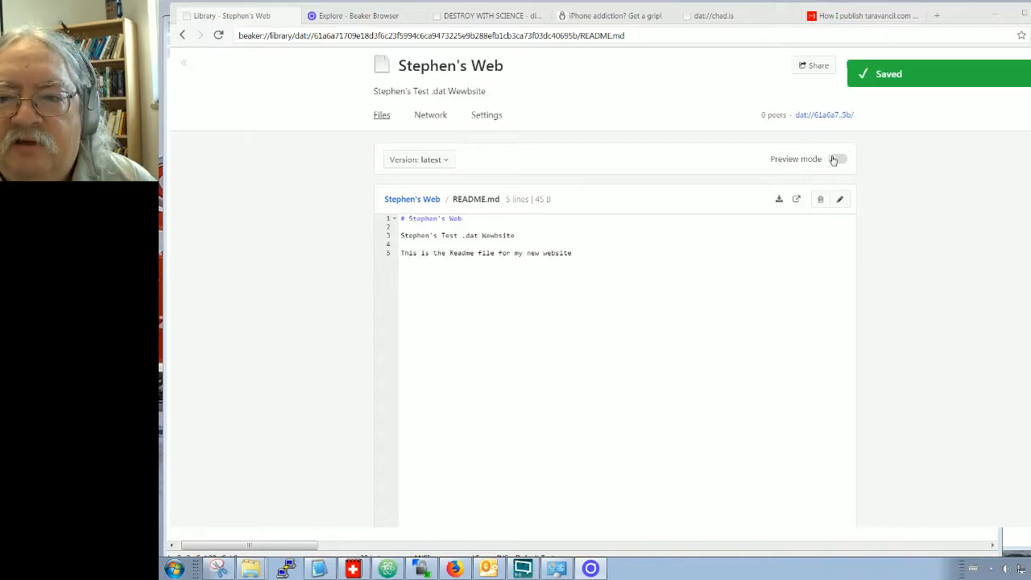
# - Turn on Preview mode, view the Hello world! preview, then return to the library and its version history
pyautogui.click(840, 159)
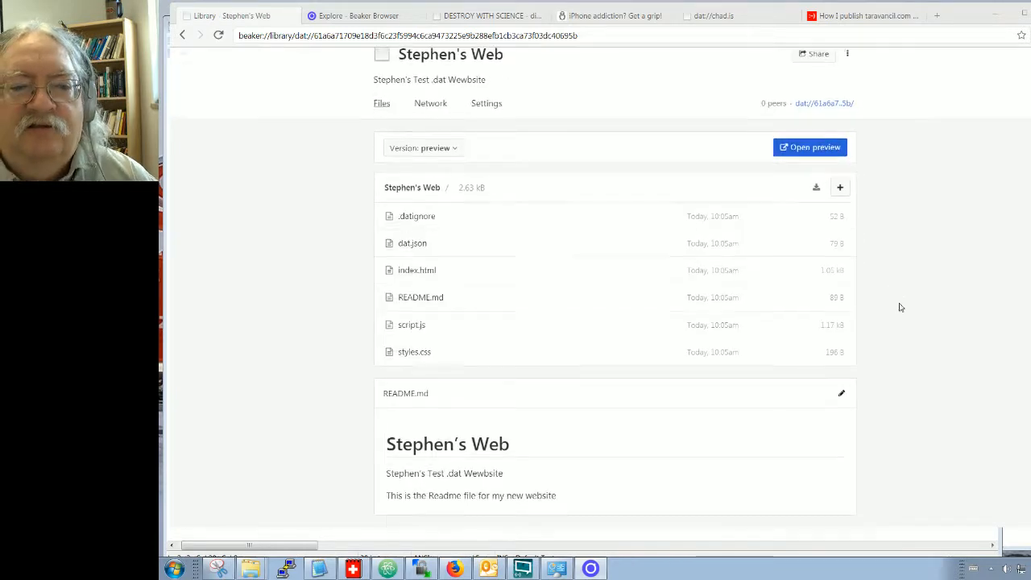
pyautogui.click(933, 13)
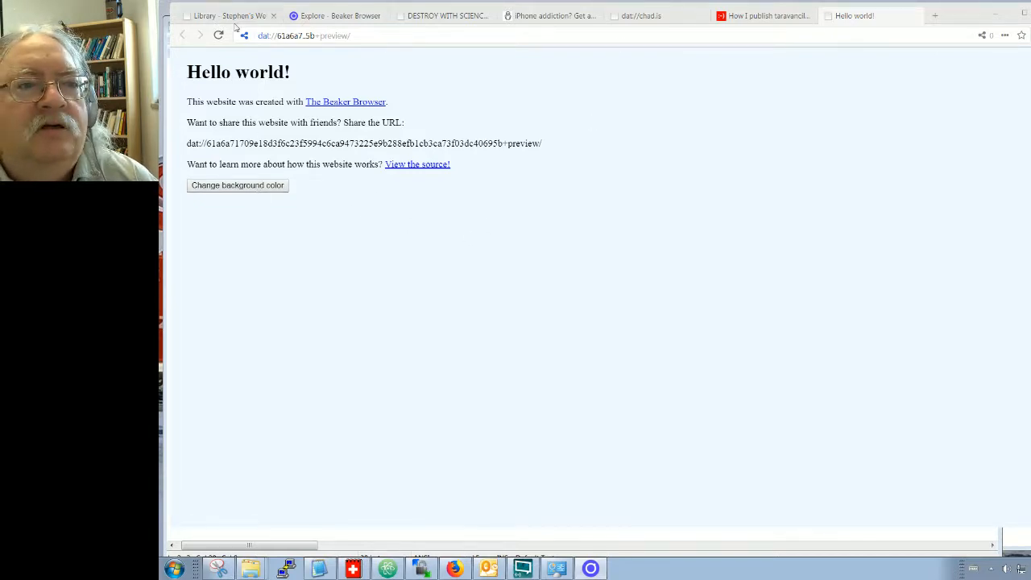
pyautogui.click(346, 15)
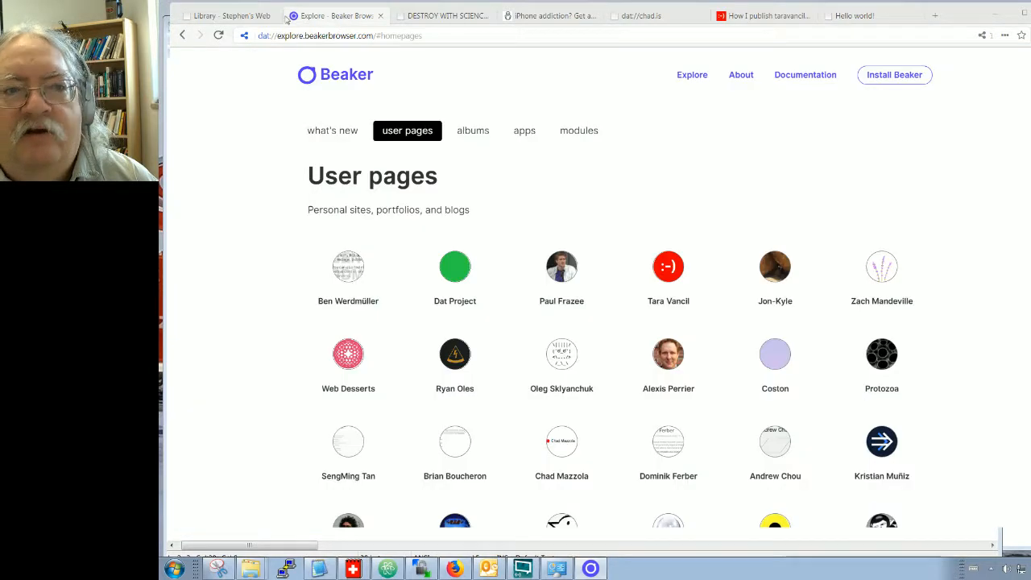
pyautogui.click(237, 15)
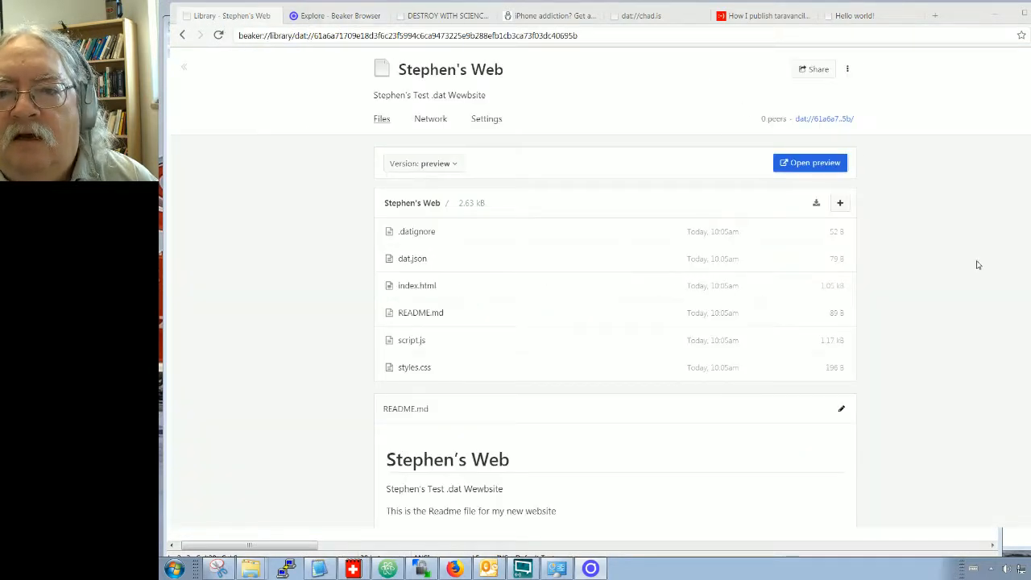
pyautogui.moveTo(417, 143)
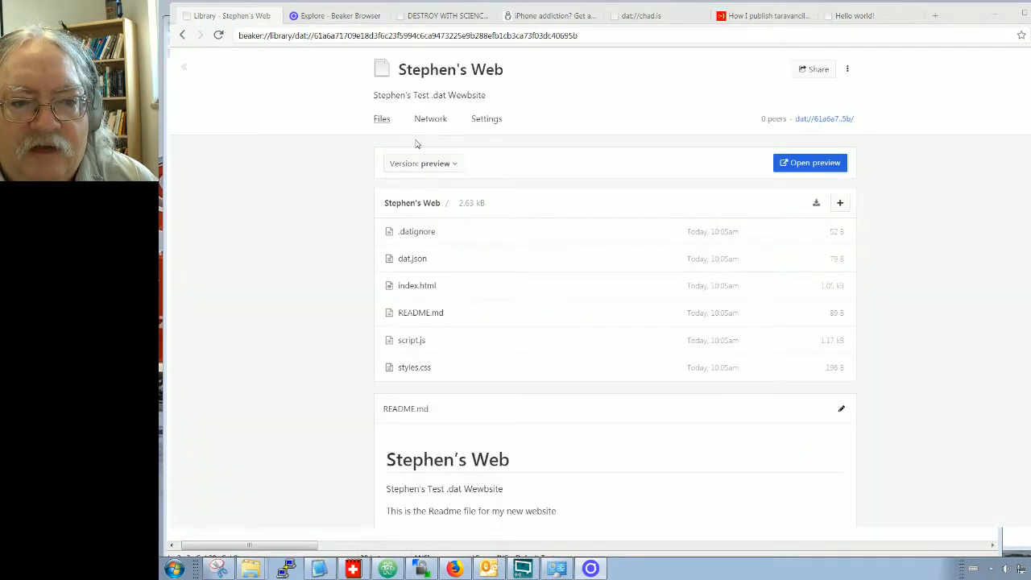
pyautogui.click(422, 164)
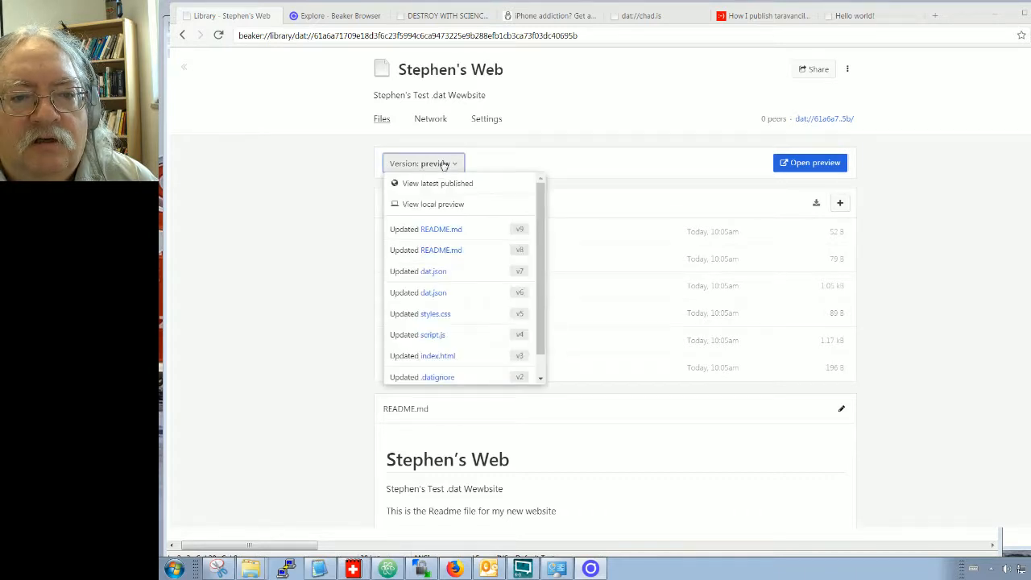
pyautogui.moveTo(554, 220)
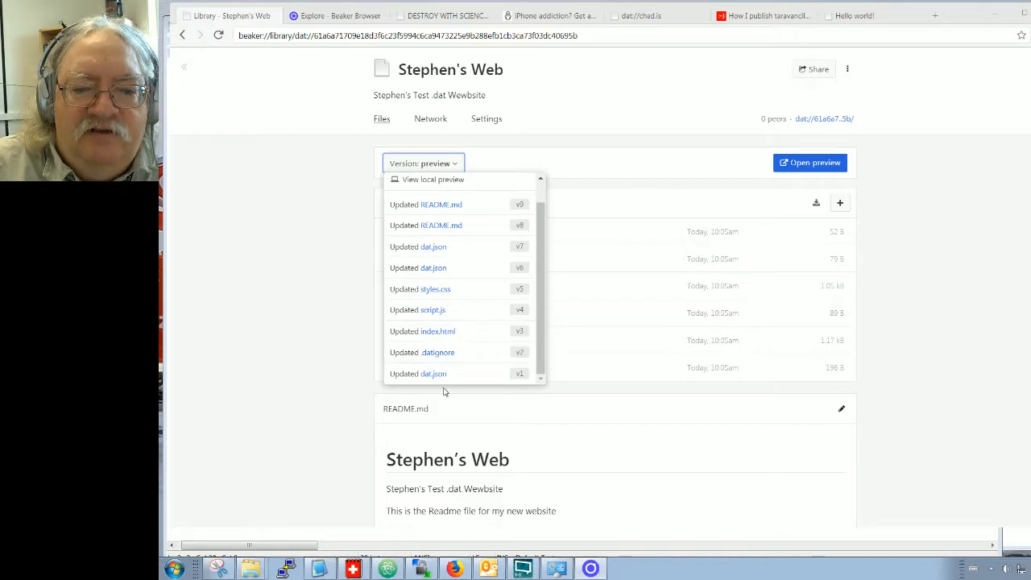
pyautogui.moveTo(509, 366)
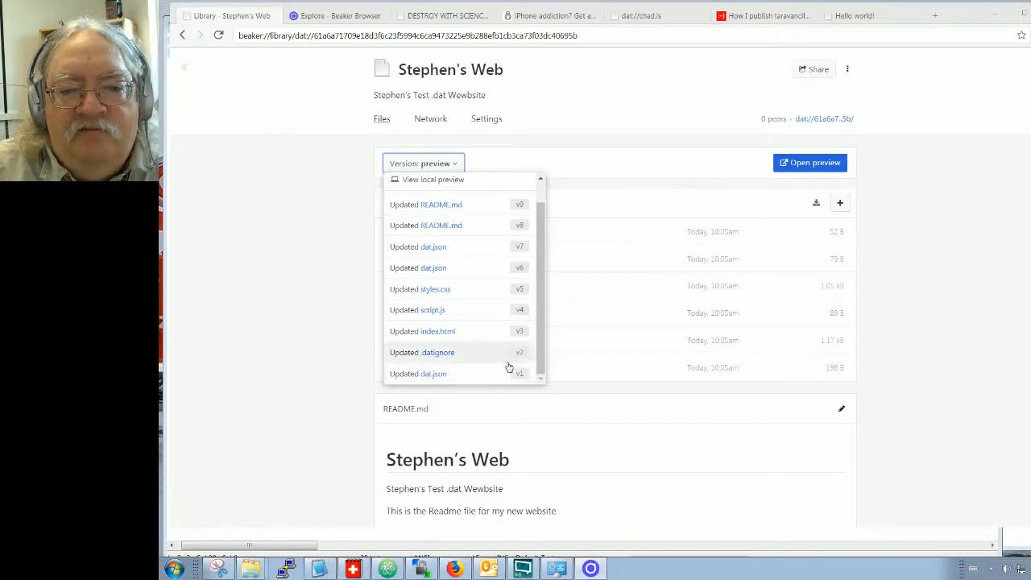
pyautogui.moveTo(585, 171)
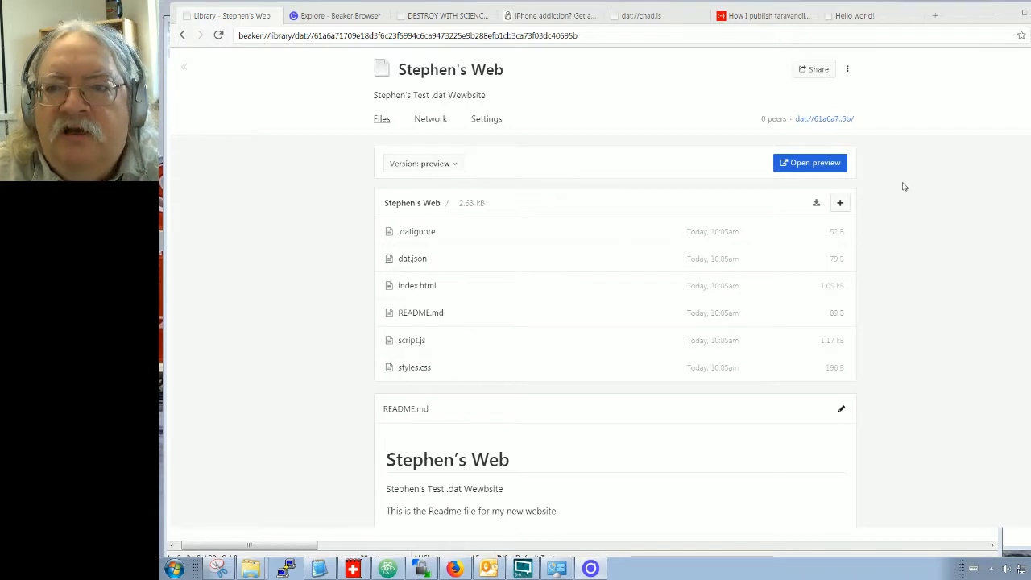
pyautogui.moveTo(801, 172)
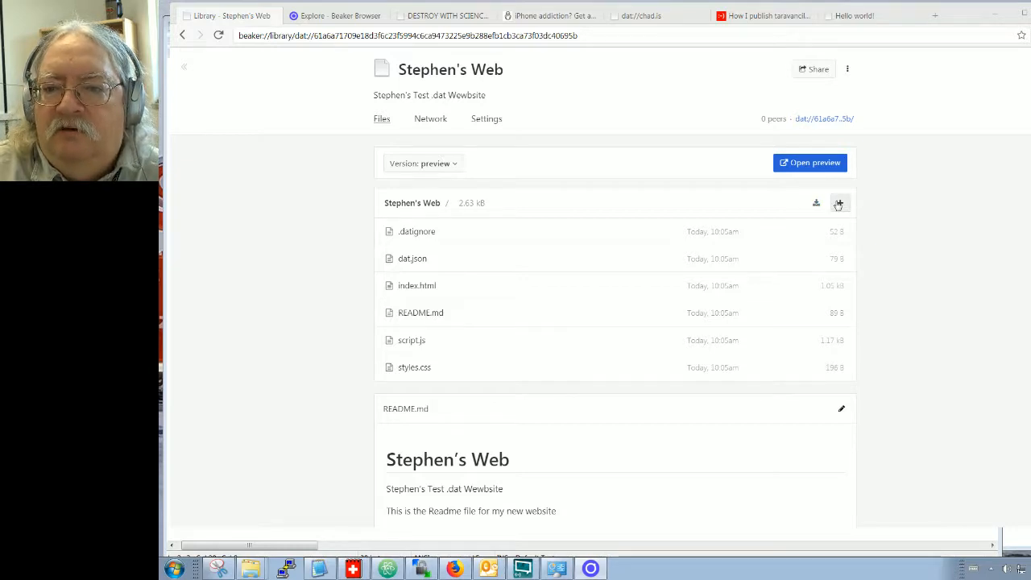
# - Import the ipfssite folder from go-ipfs into Stephen's Web
pyautogui.click(839, 202)
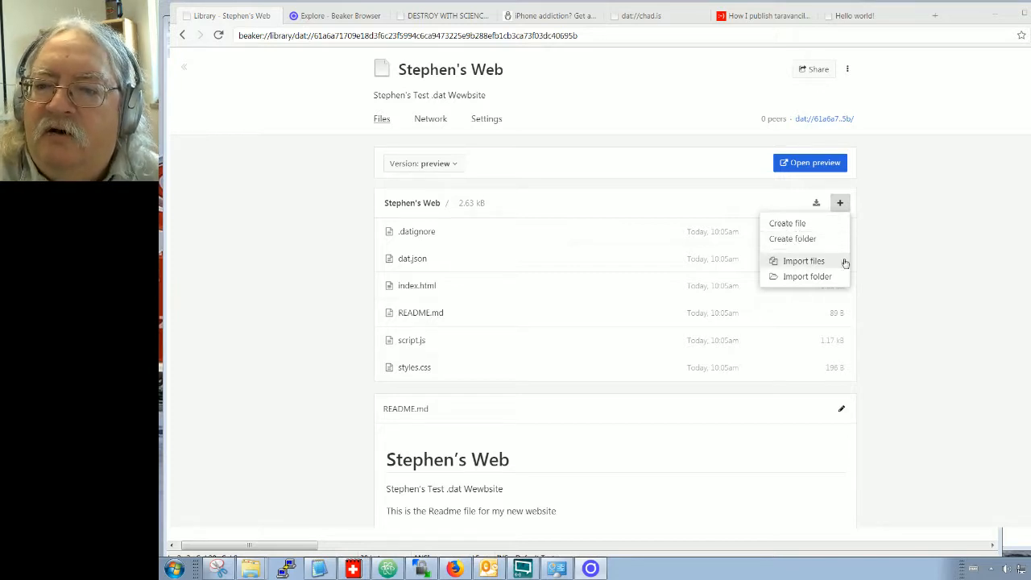
pyautogui.moveTo(795, 264)
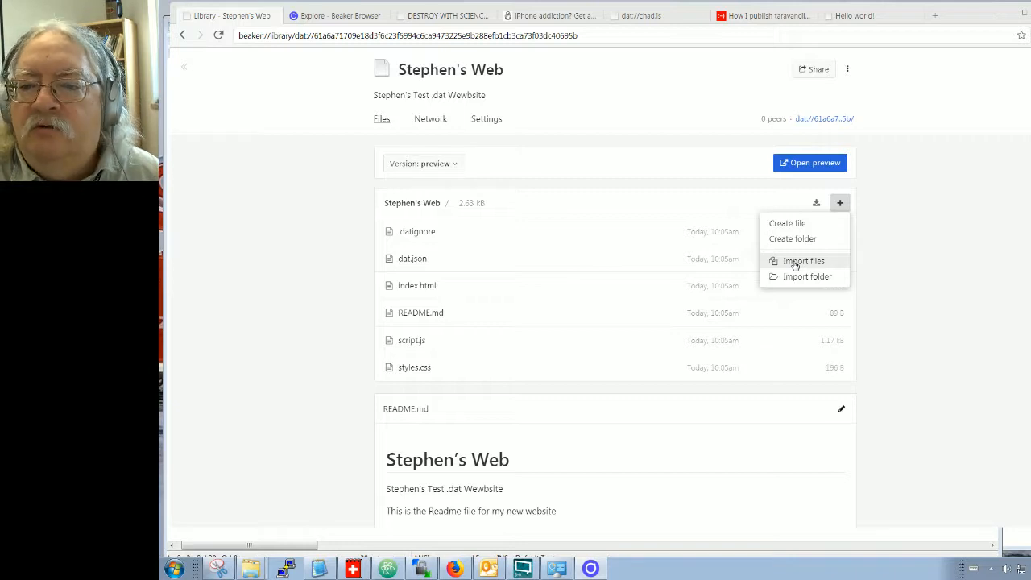
pyautogui.moveTo(797, 282)
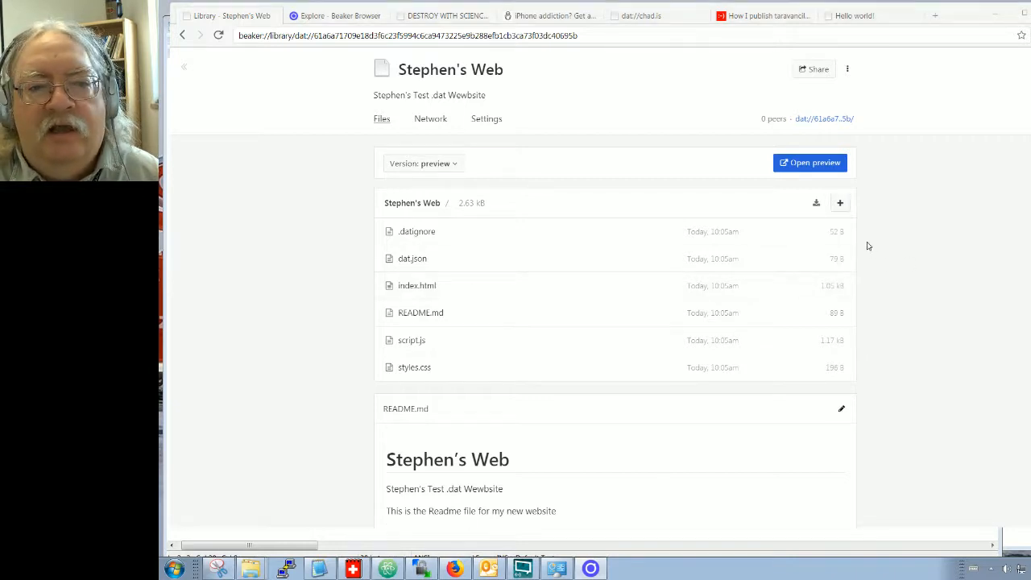
pyautogui.click(840, 201)
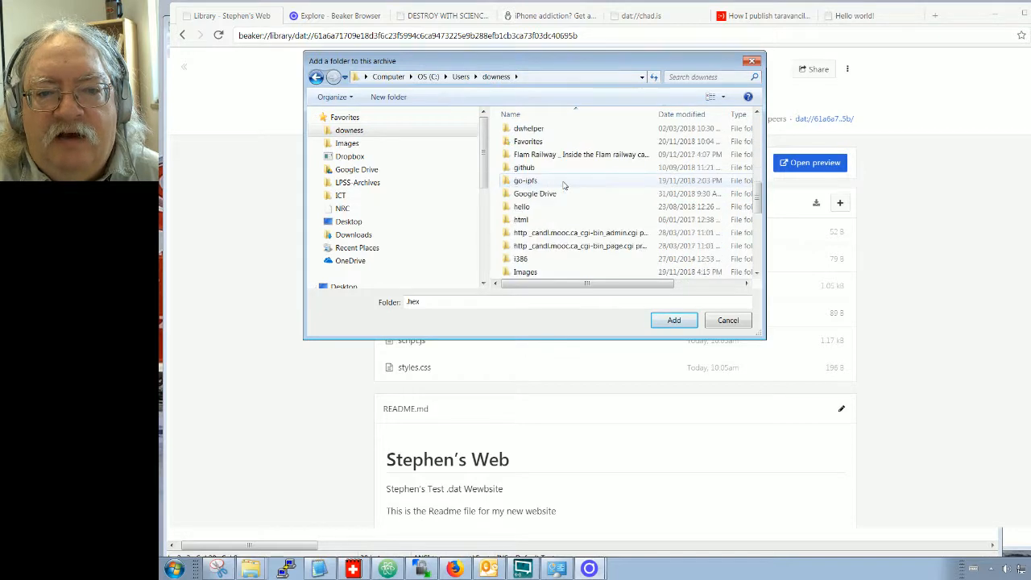
pyautogui.doubleClick(523, 180)
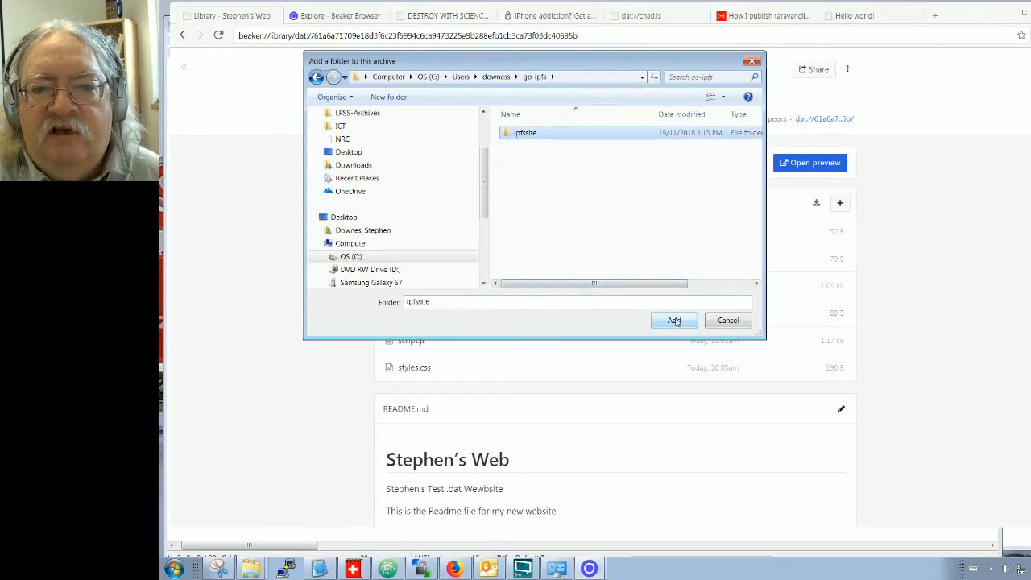
pyautogui.click(673, 320)
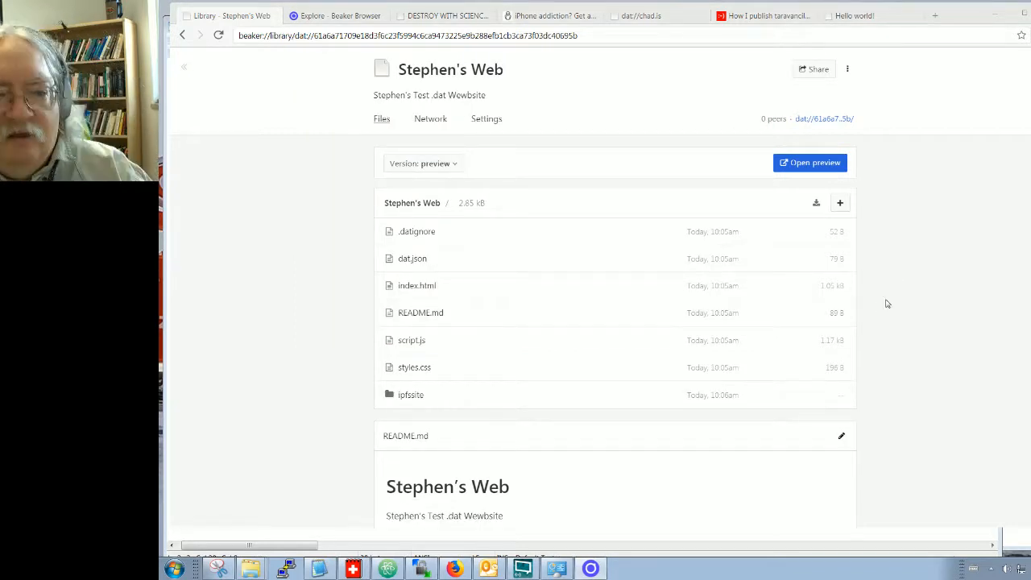
pyautogui.moveTo(407, 396)
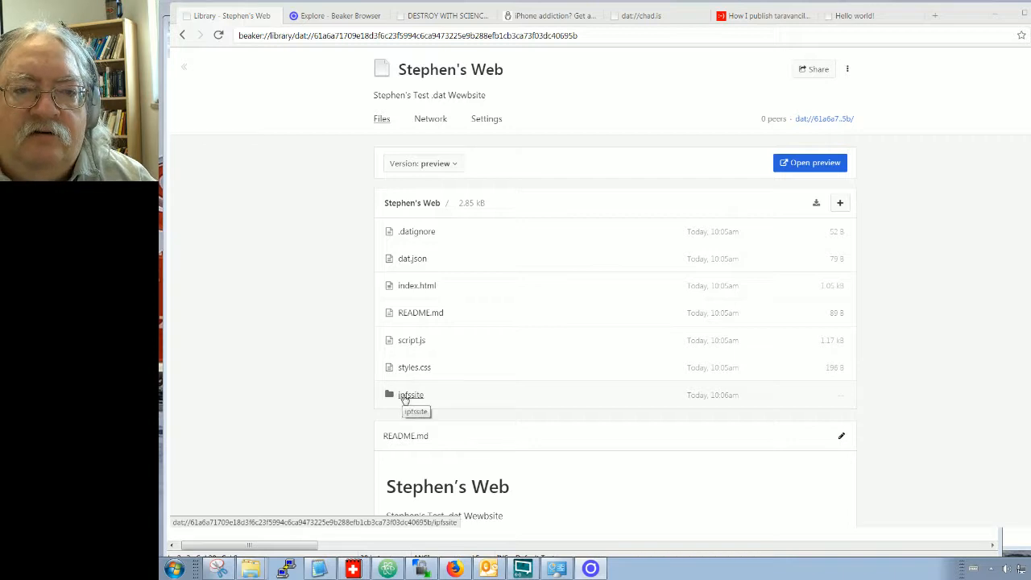
pyautogui.moveTo(935, 424)
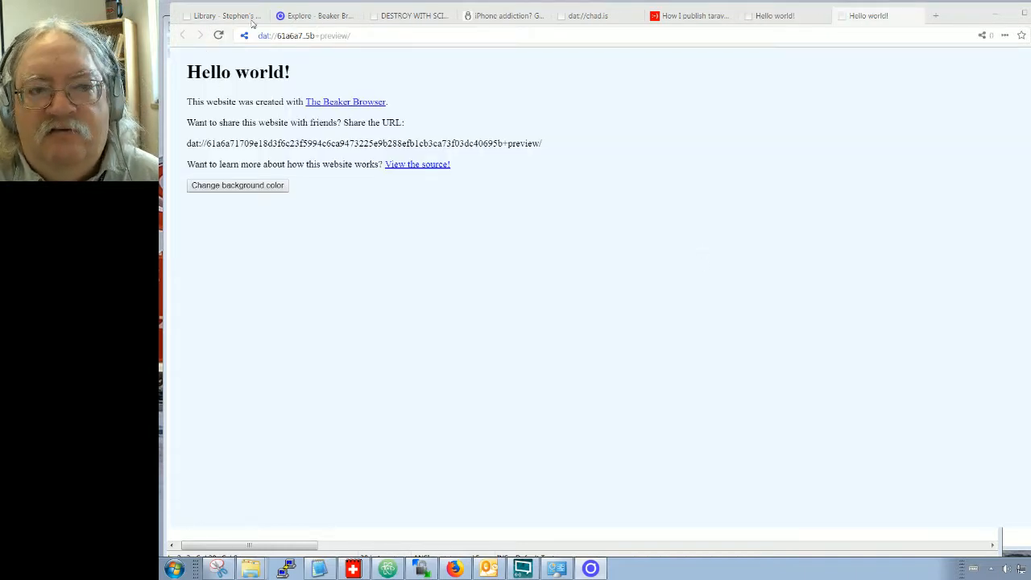
# - View the full Hello world! HTML source of index.html in the Stephen's Web library
pyautogui.click(233, 16)
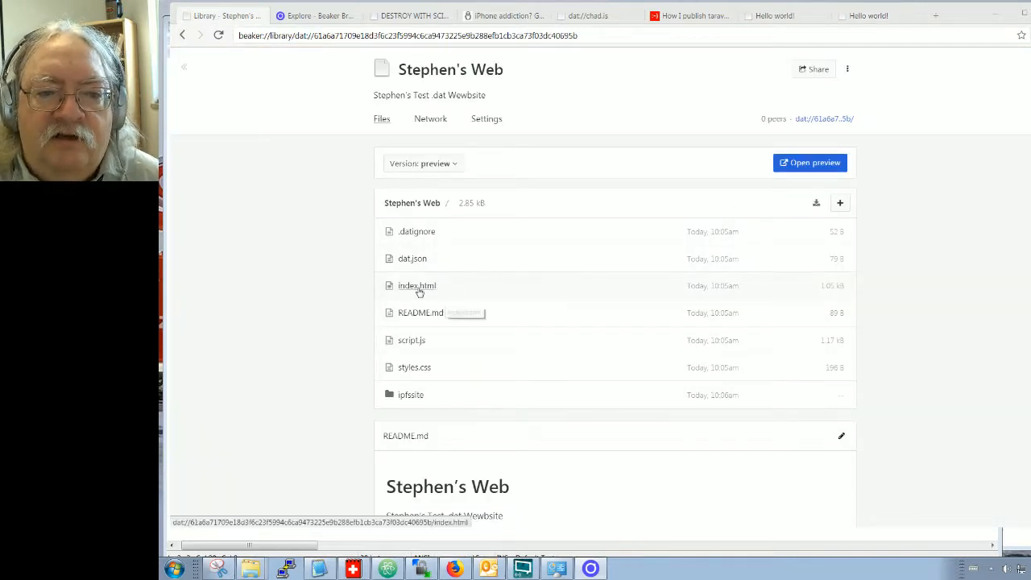
pyautogui.click(416, 285)
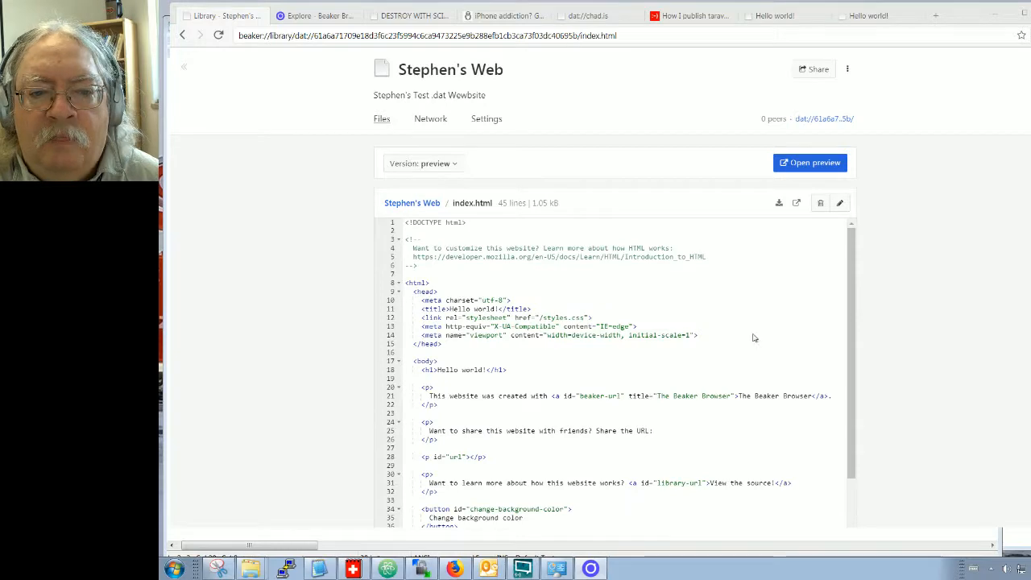
pyautogui.scroll(-3)
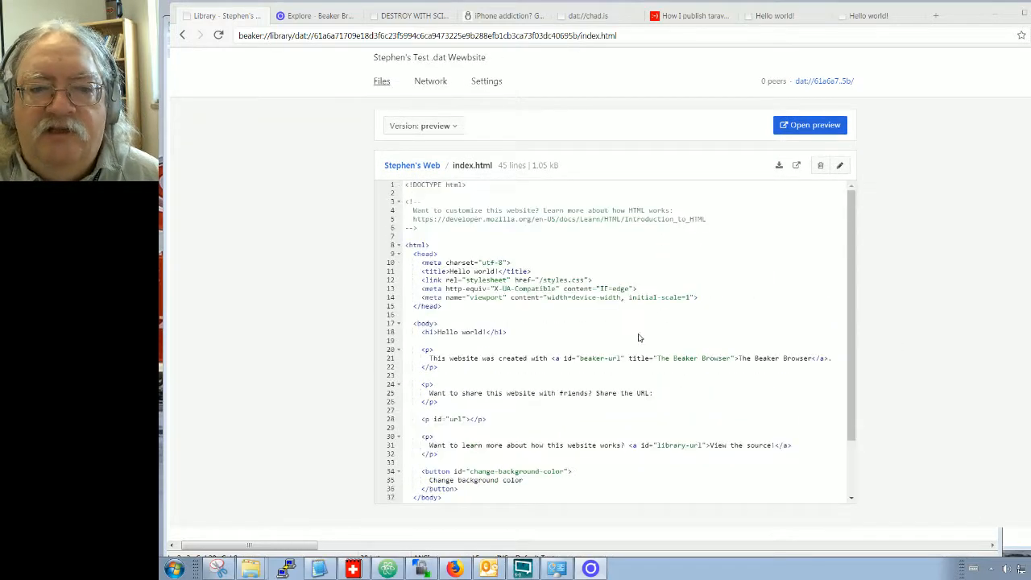
pyautogui.scroll(-3)
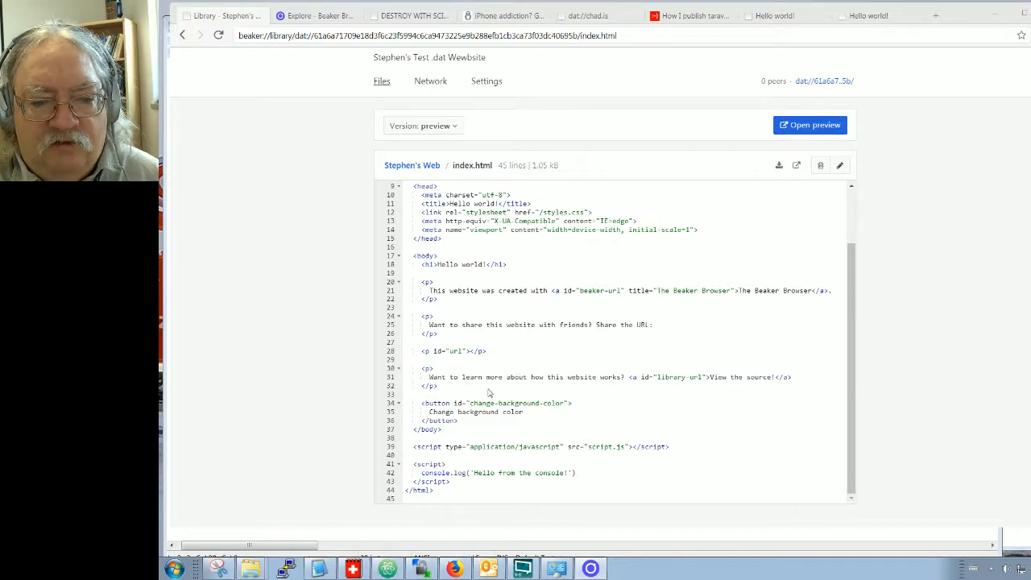
pyautogui.moveTo(472, 432)
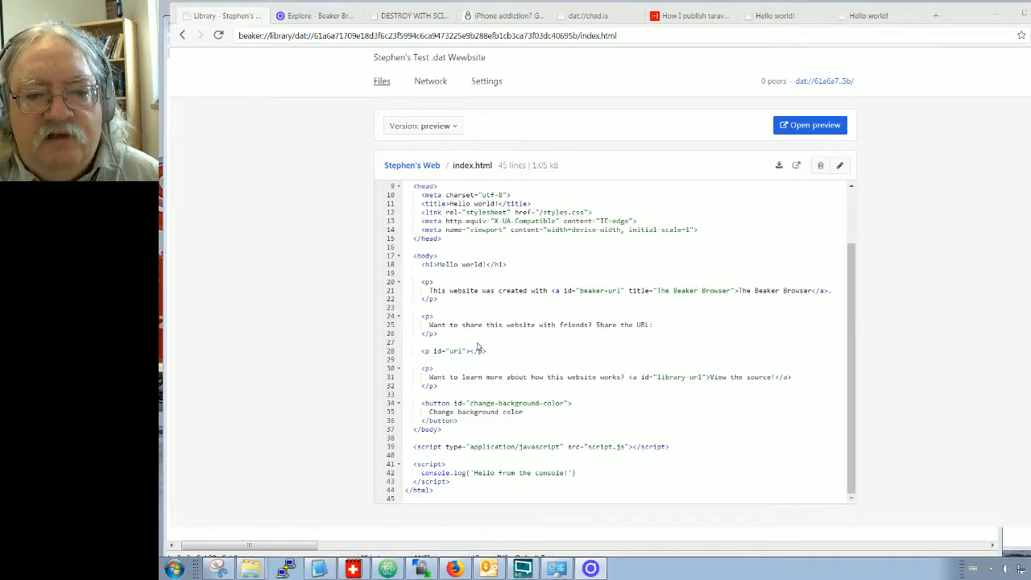
pyautogui.moveTo(489, 356)
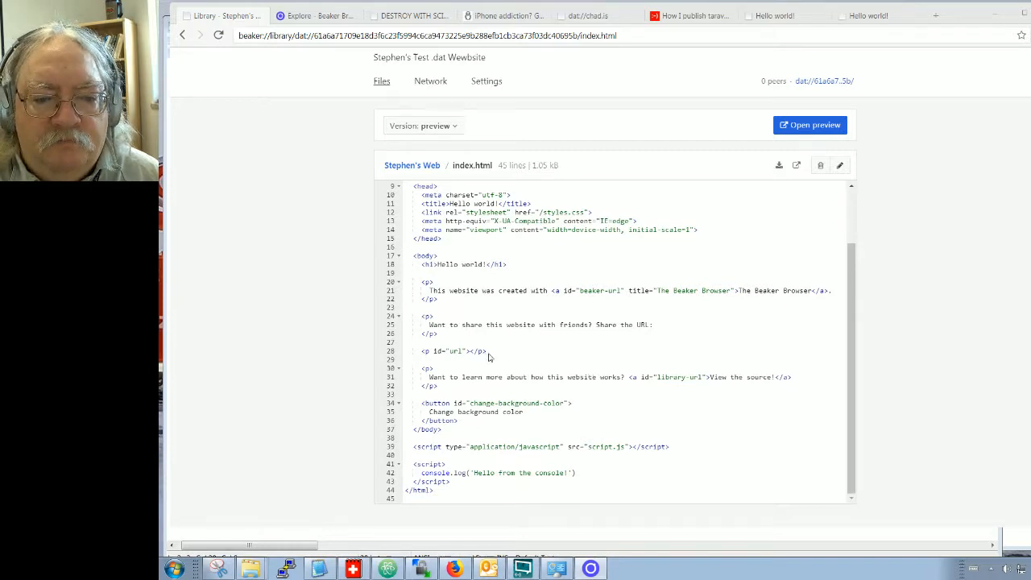
pyautogui.moveTo(444, 366)
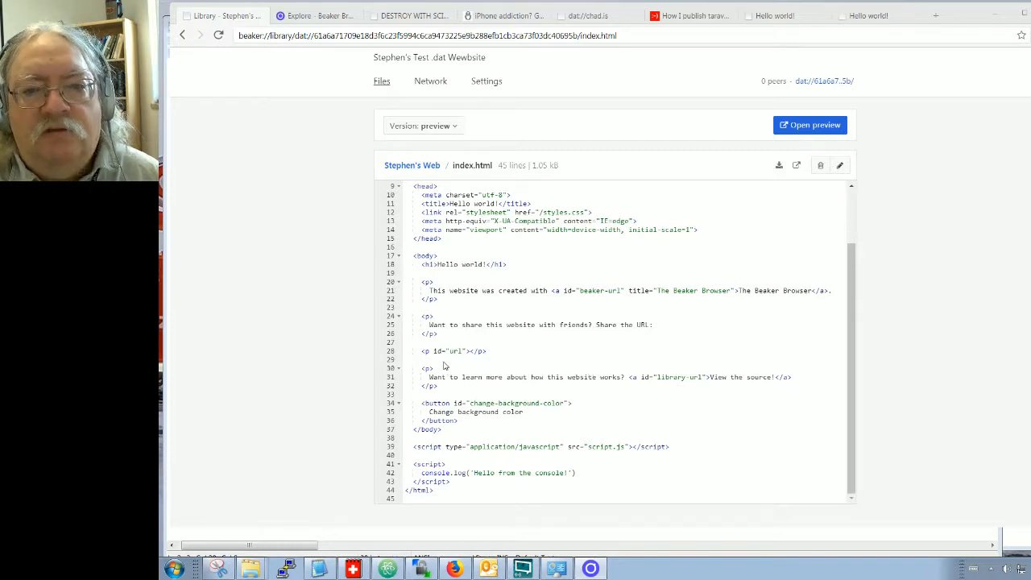
pyautogui.moveTo(839, 165)
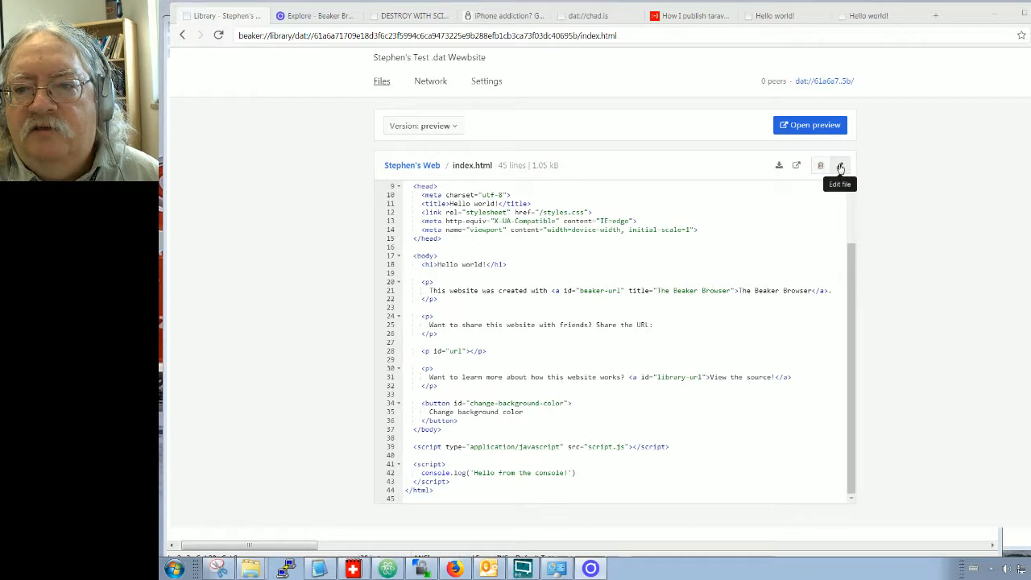
# - Insert <a href="../ipfs">IPFS Site</a> after the url paragraph in index.html and save
pyautogui.click(839, 165)
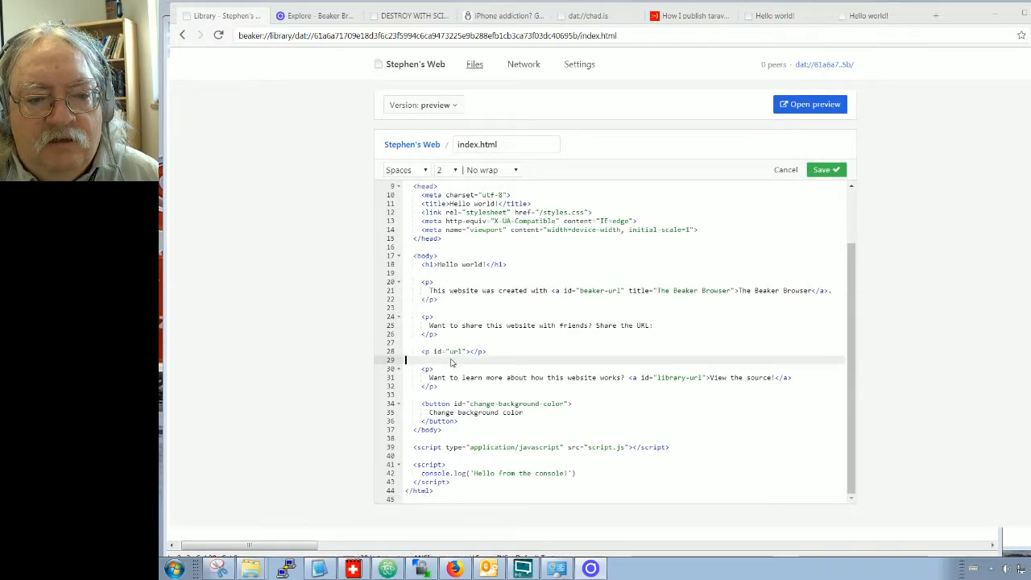
pyautogui.press('Enter')
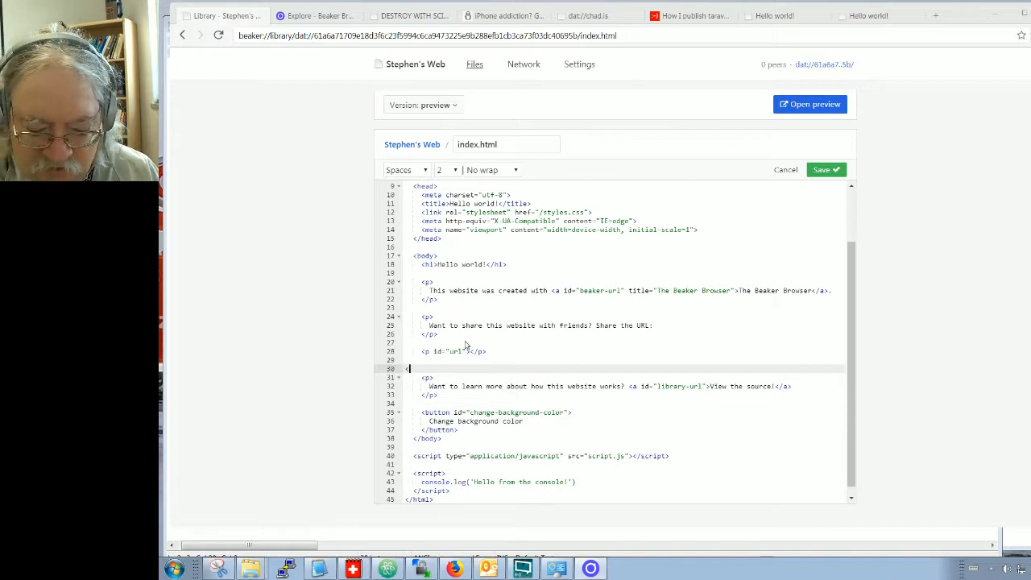
pyautogui.write('<a href="/')
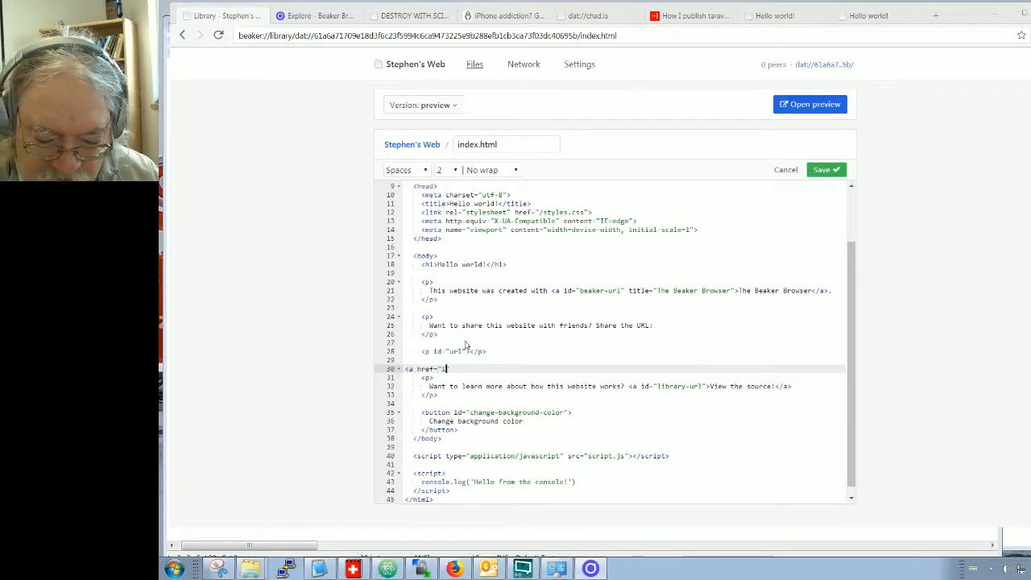
pyautogui.write('ipfs">I</a>')
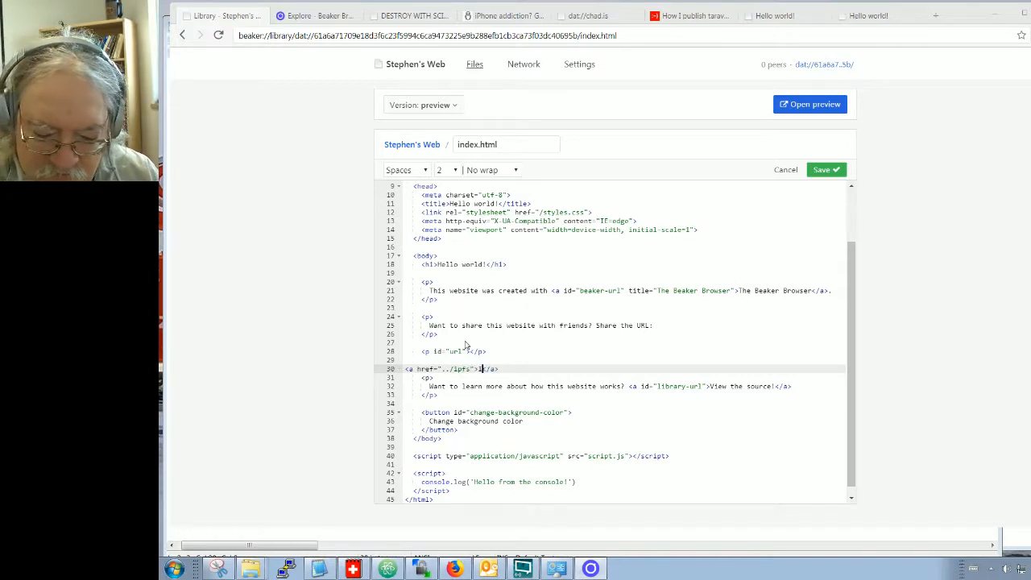
pyautogui.write('IPFS Site')
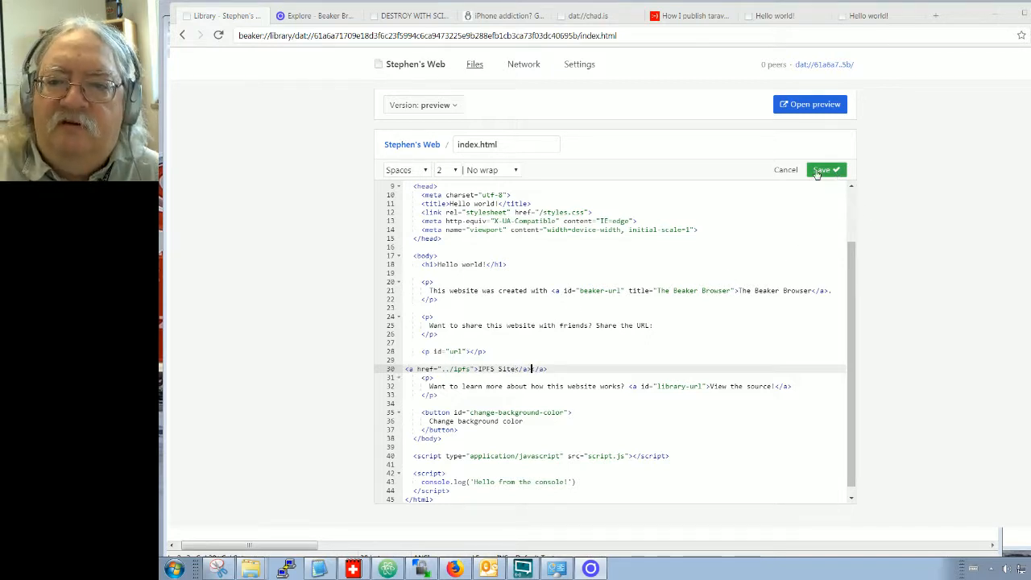
pyautogui.click(825, 169)
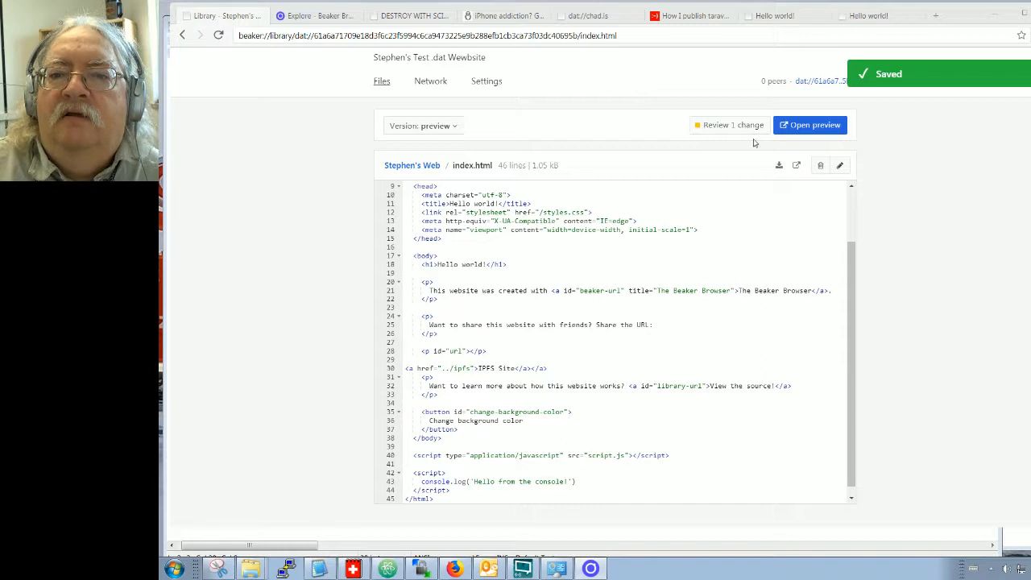
pyautogui.click(729, 125)
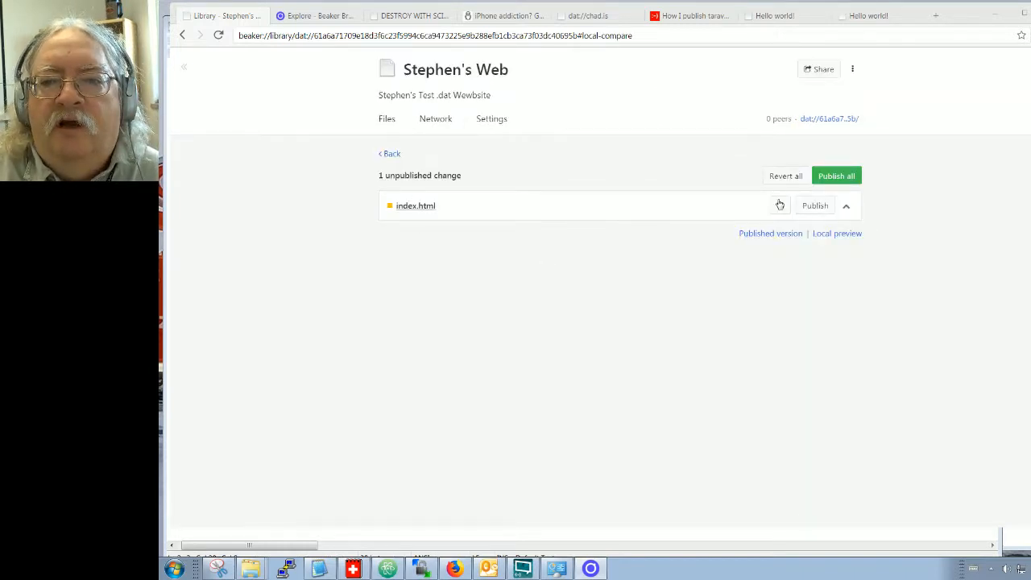
pyautogui.moveTo(770, 148)
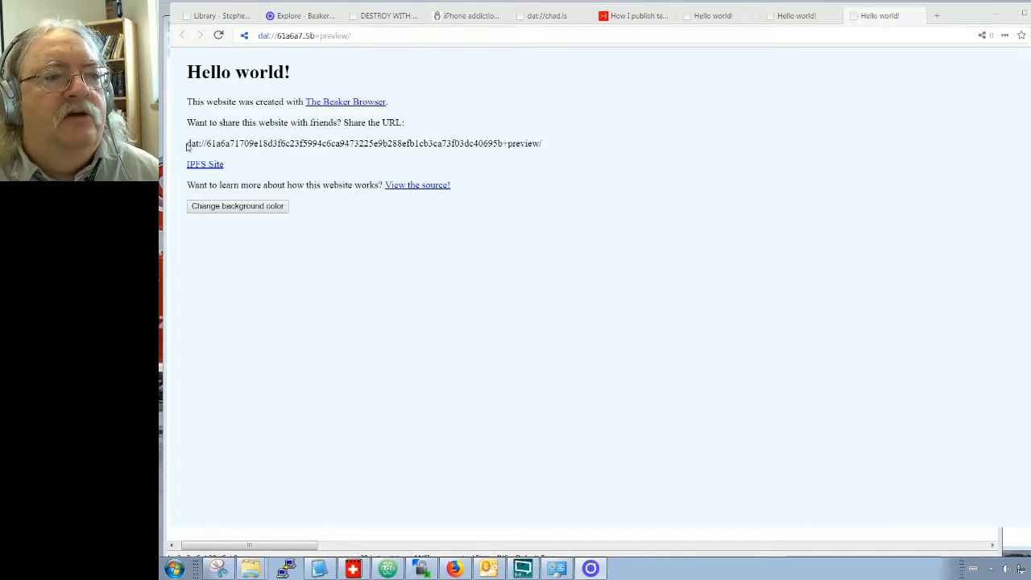
# - Follow the IPFS Site link in the preview, hit File Not Found, and check index.html's link code
pyautogui.click(204, 164)
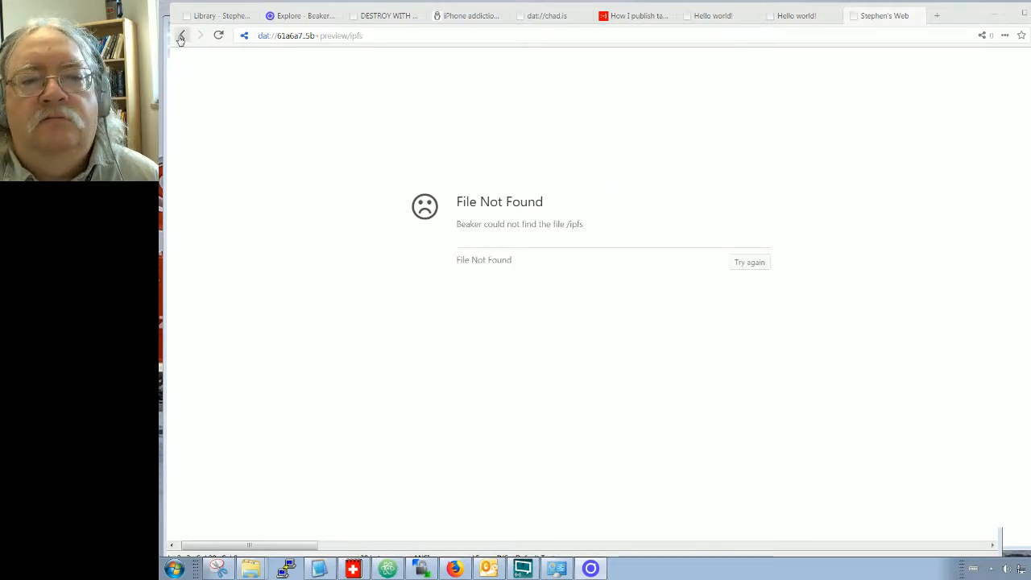
pyautogui.click(182, 36)
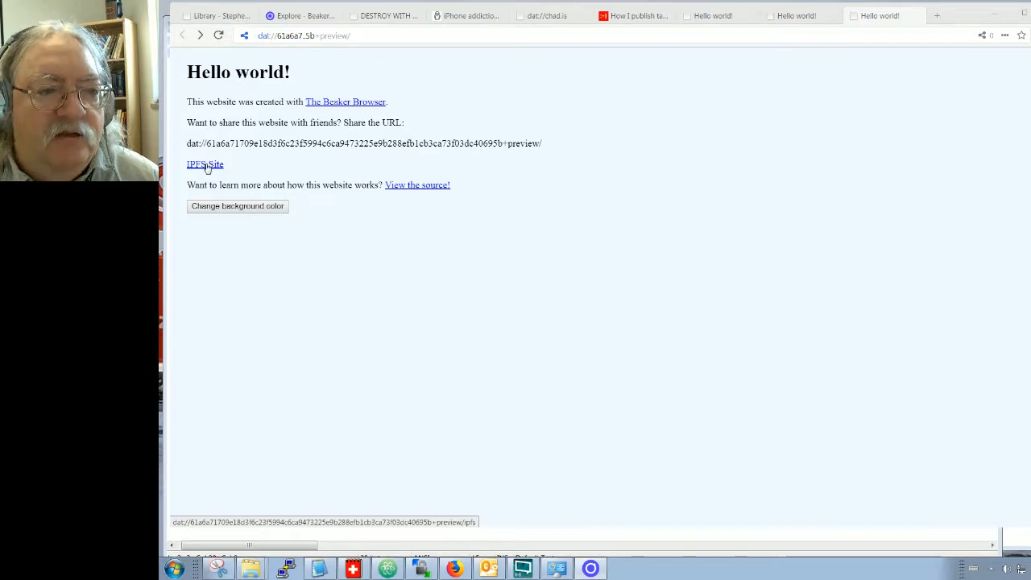
pyautogui.click(204, 164)
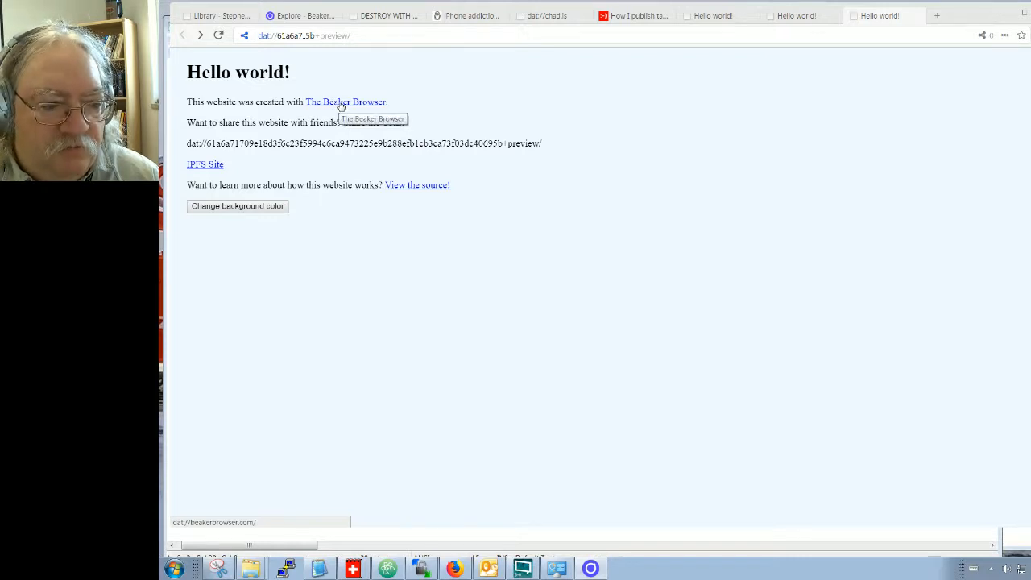
pyautogui.moveTo(200, 164)
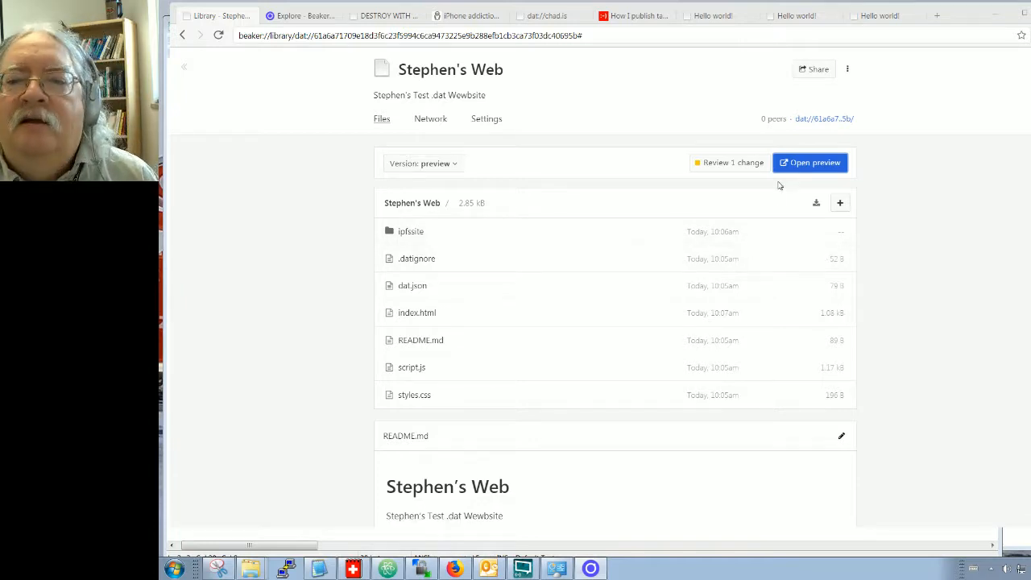
pyautogui.moveTo(563, 345)
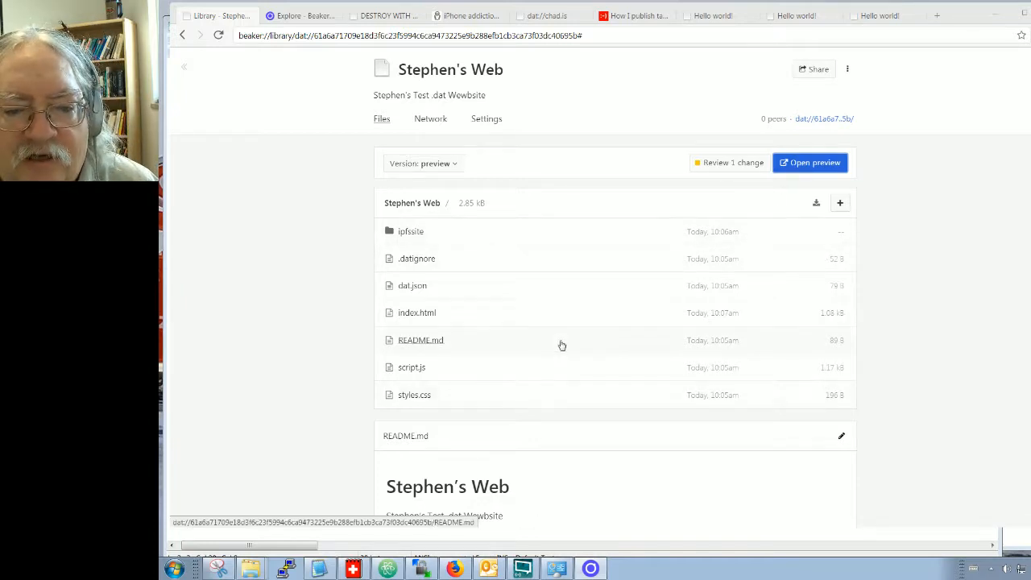
pyautogui.click(414, 312)
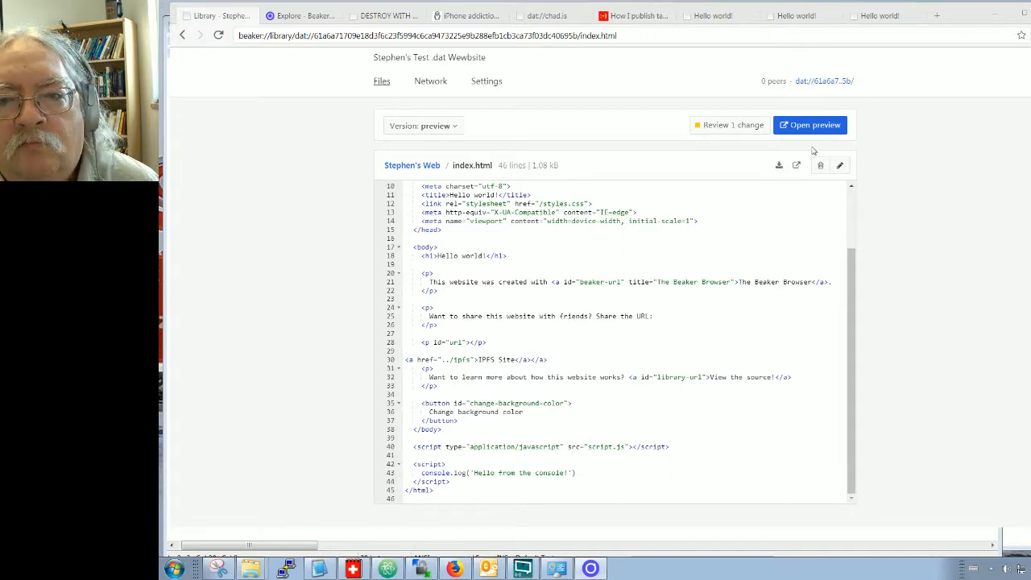
pyautogui.click(810, 125)
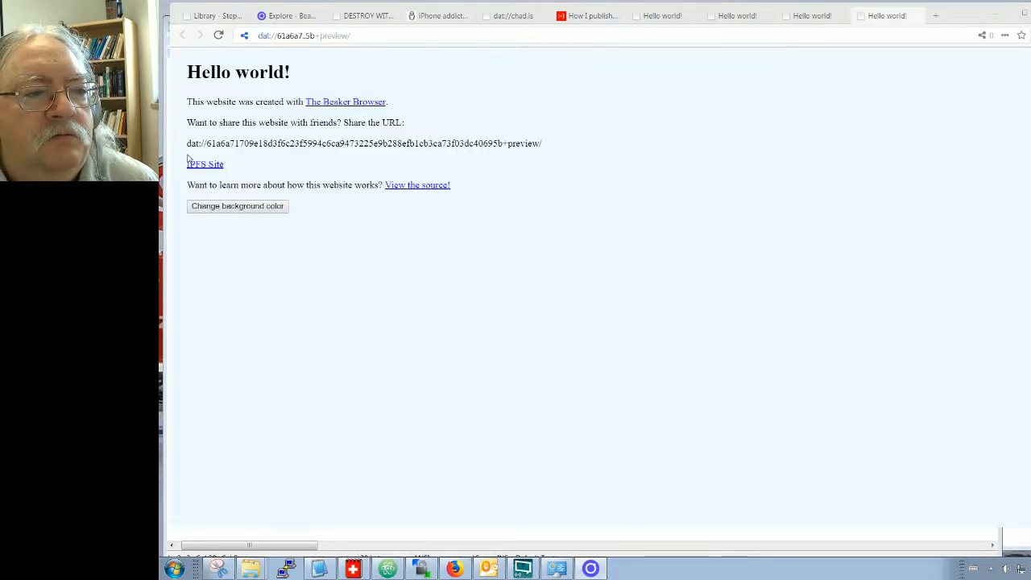
pyautogui.moveTo(203, 165)
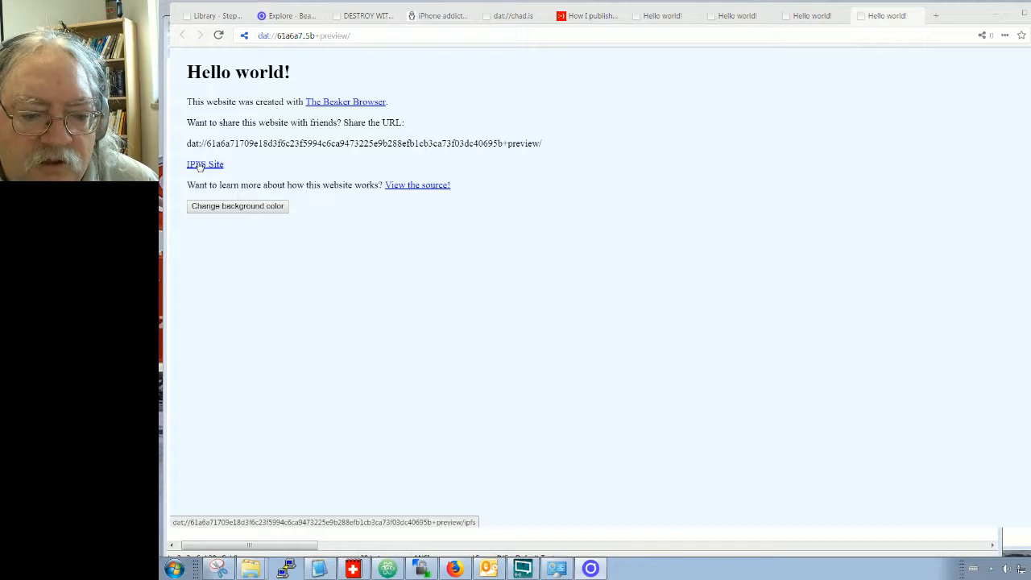
pyautogui.moveTo(365, 488)
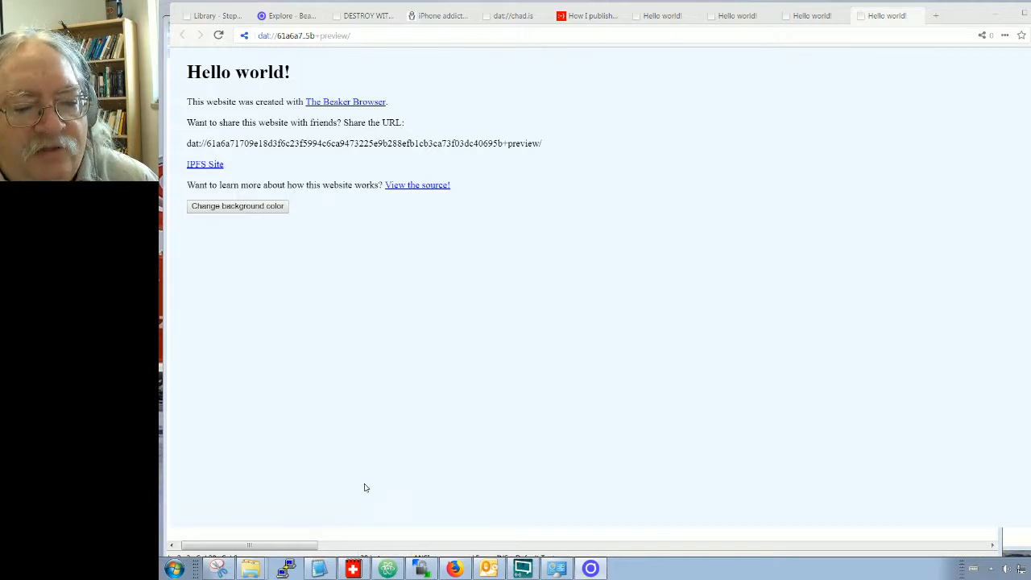
pyautogui.moveTo(508, 136)
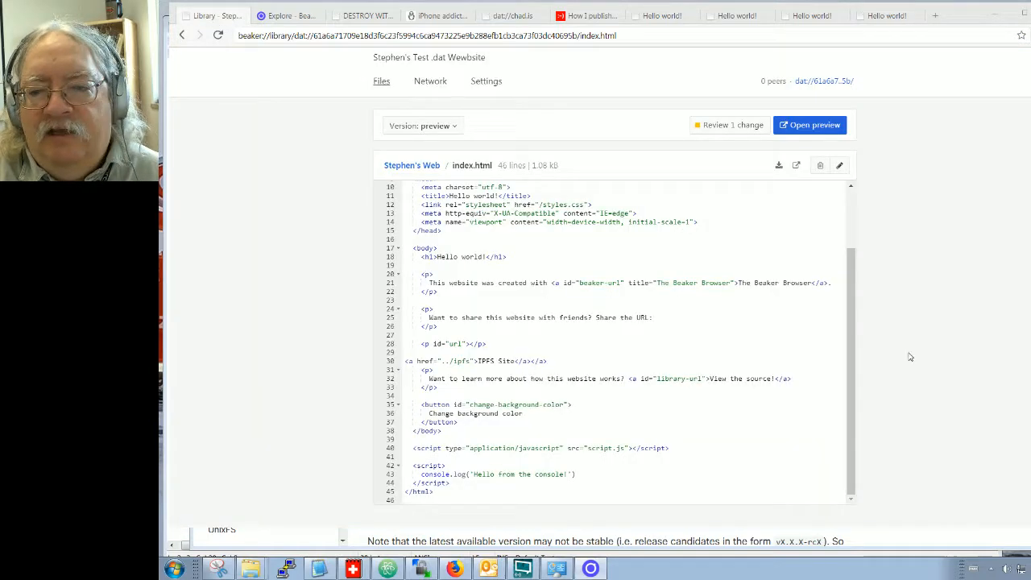
pyautogui.moveTo(809, 125)
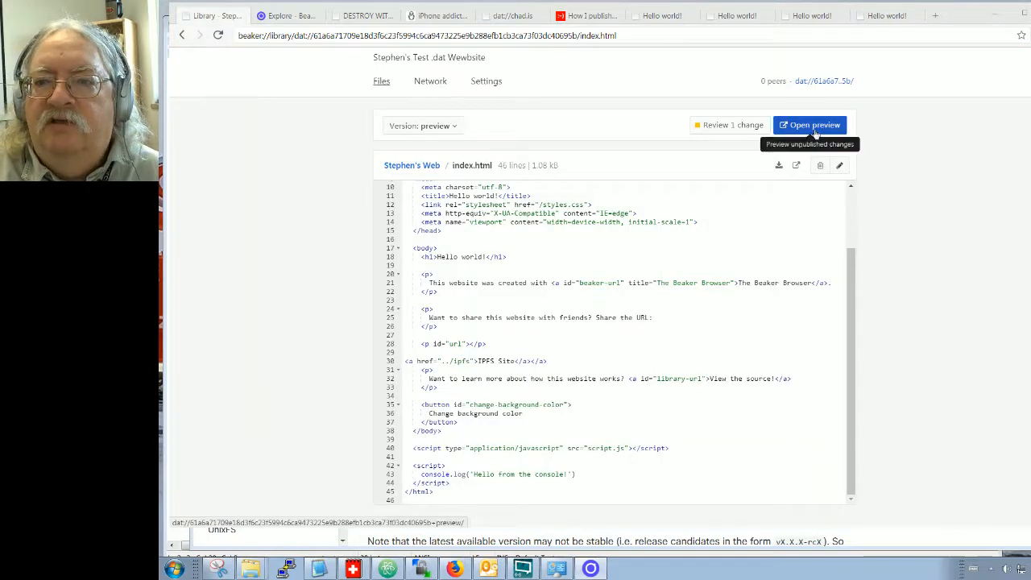
# - Publish the pending change to Stephen's Web and retest the IPFS Site link, which still fails
pyautogui.click(728, 125)
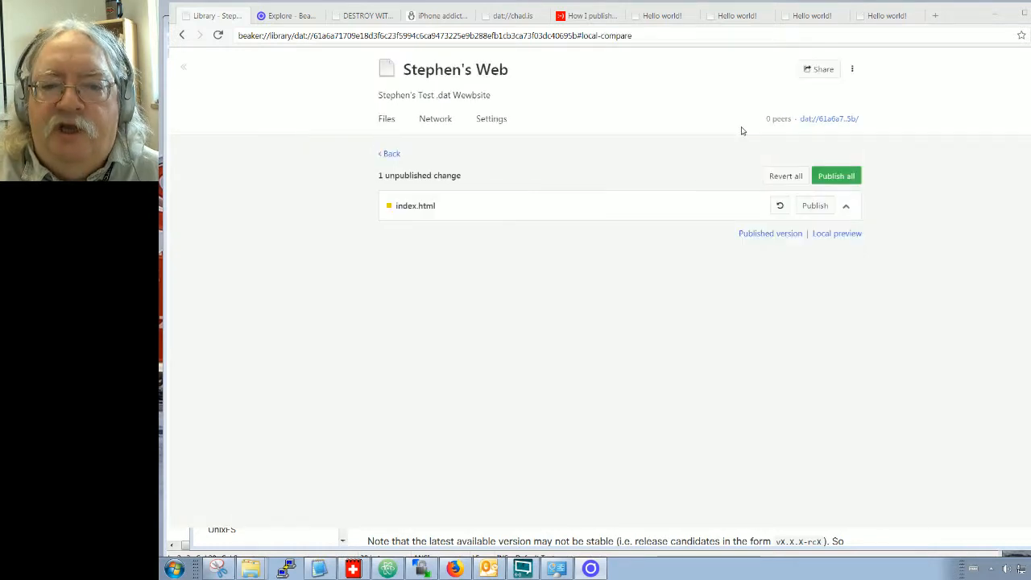
pyautogui.moveTo(836, 176)
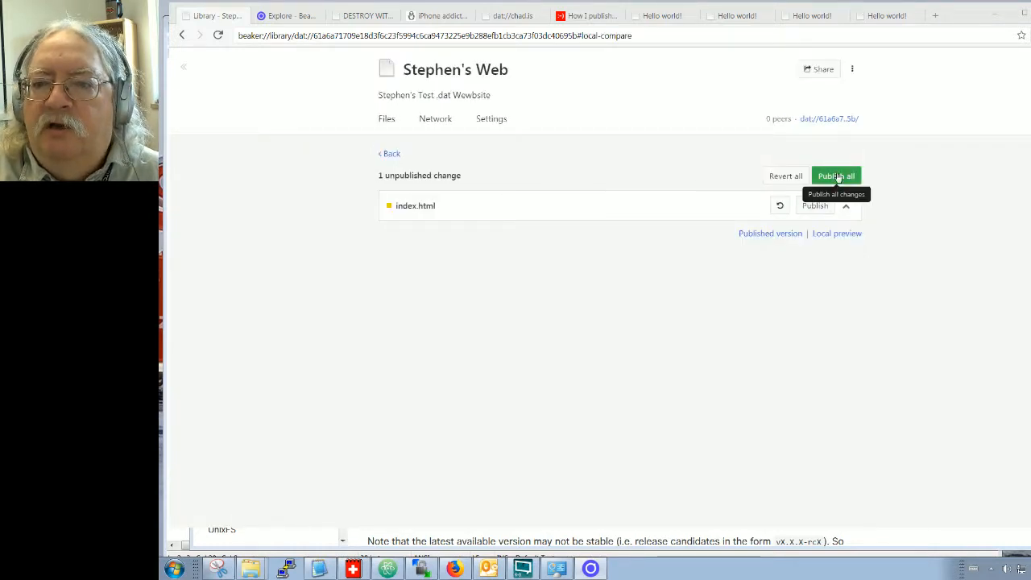
pyautogui.click(836, 176)
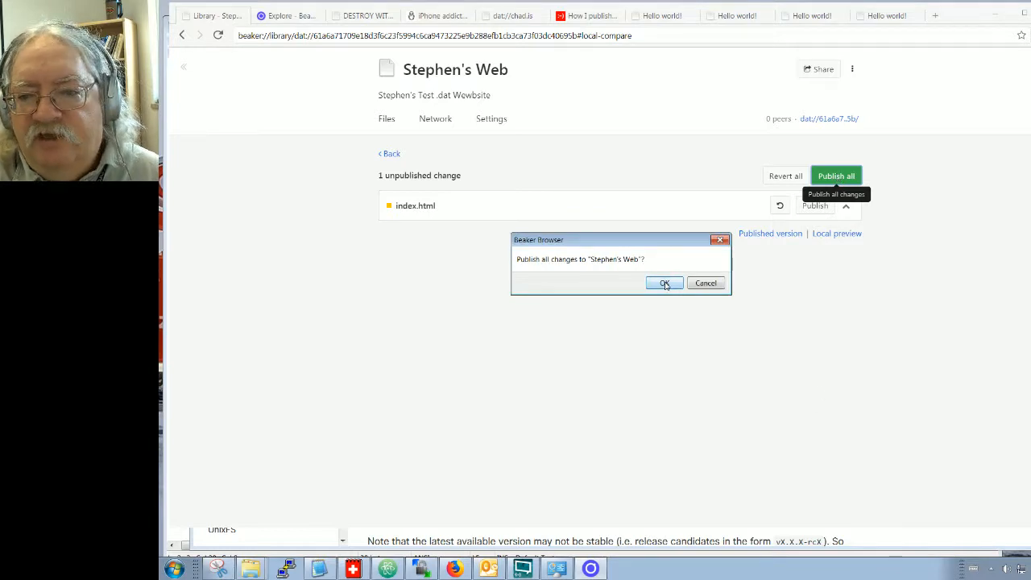
pyautogui.click(664, 283)
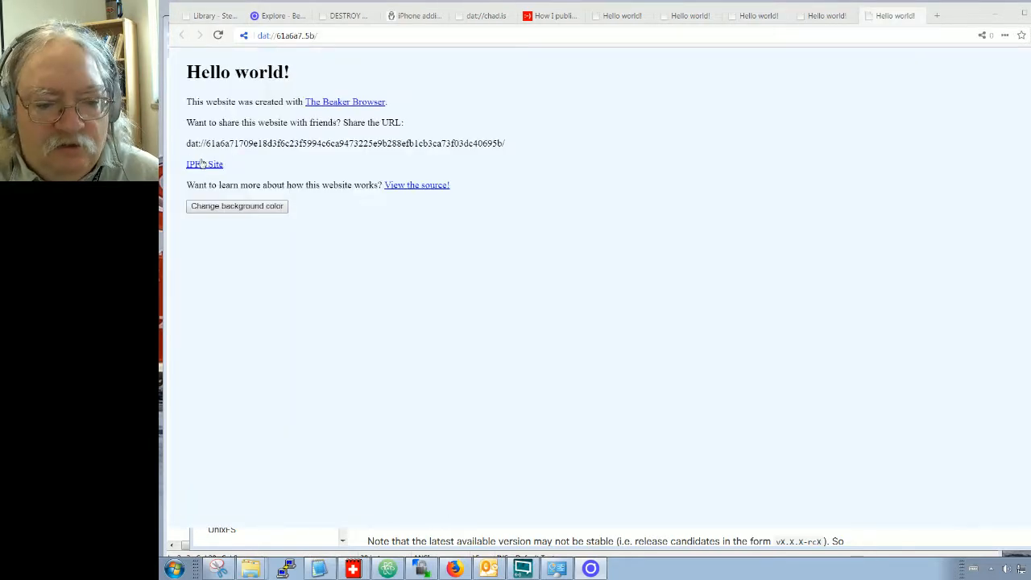
pyautogui.click(203, 163)
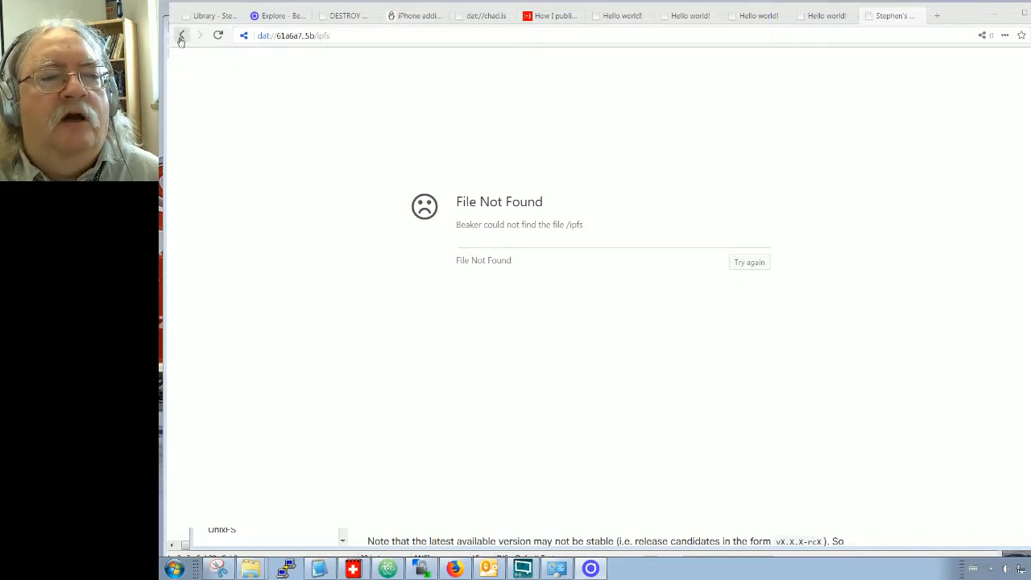
pyautogui.click(182, 38)
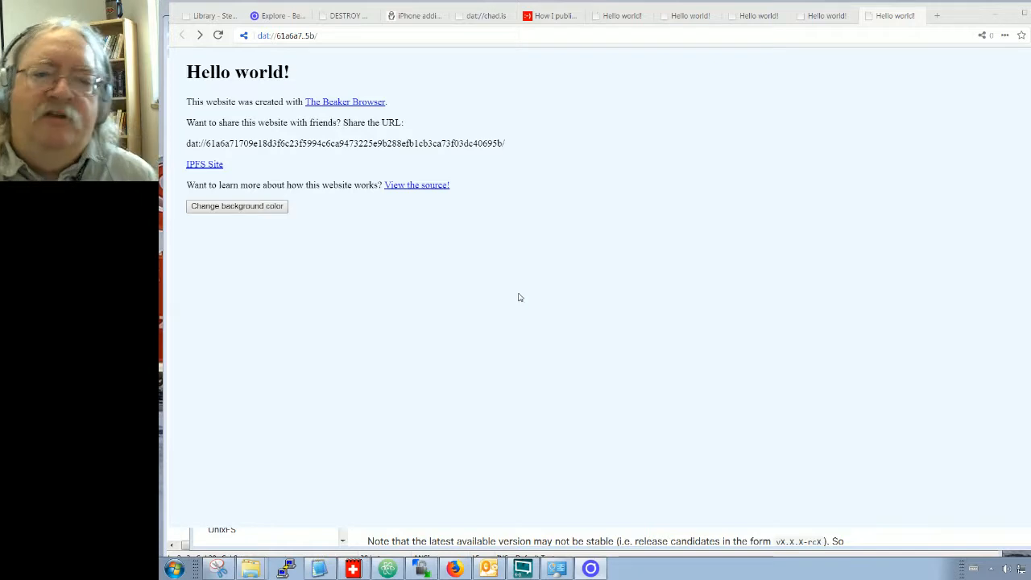
pyautogui.moveTo(300, 211)
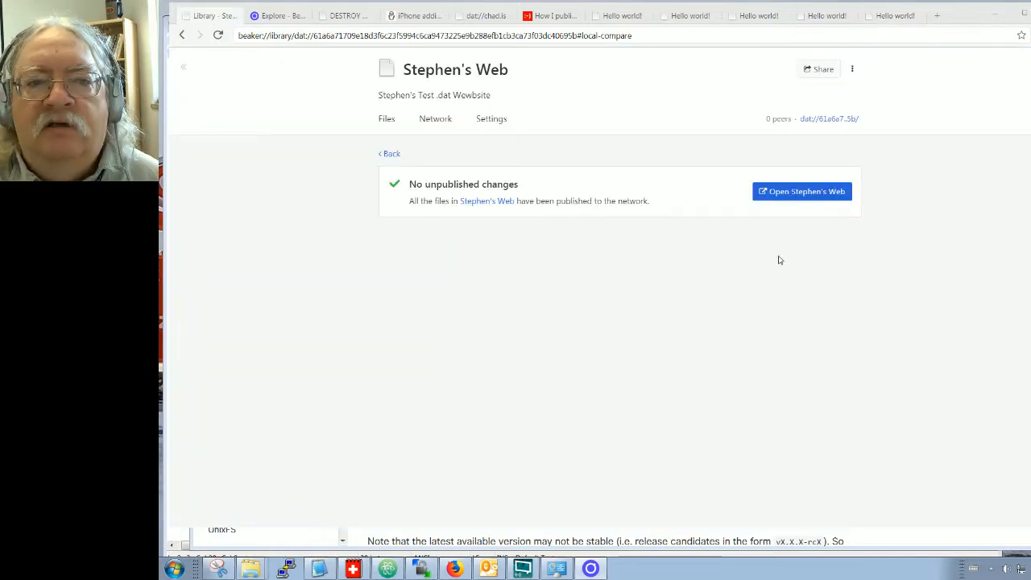
# - Change the IPFS Site link's href in index.html to ../ipfssite and save
pyautogui.click(381, 118)
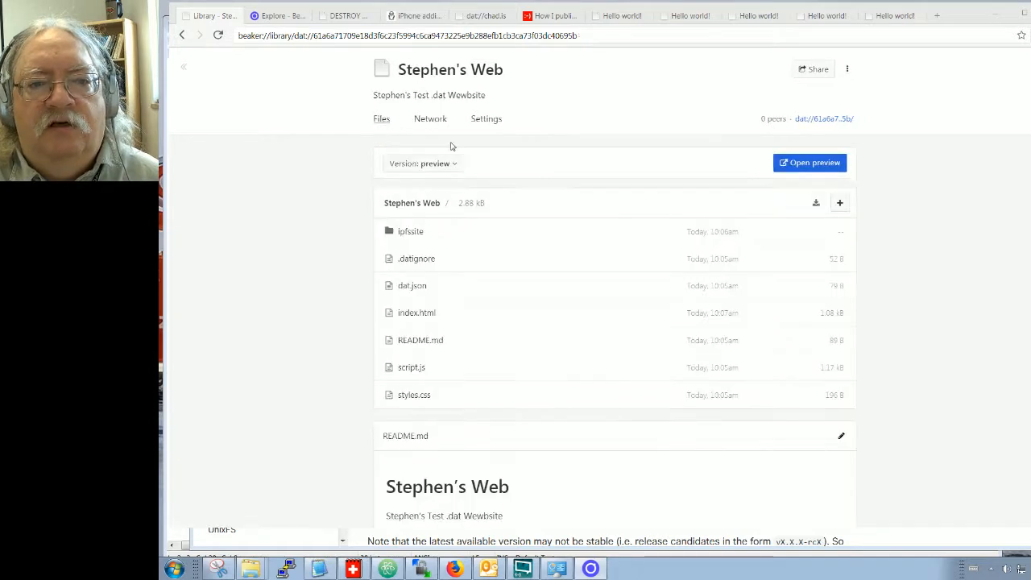
pyautogui.scroll(-3)
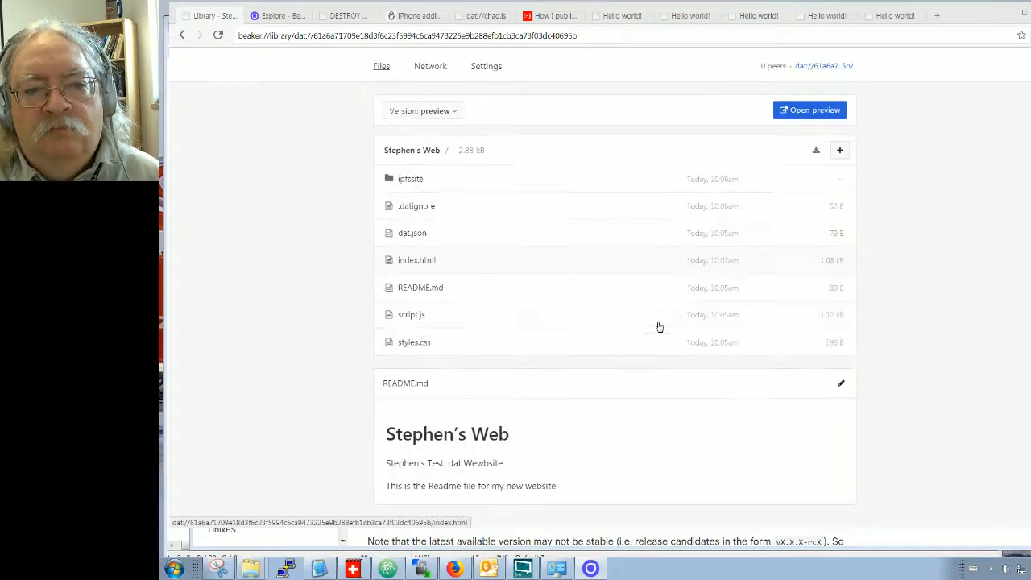
pyautogui.moveTo(822, 145)
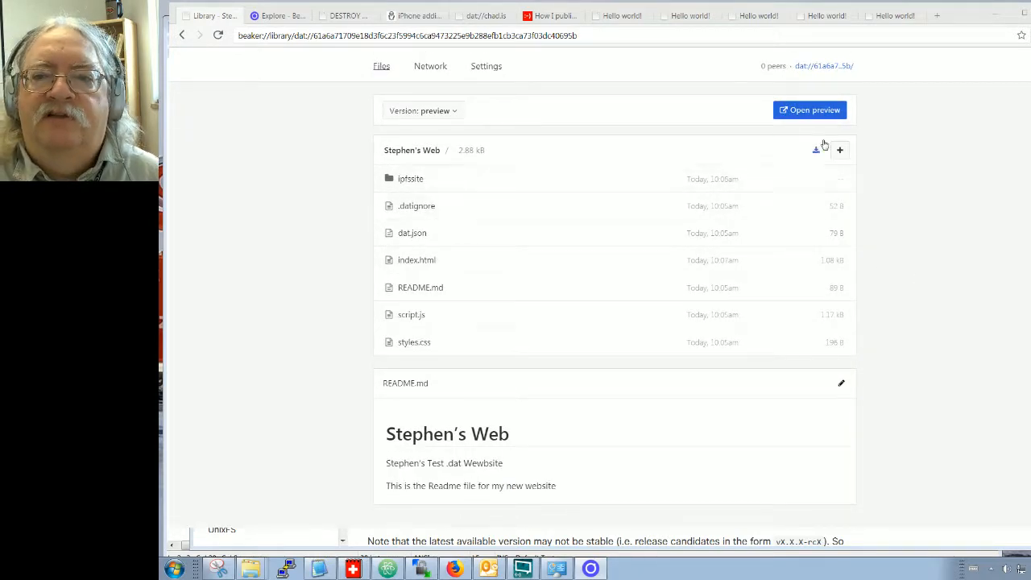
pyautogui.moveTo(921, 269)
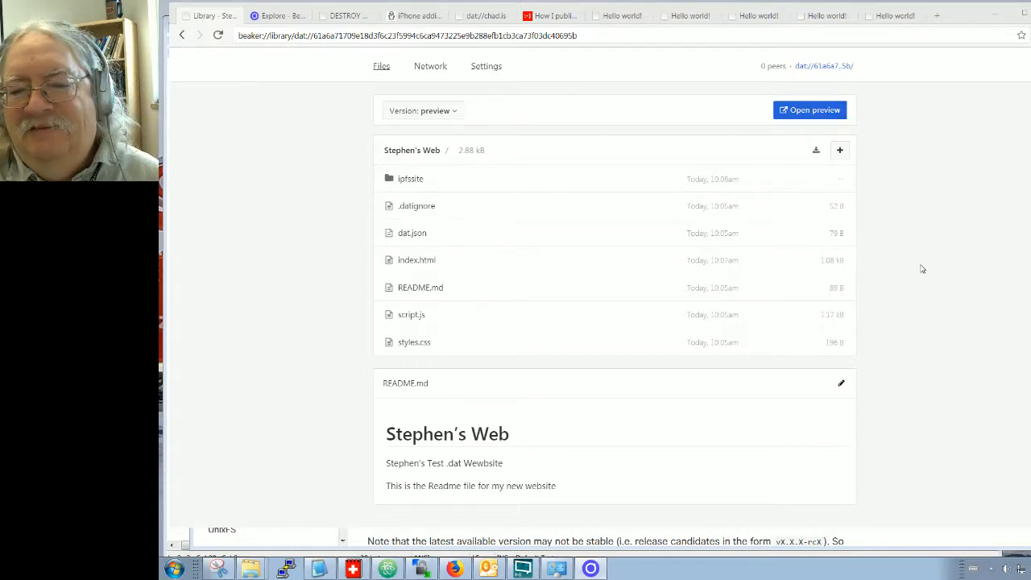
pyautogui.moveTo(447, 267)
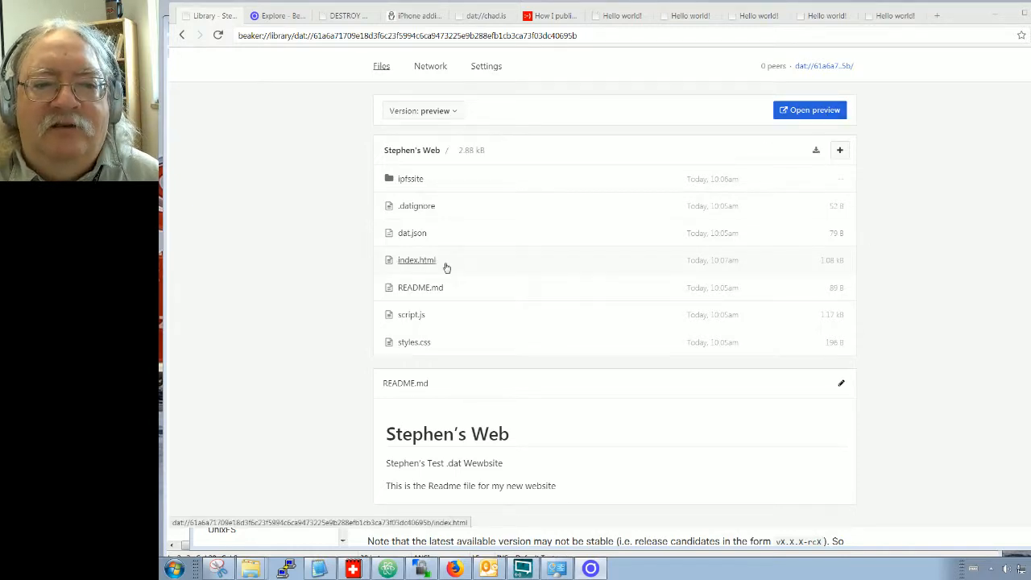
pyautogui.click(415, 259)
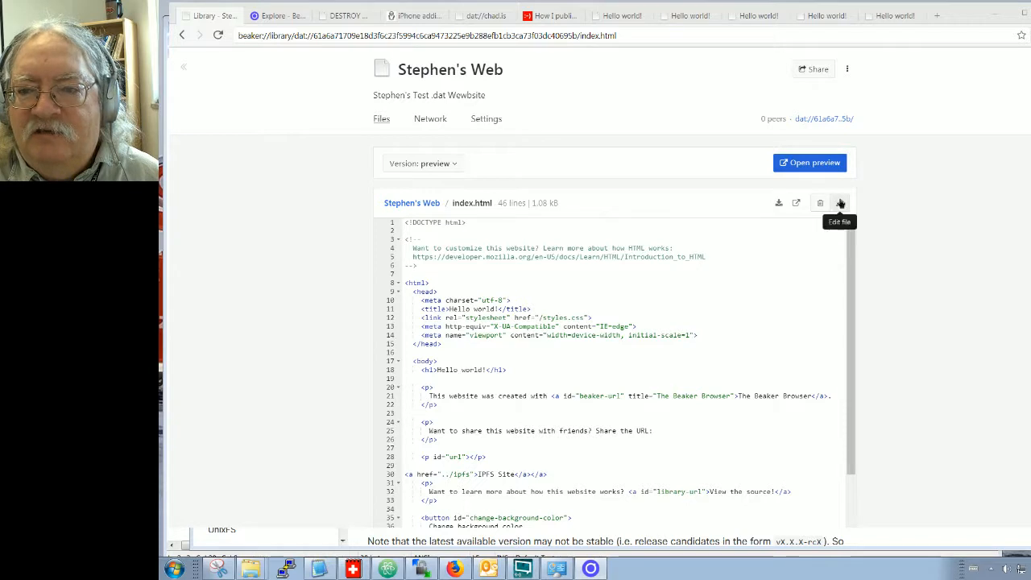
pyautogui.click(840, 202)
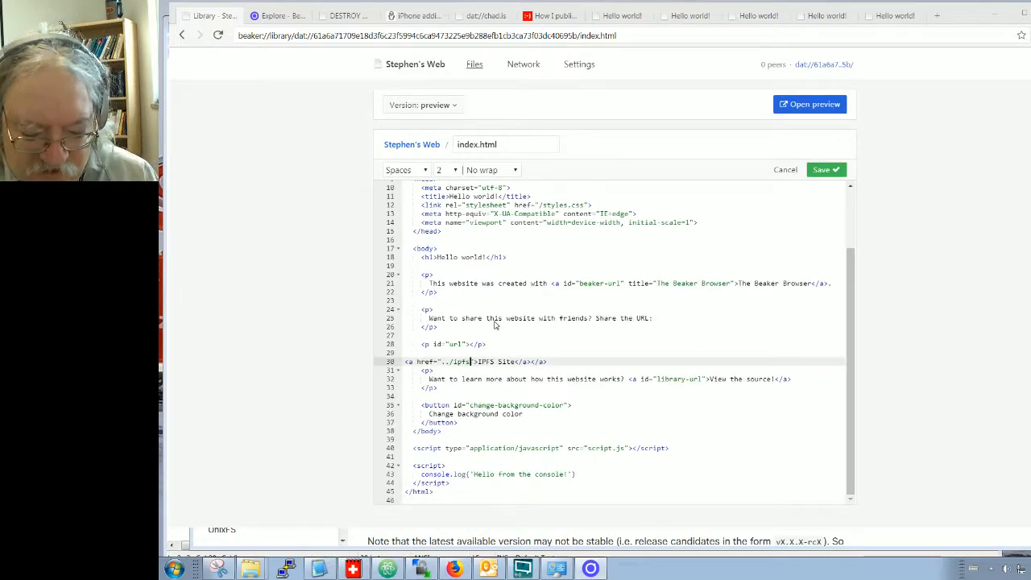
pyautogui.write('site')
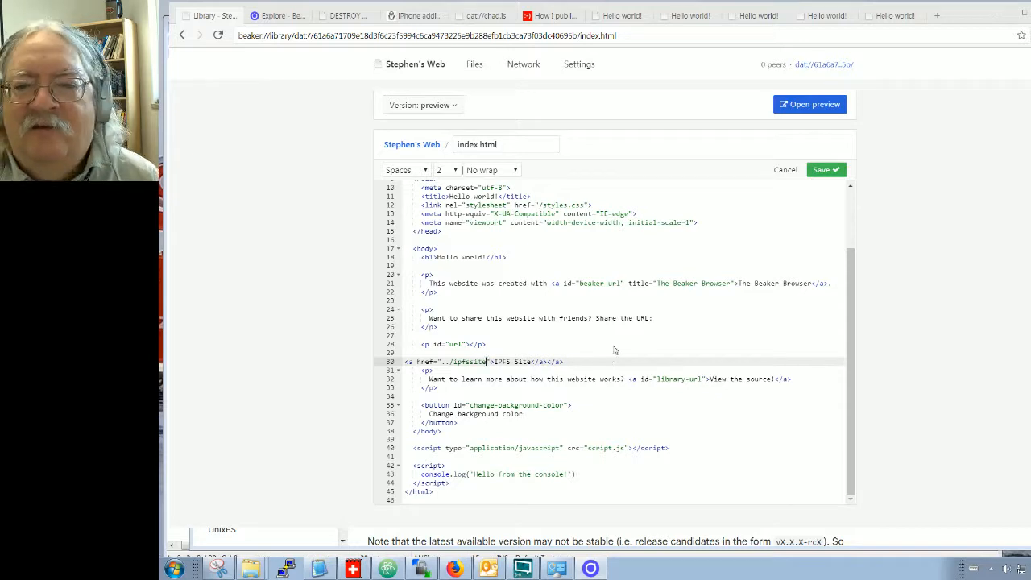
pyautogui.click(826, 169)
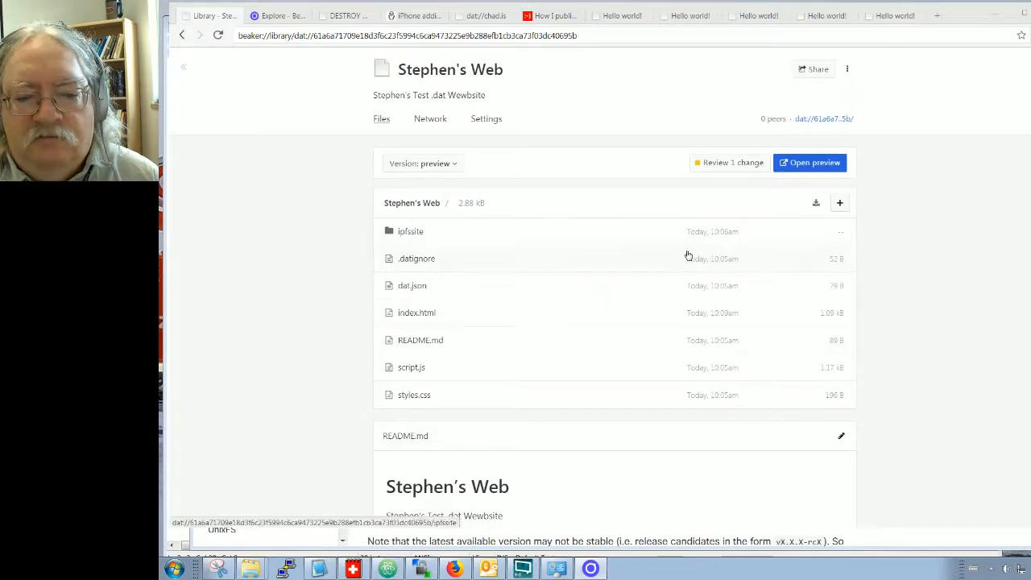
pyautogui.moveTo(410, 231)
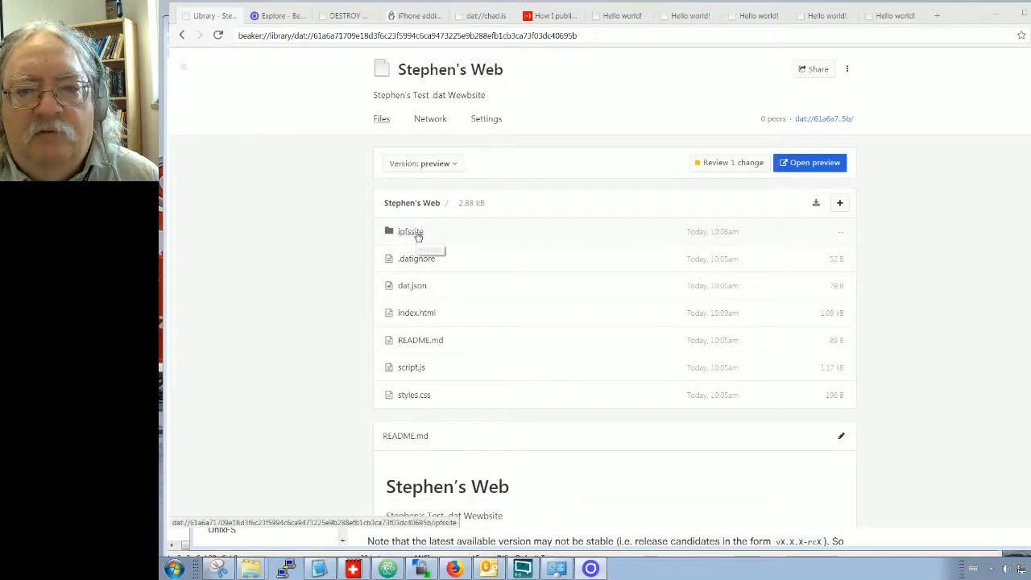
# - Review and publish the one pending change, then load the live Stephen's Web site
pyautogui.click(410, 232)
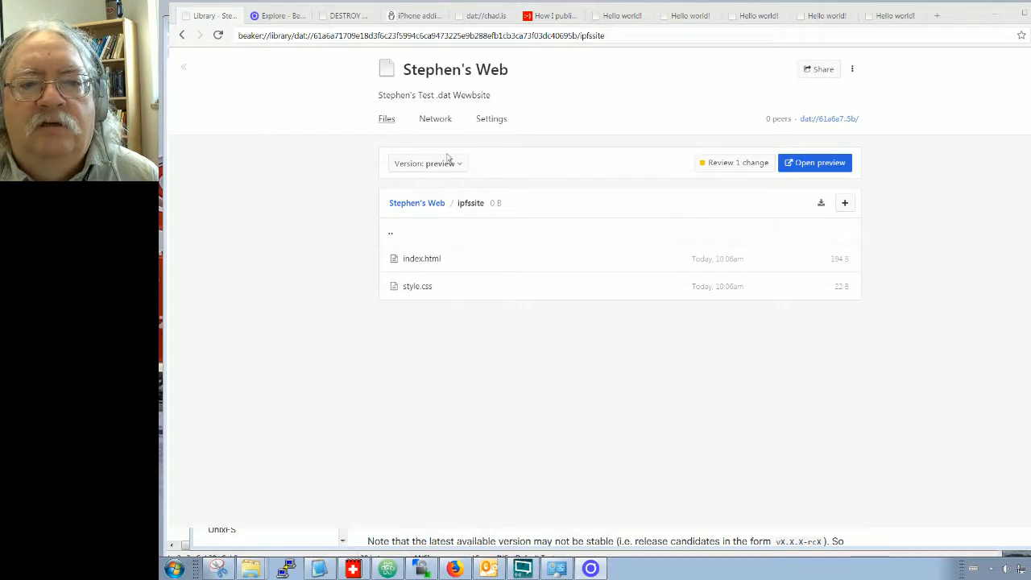
pyautogui.click(428, 163)
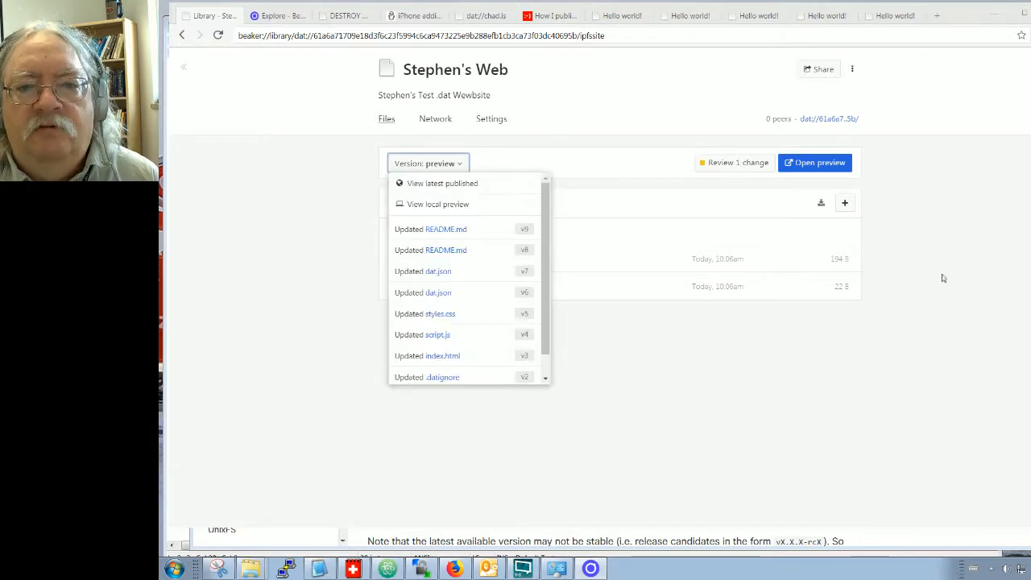
pyautogui.click(735, 162)
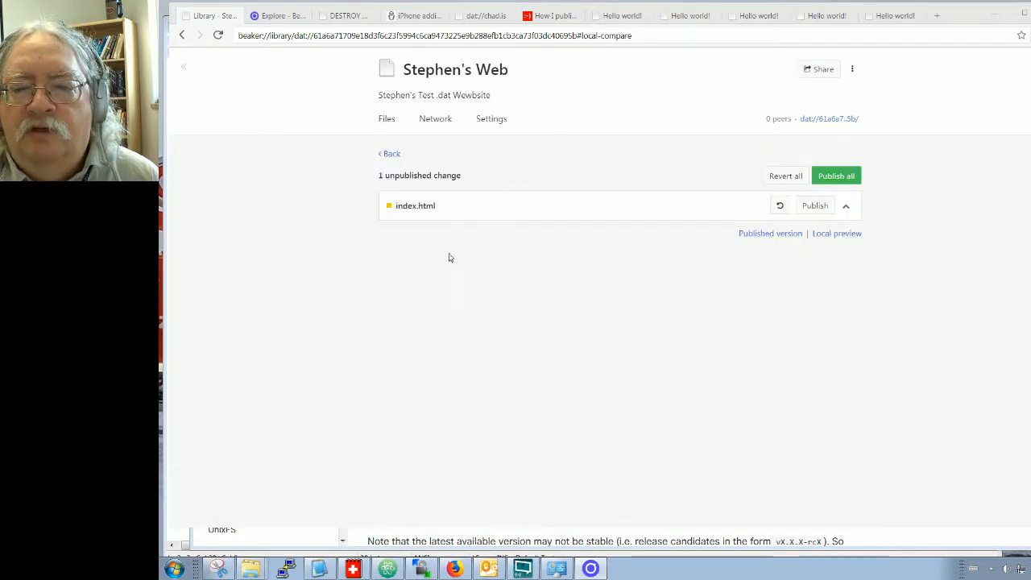
pyautogui.moveTo(676, 301)
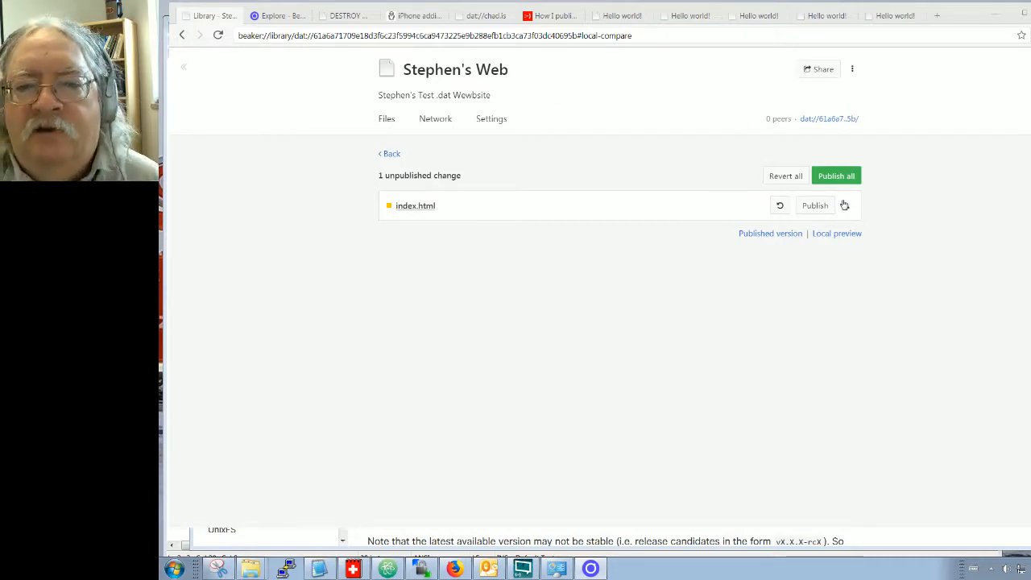
pyautogui.moveTo(836, 176)
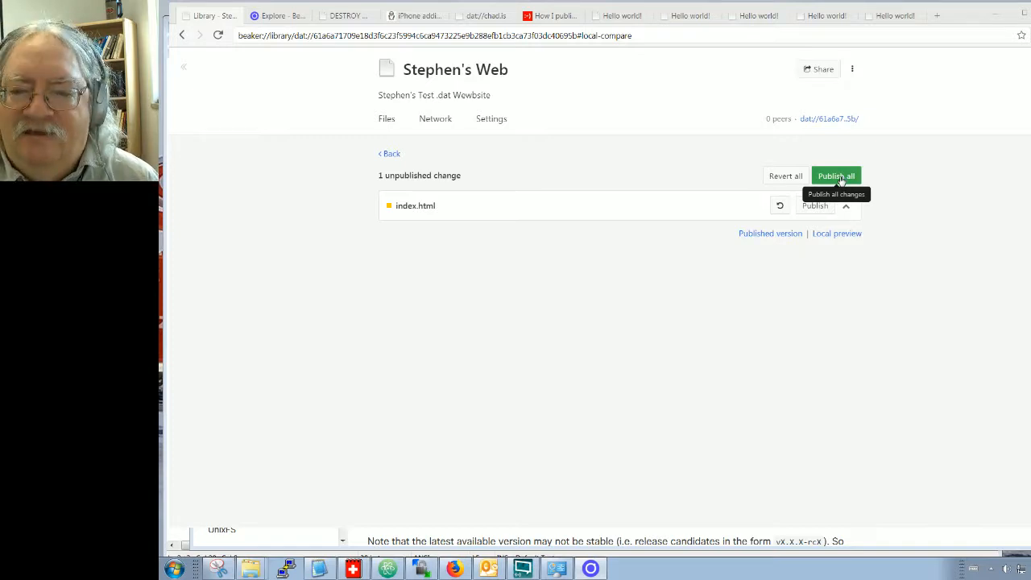
pyautogui.moveTo(597, 103)
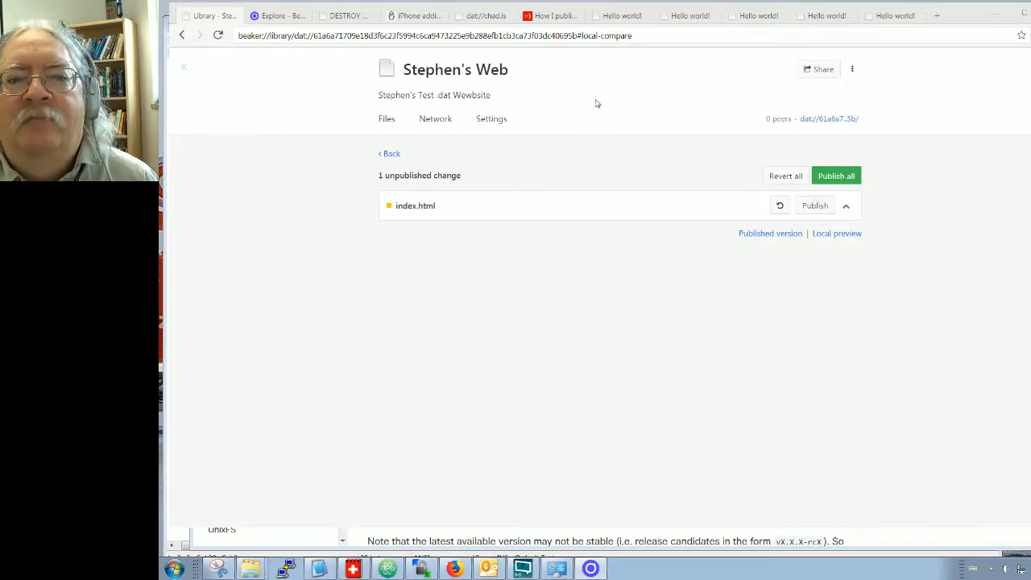
pyautogui.moveTo(780, 254)
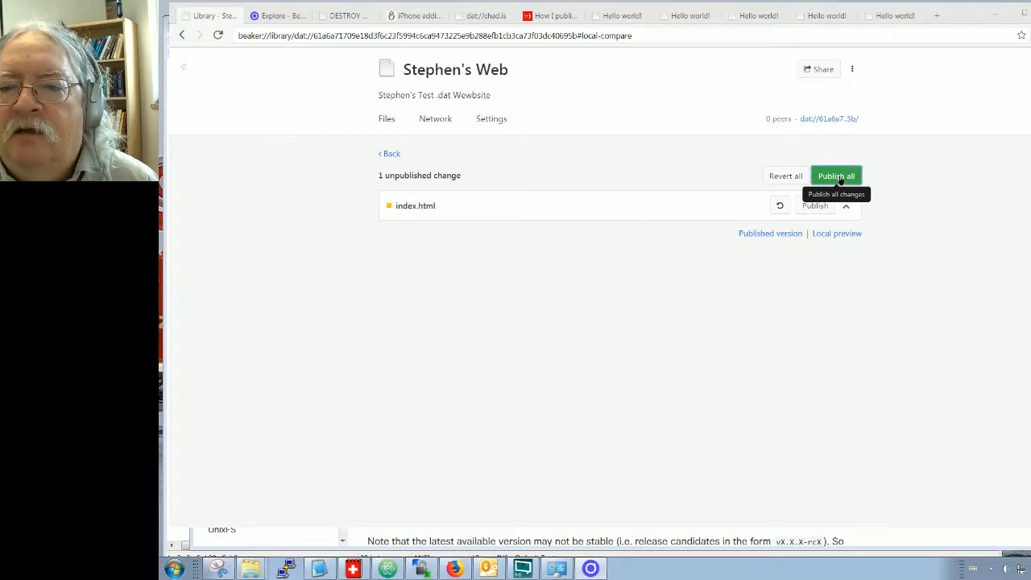
pyautogui.click(837, 175)
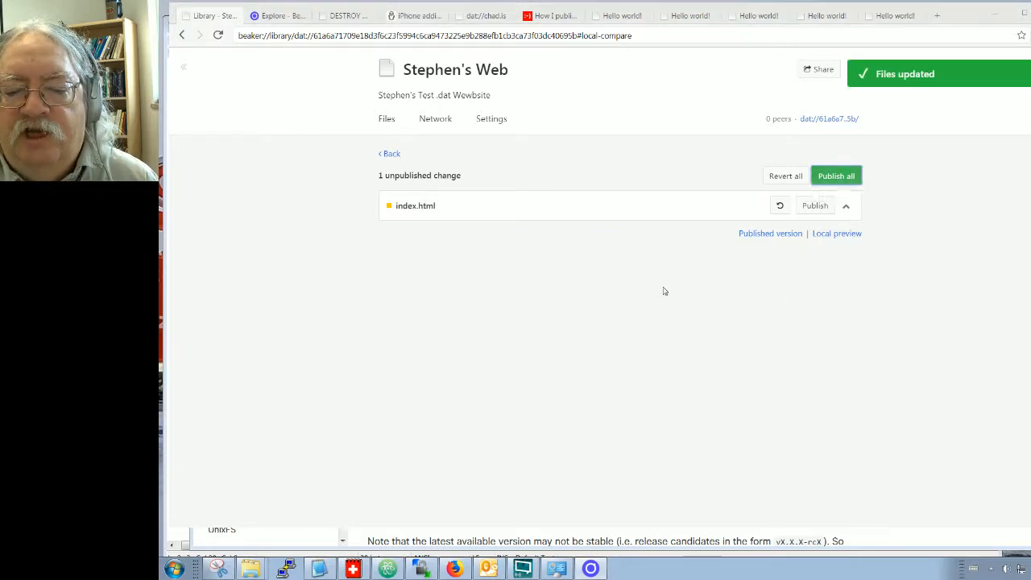
pyautogui.click(836, 176)
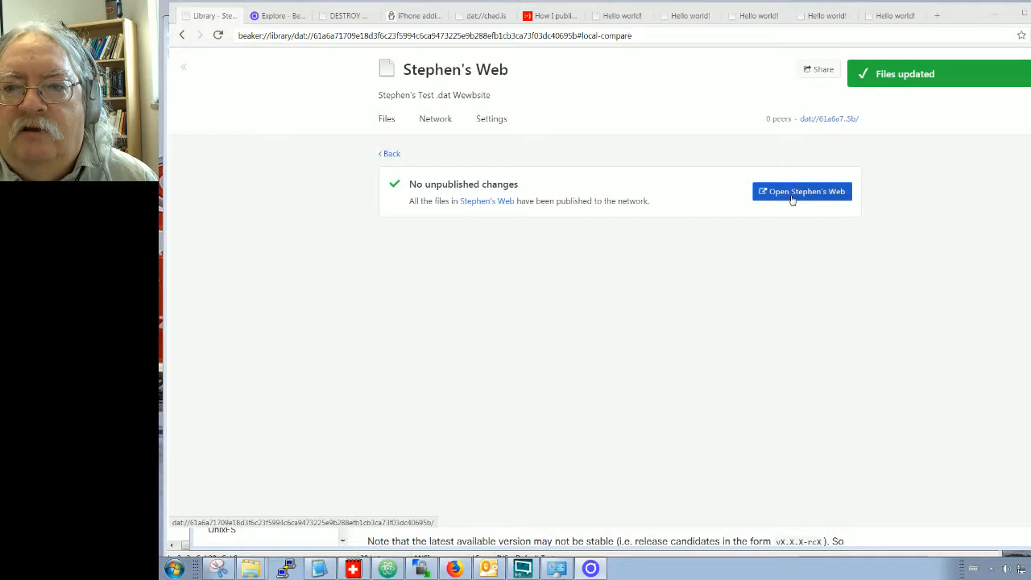
pyautogui.click(802, 191)
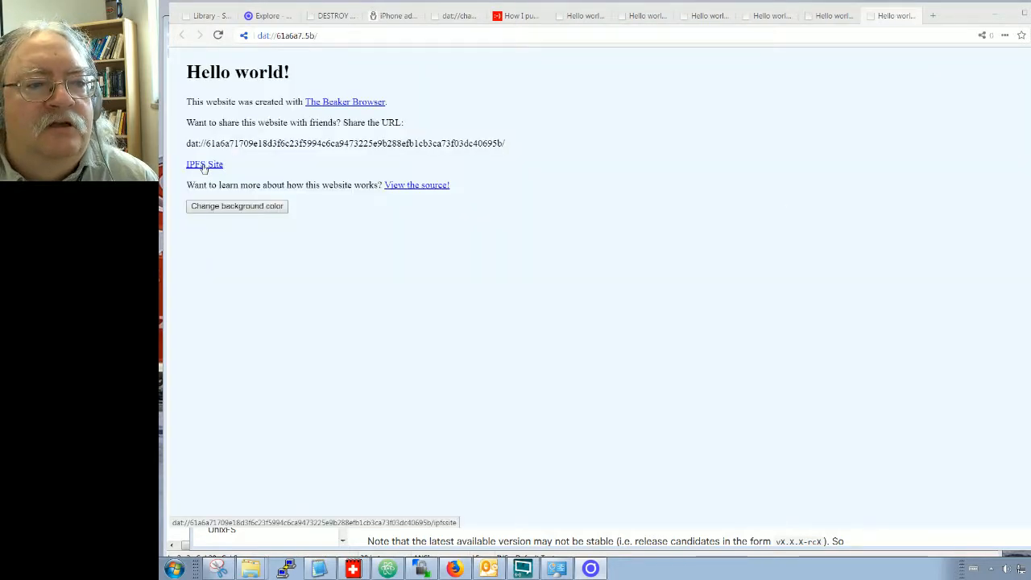
# - Follow the IPFS Site link to the 'Hello IPFS!' page and close the duplicate Hello world tabs
pyautogui.click(204, 164)
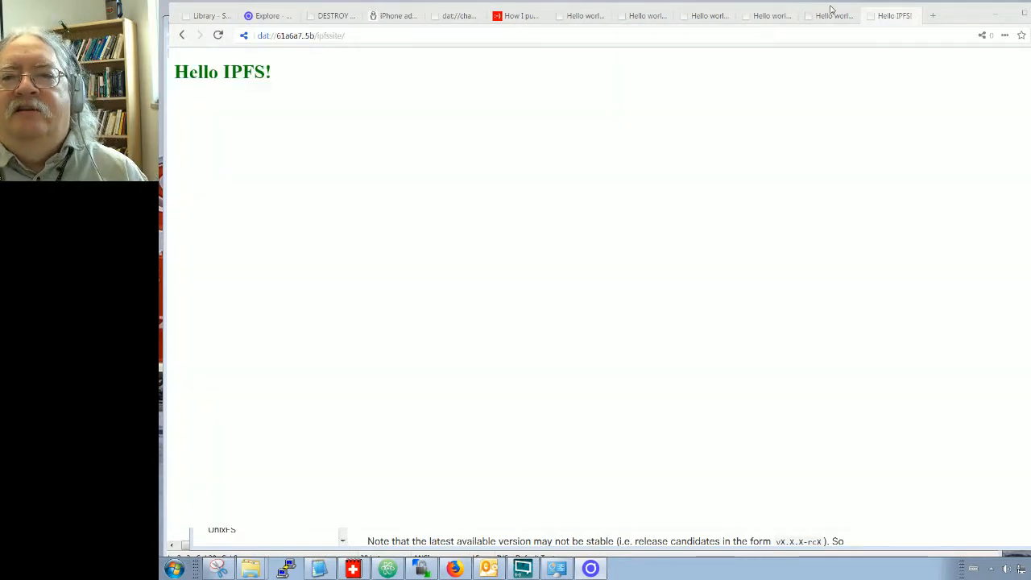
pyautogui.click(634, 16)
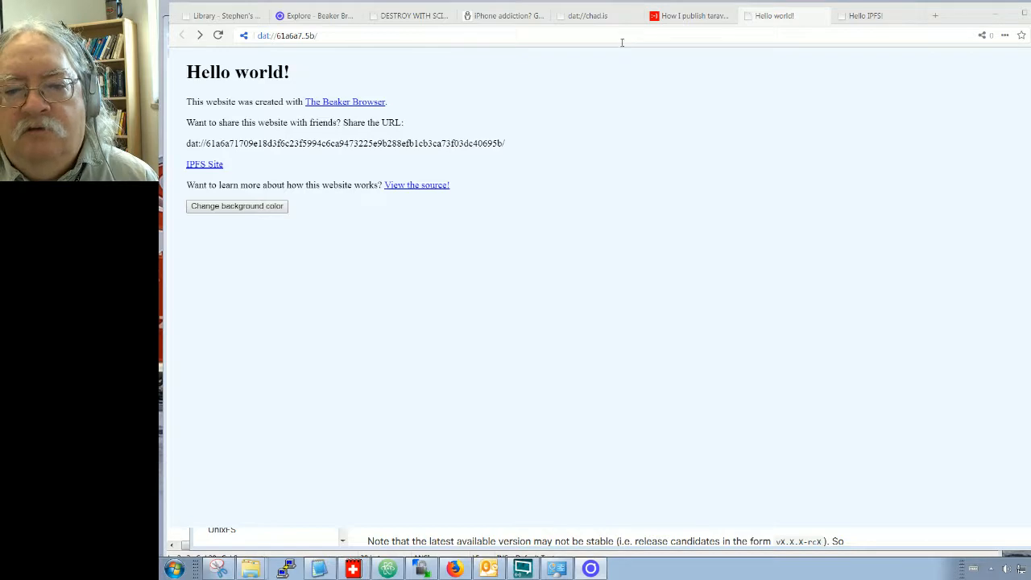
pyautogui.moveTo(627, 61)
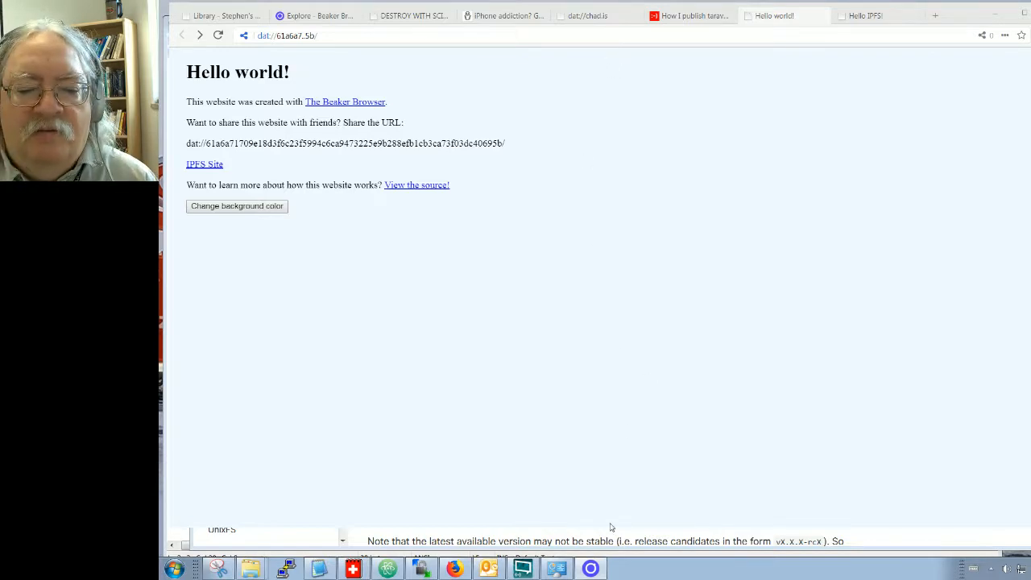
pyautogui.moveTo(622, 321)
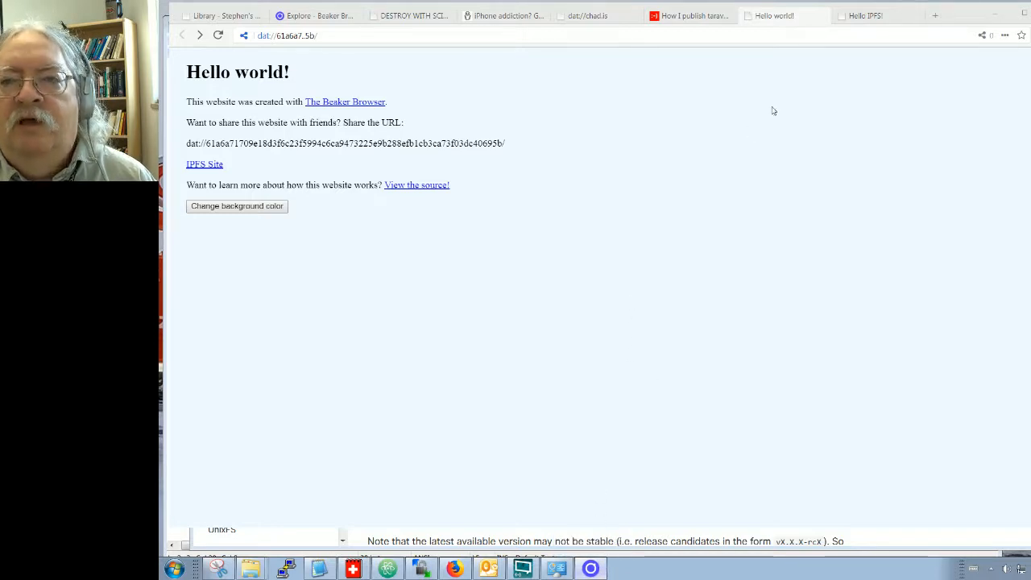
pyautogui.moveTo(603, 339)
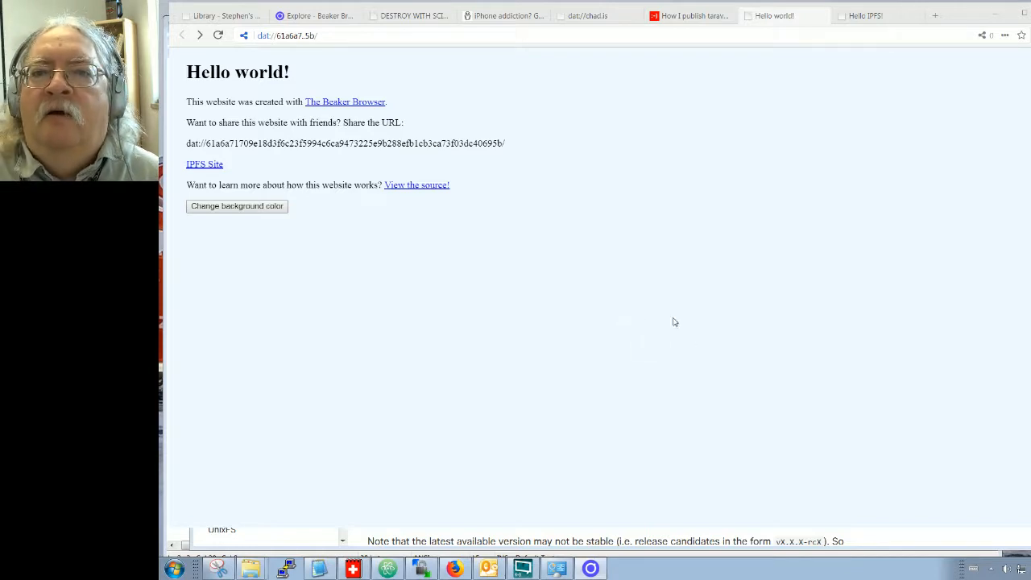
pyautogui.moveTo(637, 467)
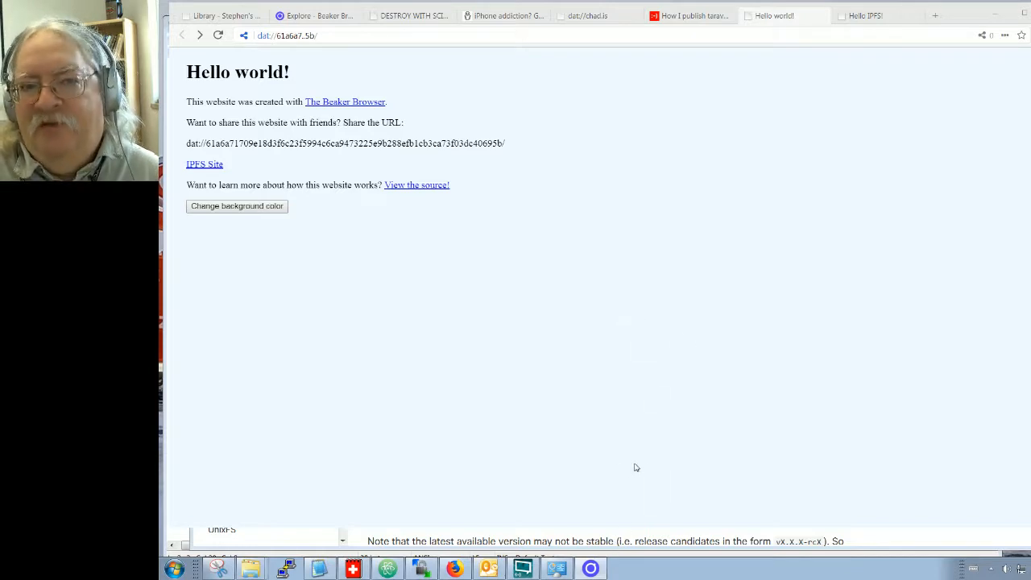